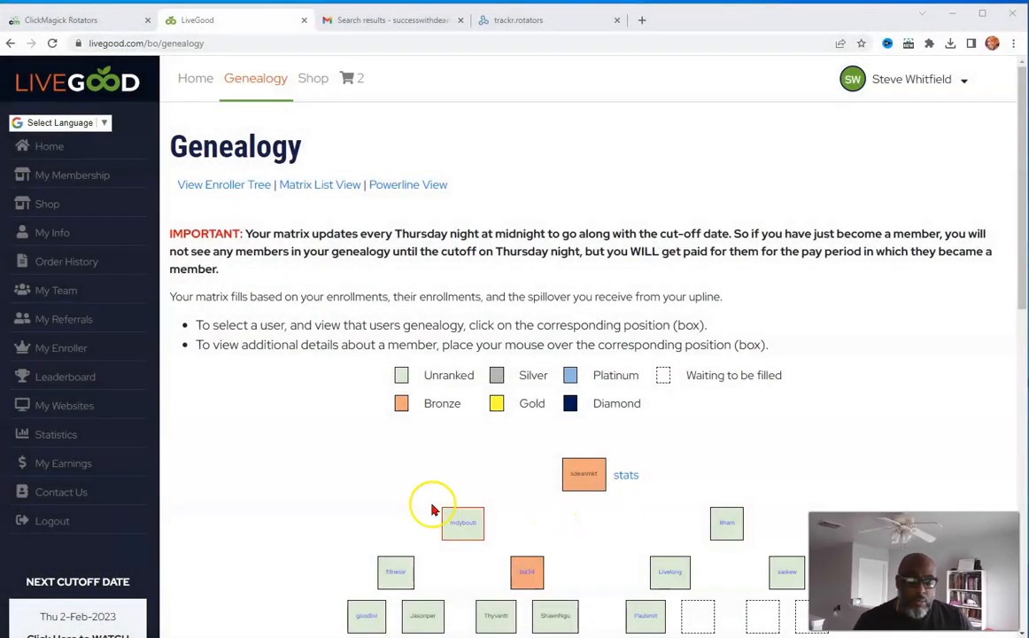
pyautogui.moveTo(496, 344)
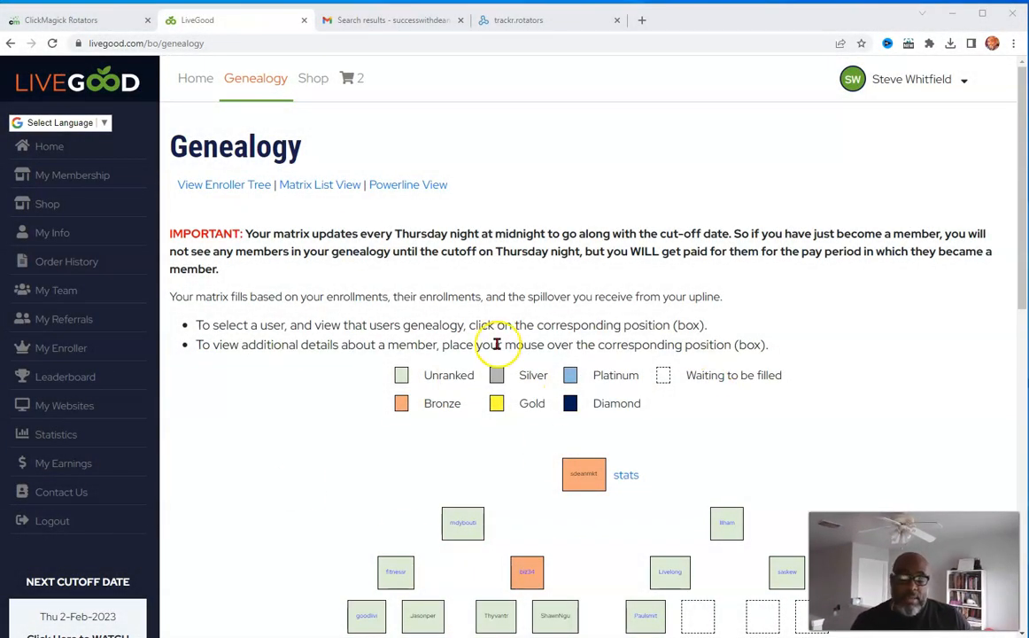
# Step: Inspect the top, first-level, second-row and leftmost bottom-row members in the matrix
pyautogui.scroll(-3)
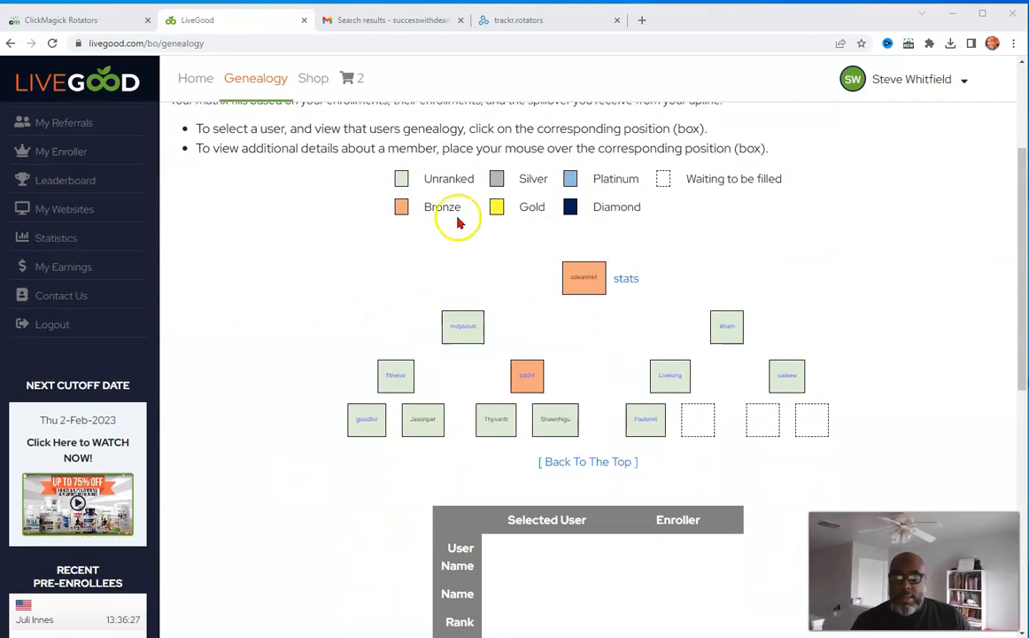
pyautogui.moveTo(607, 246)
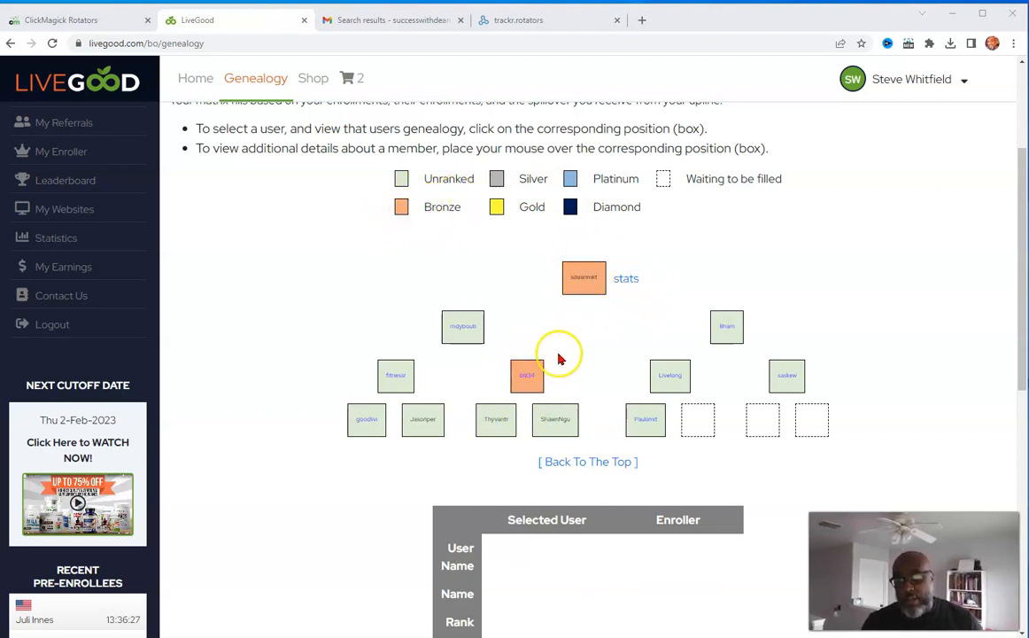
pyautogui.click(462, 326)
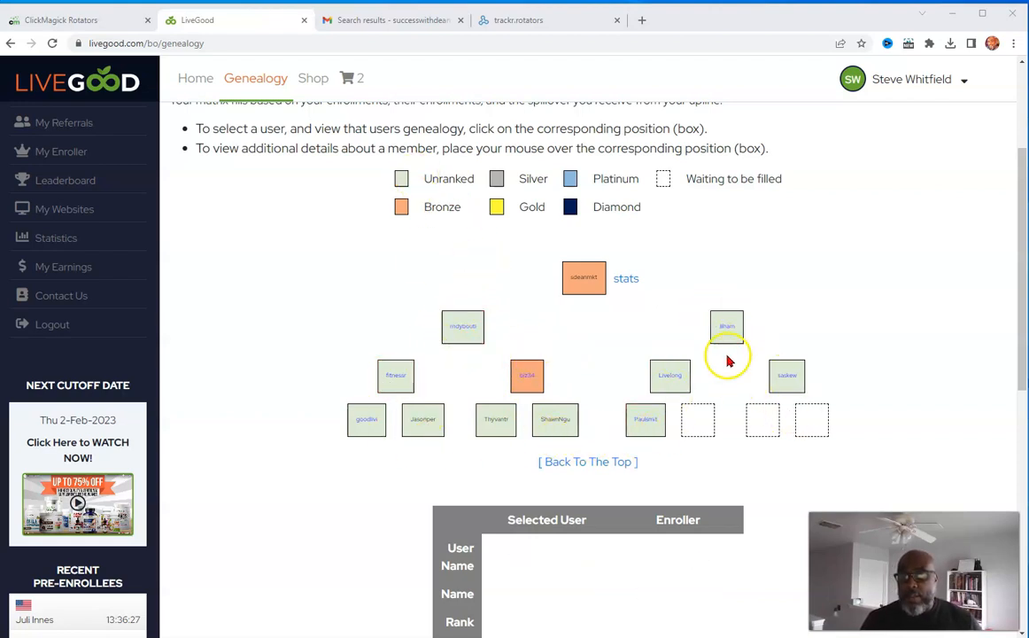
pyautogui.moveTo(598, 428)
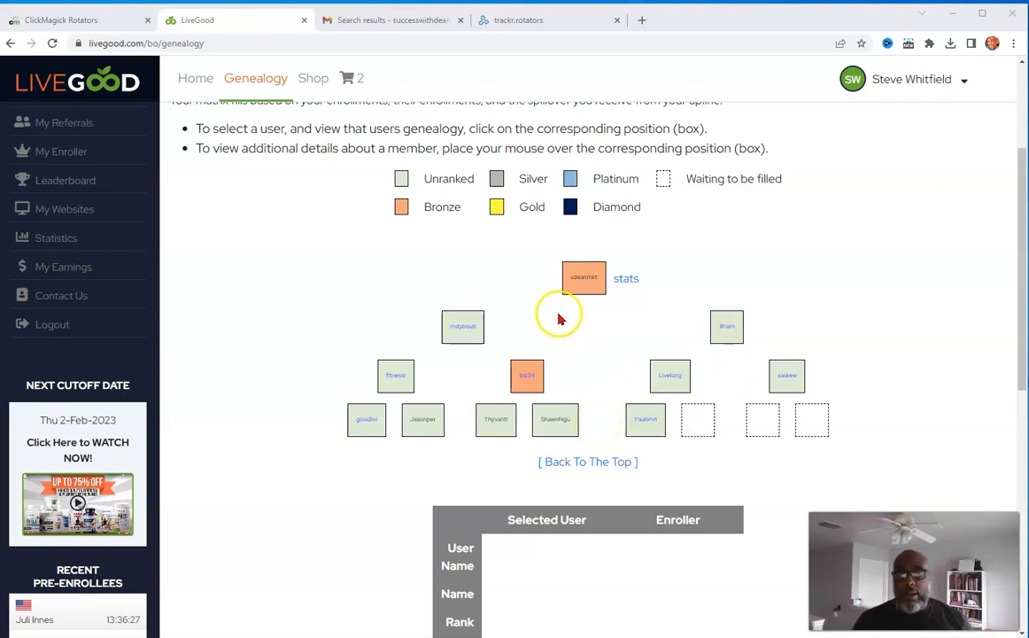
pyautogui.moveTo(440, 339)
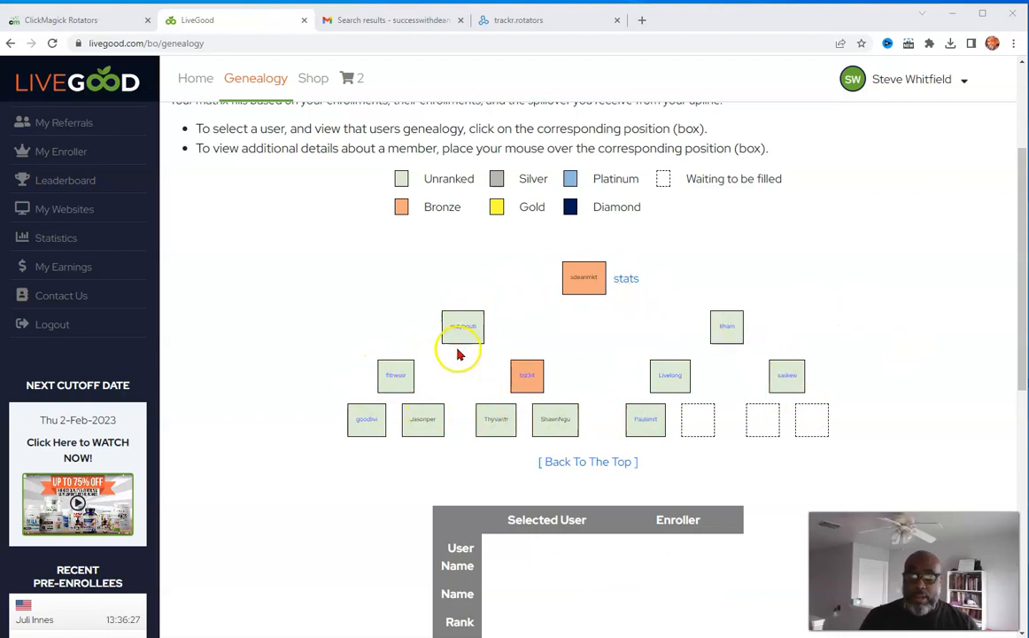
pyautogui.click(461, 325)
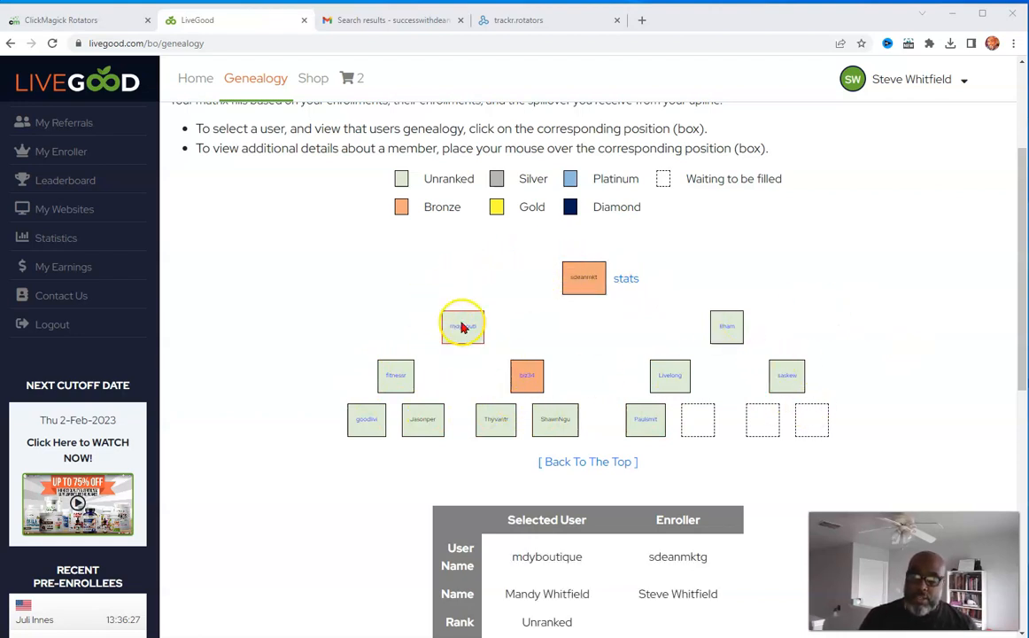
pyautogui.click(583, 277)
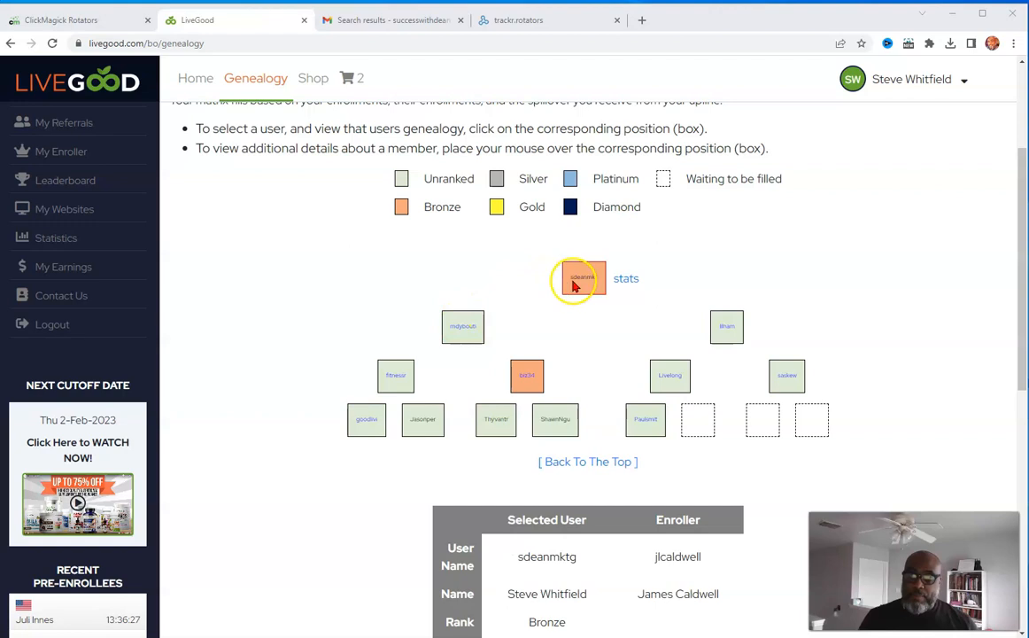
pyautogui.click(396, 375)
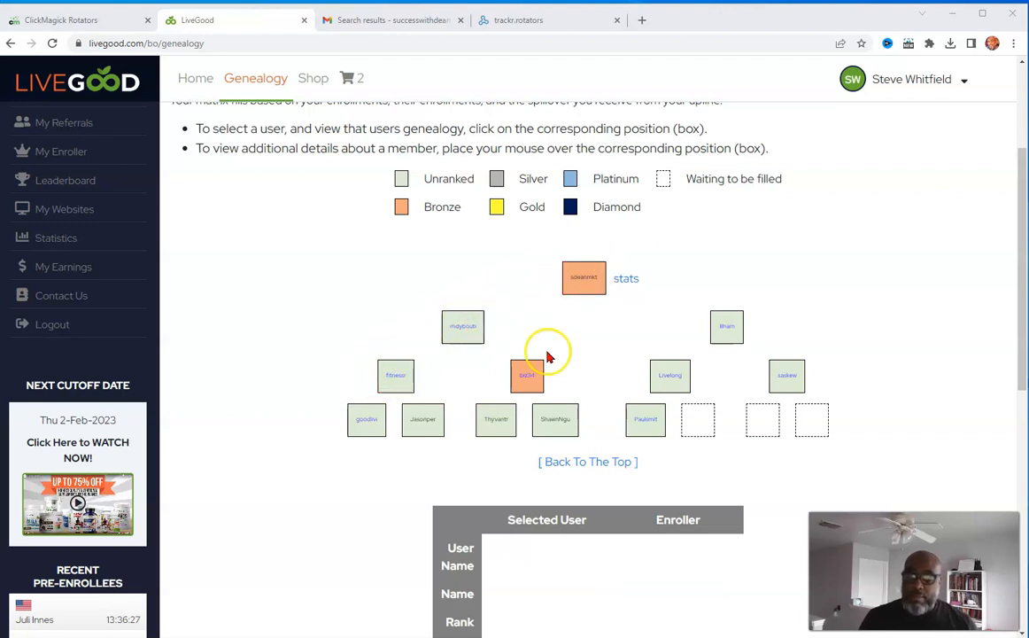
pyautogui.click(527, 375)
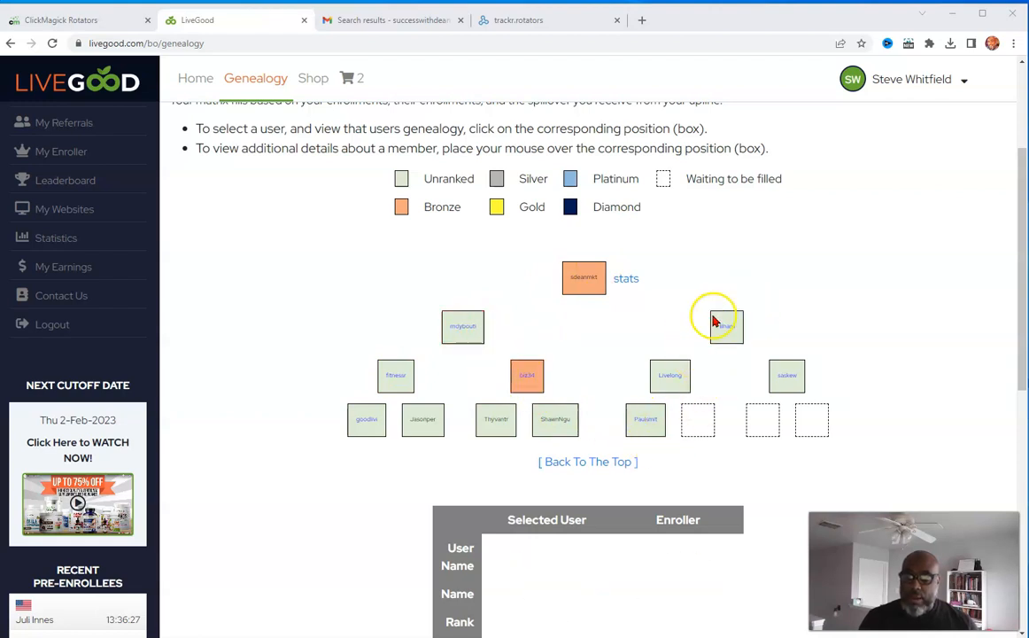
pyautogui.click(670, 375)
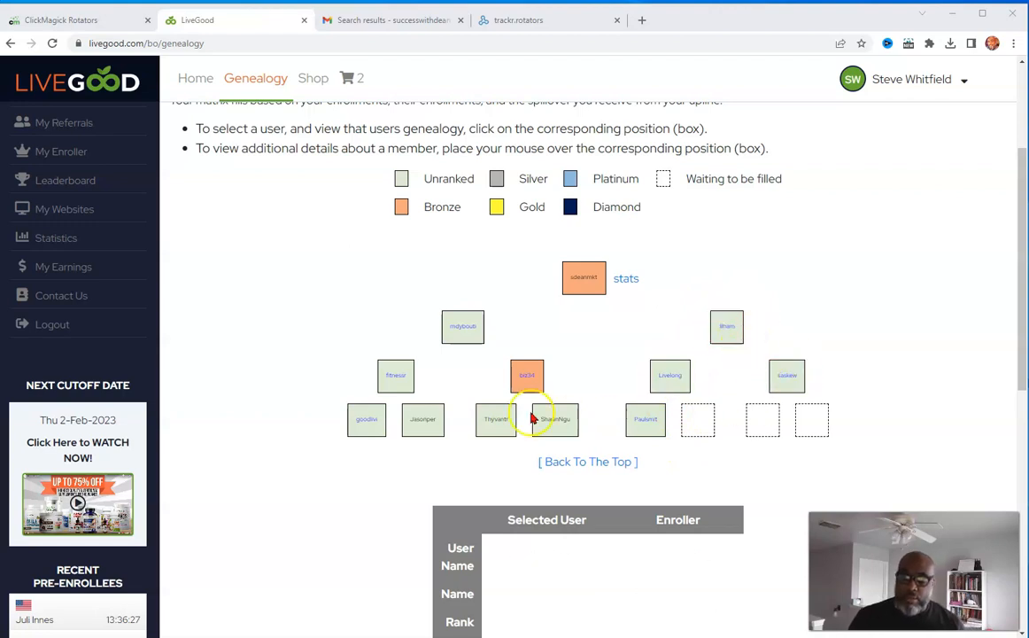
pyautogui.click(366, 419)
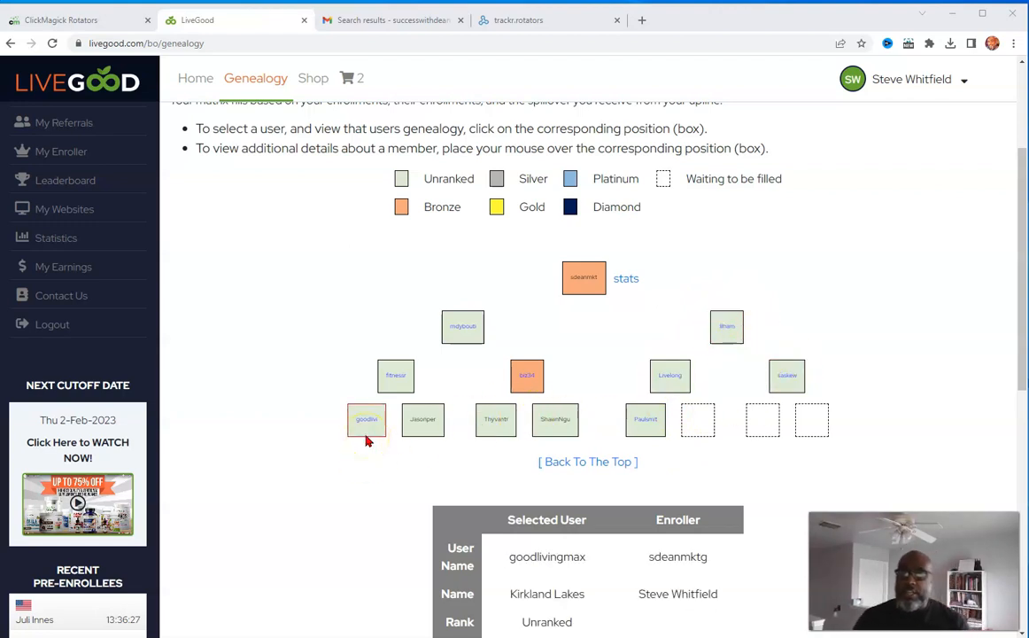
pyautogui.moveTo(367, 434)
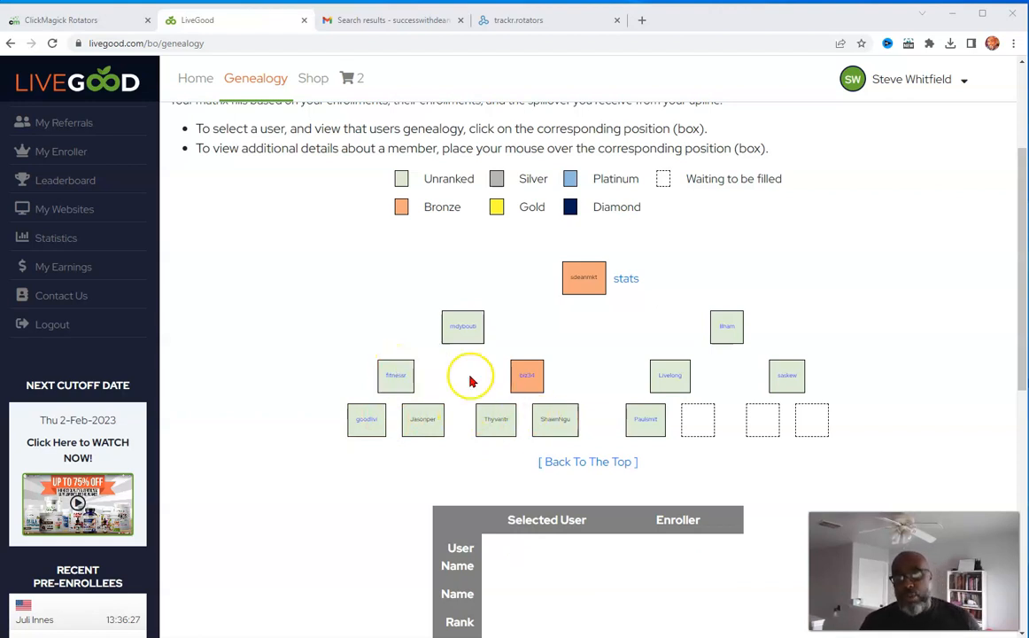
# Step: Inspect the remaining bottom-row and right-branch members, including an unfilled position
pyautogui.click(495, 419)
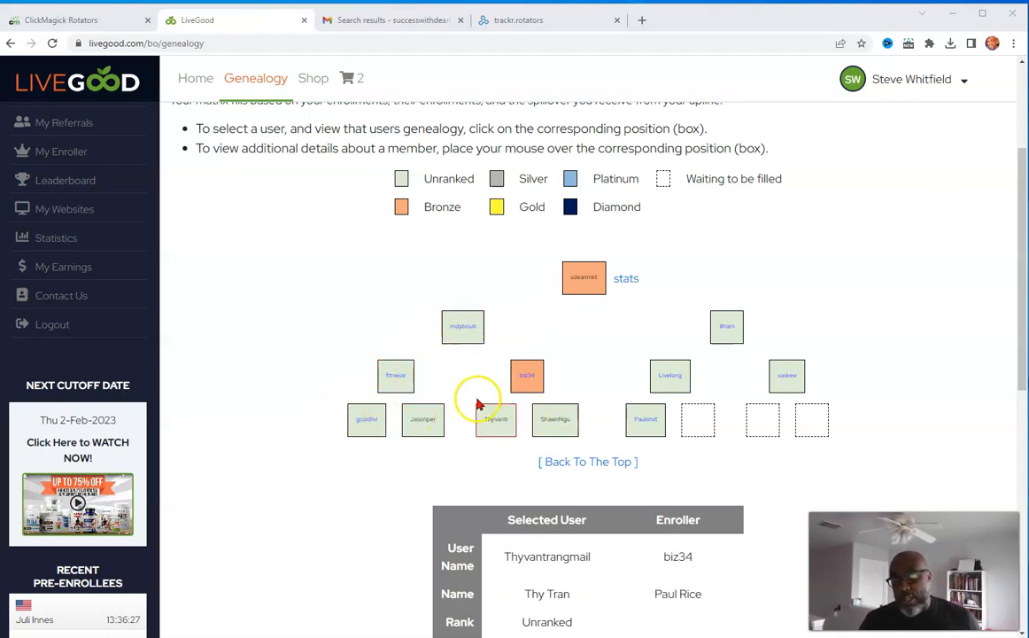
pyautogui.click(396, 375)
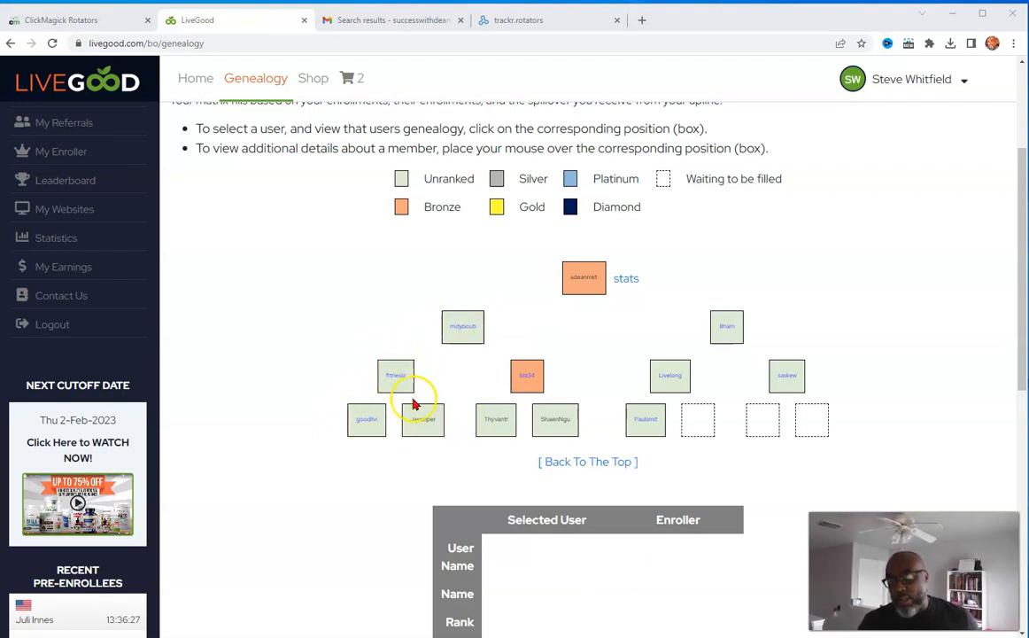
pyautogui.click(496, 419)
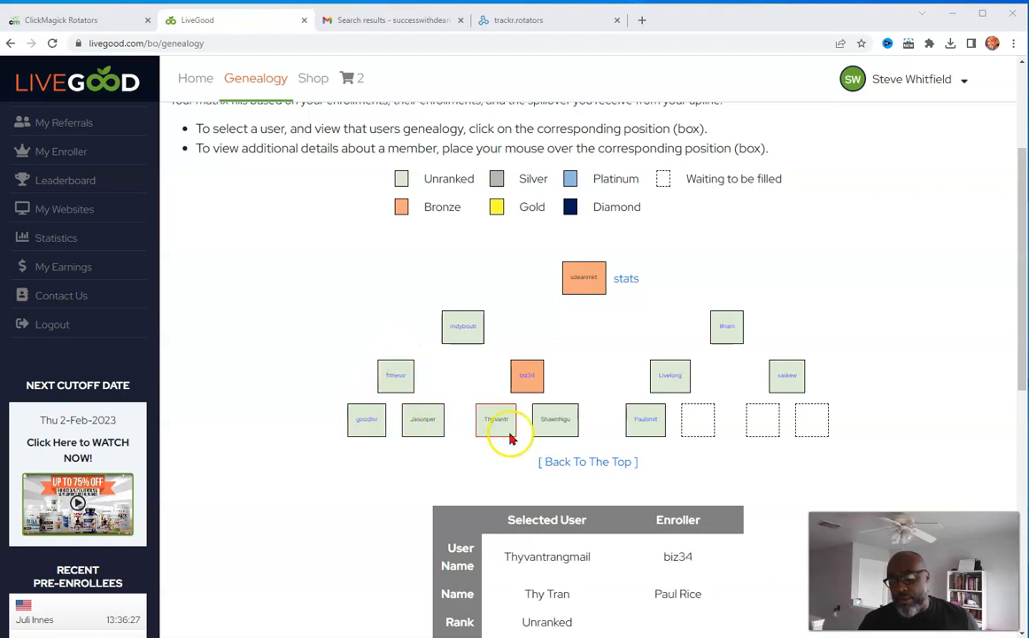
pyautogui.click(645, 419)
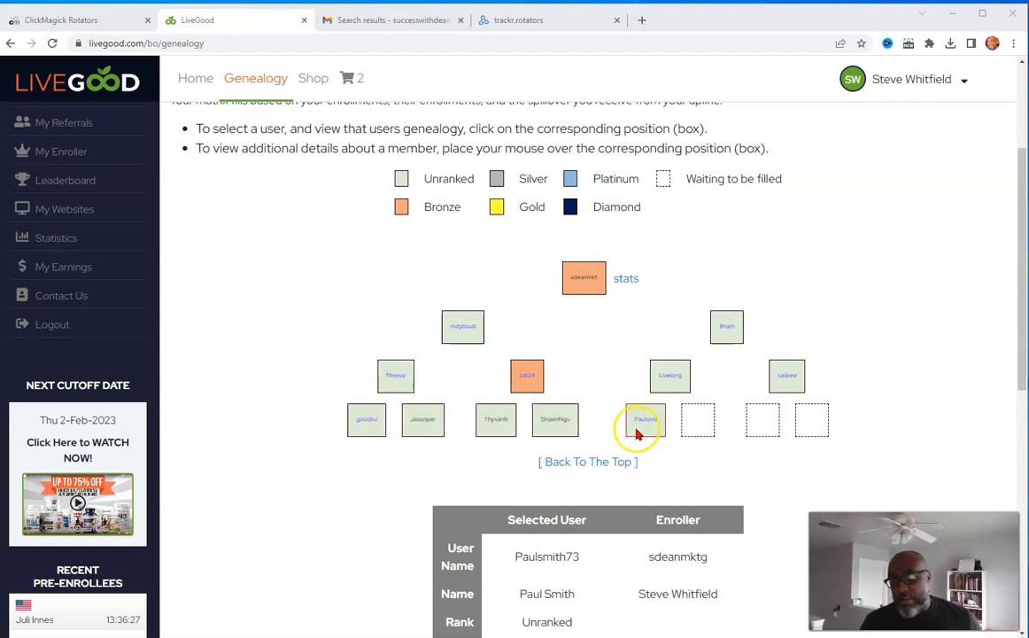
pyautogui.click(787, 375)
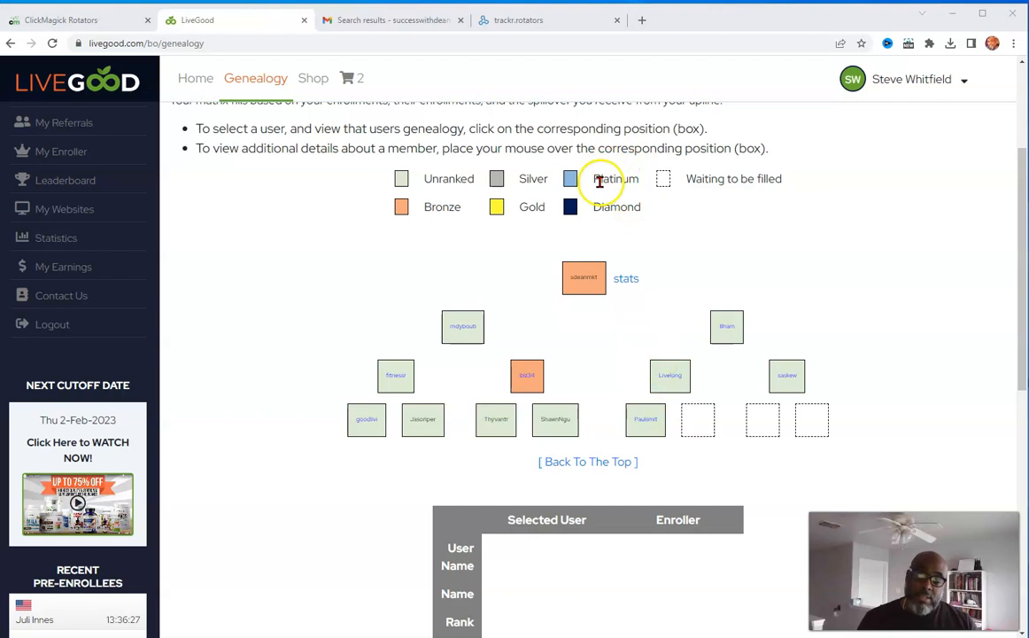
pyautogui.click(584, 277)
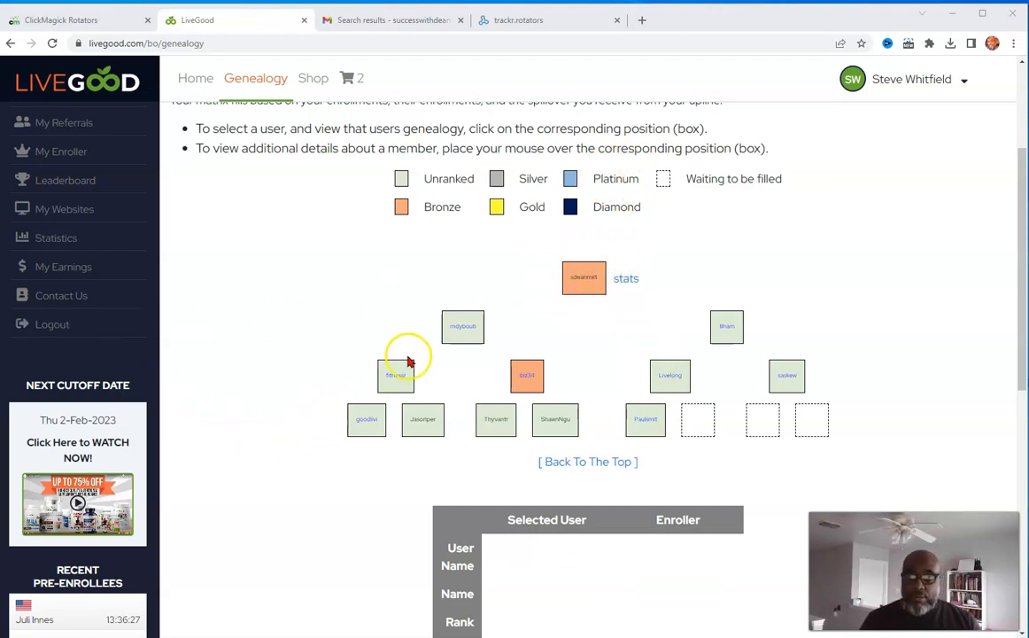
pyautogui.click(584, 277)
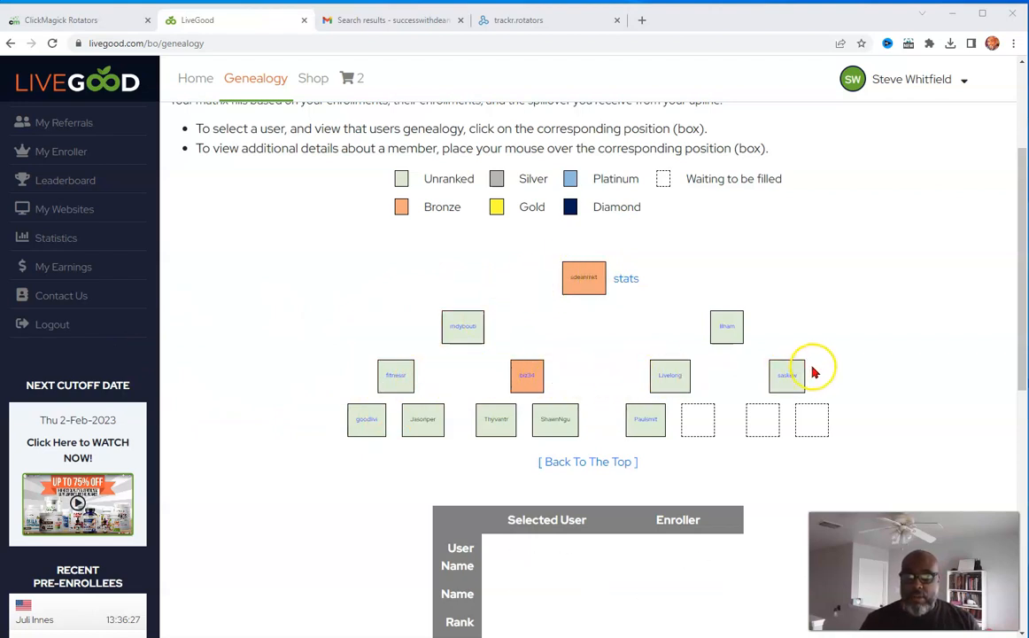
pyautogui.click(584, 277)
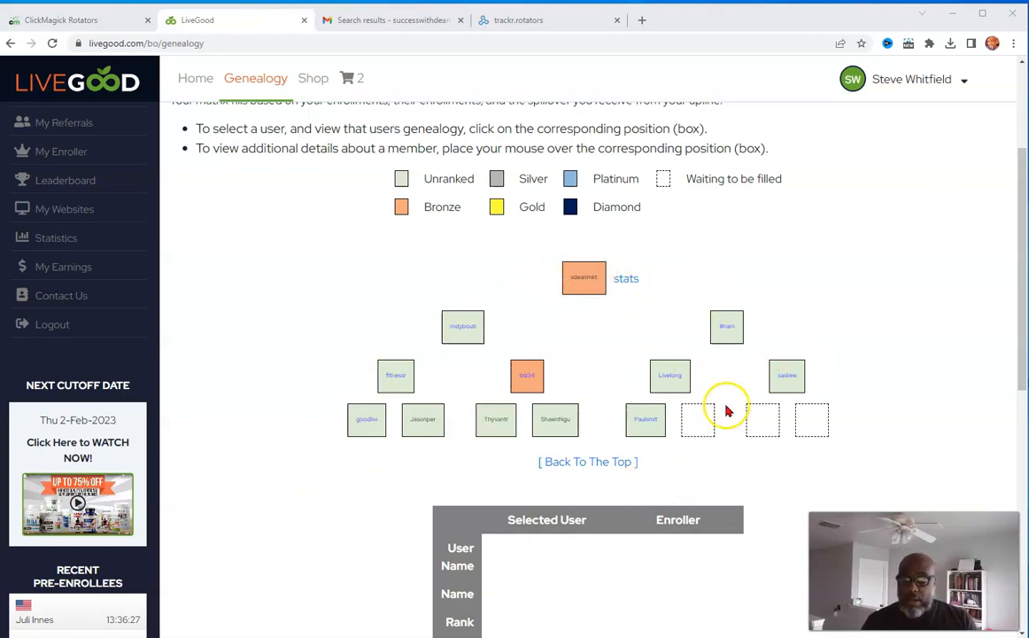
pyautogui.moveTo(713, 427)
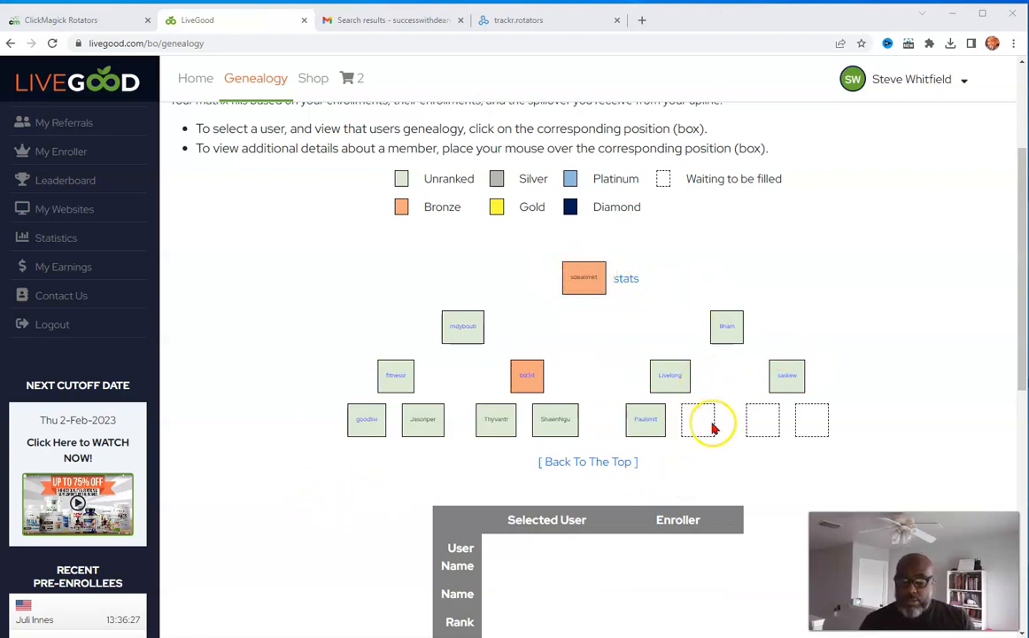
pyautogui.moveTo(767, 429)
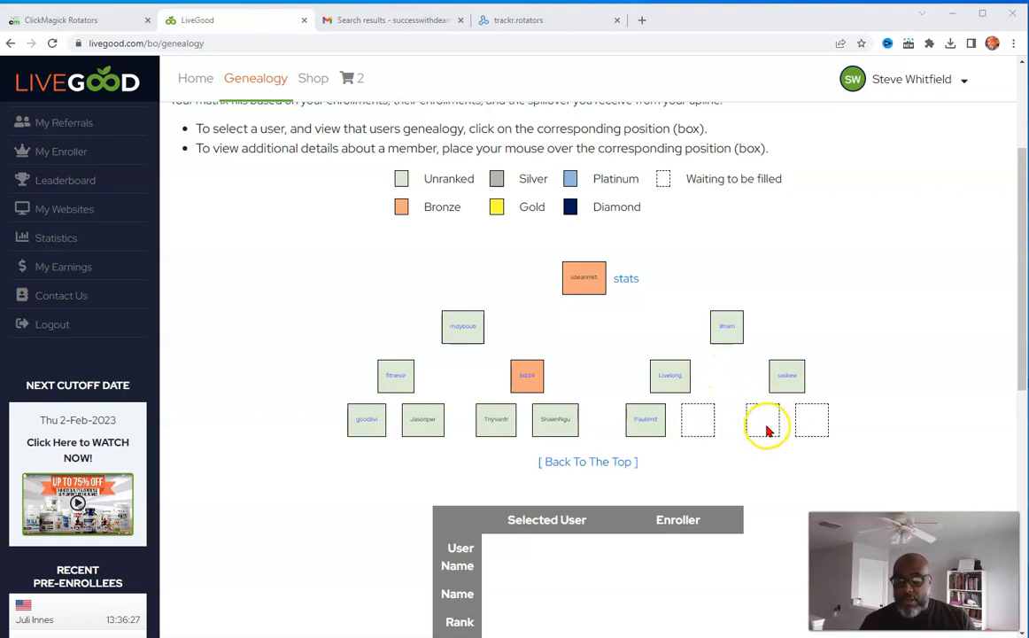
pyautogui.moveTo(837, 419)
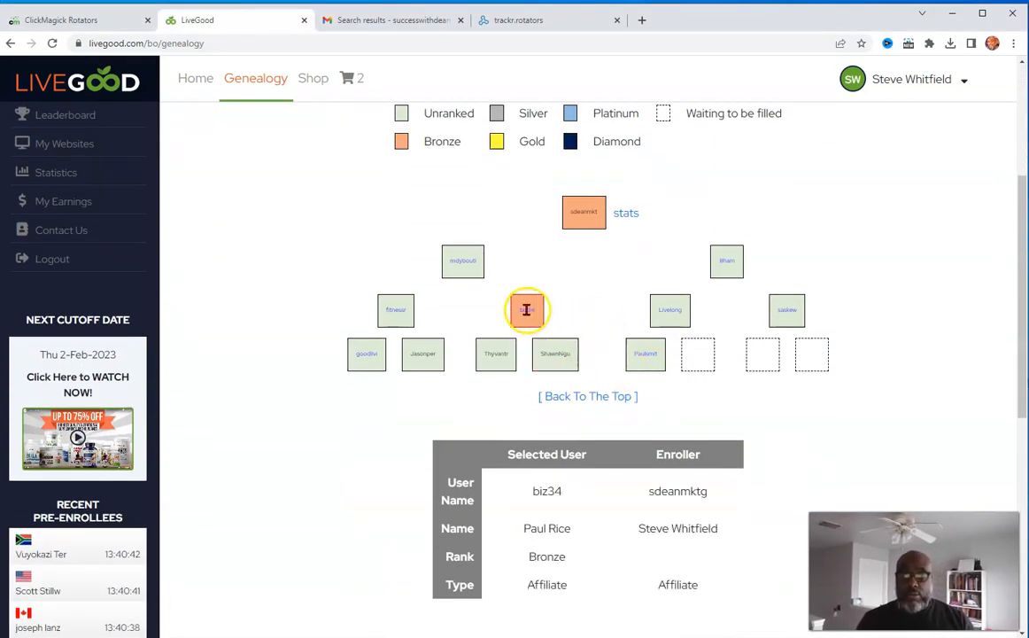
# Step: Open the orange member's downline tree and view its matrix stats (biz34)
pyautogui.click(527, 309)
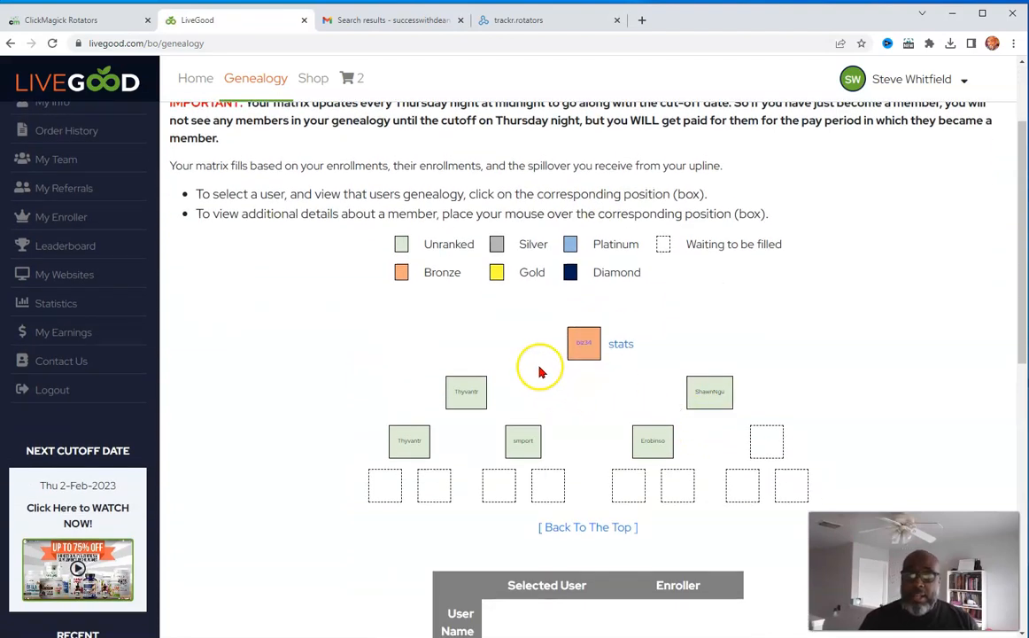
pyautogui.moveTo(610, 363)
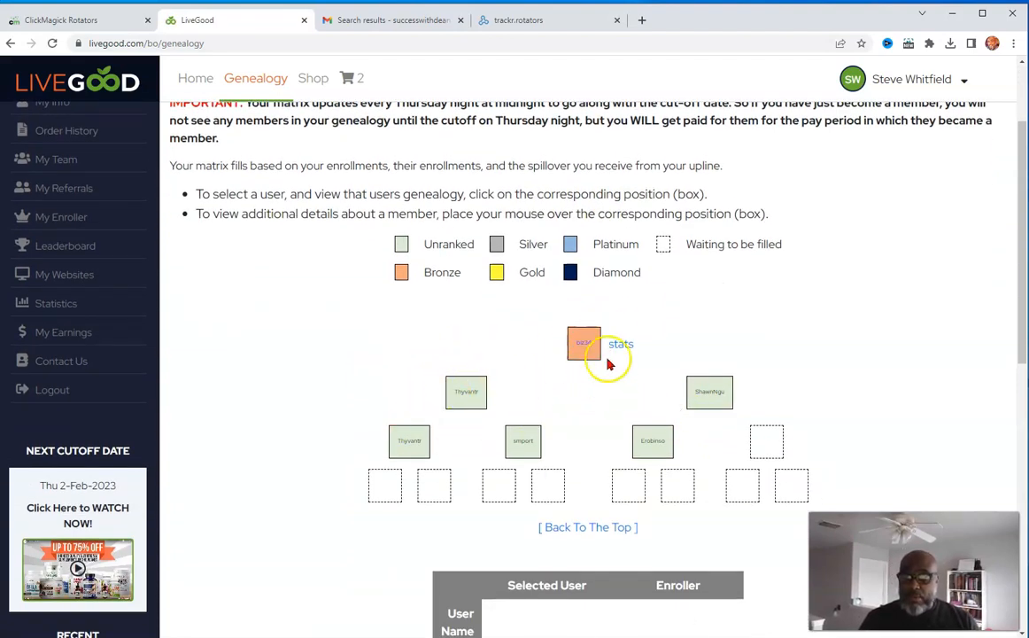
pyautogui.moveTo(528, 376)
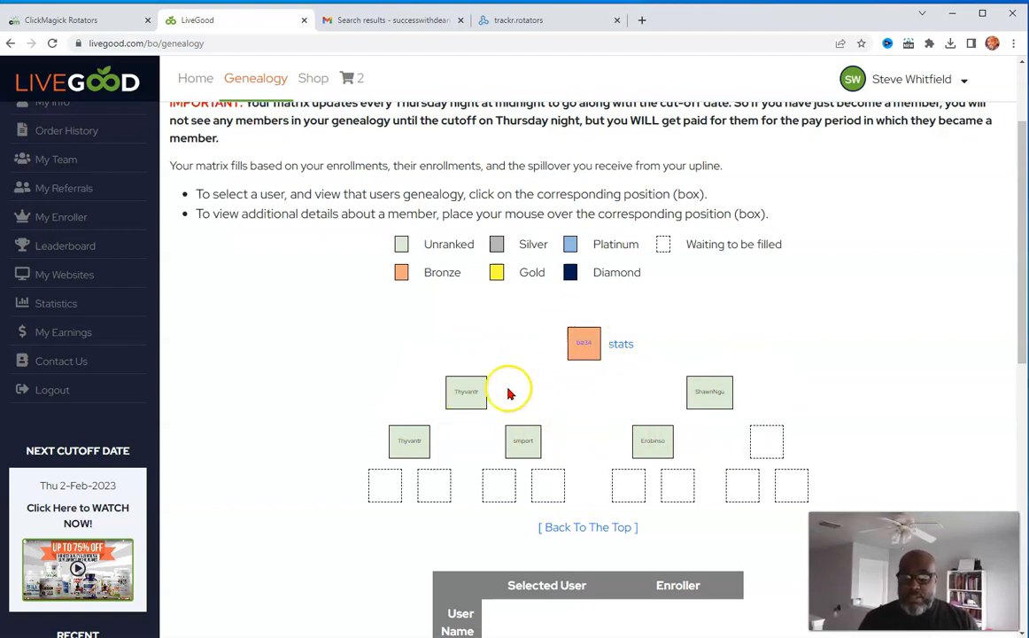
pyautogui.moveTo(584, 344)
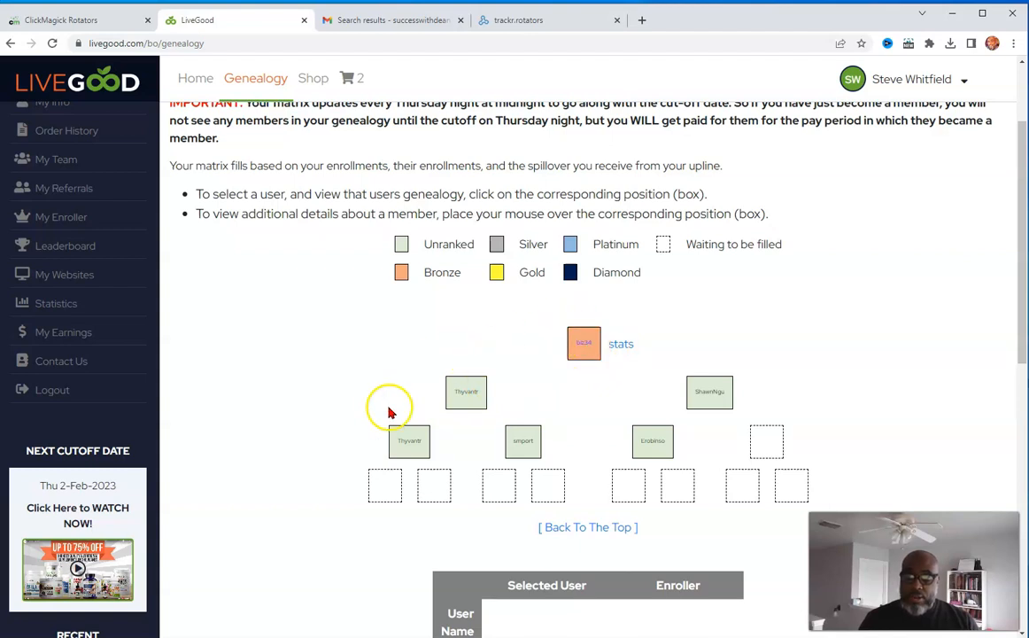
pyautogui.moveTo(584, 343)
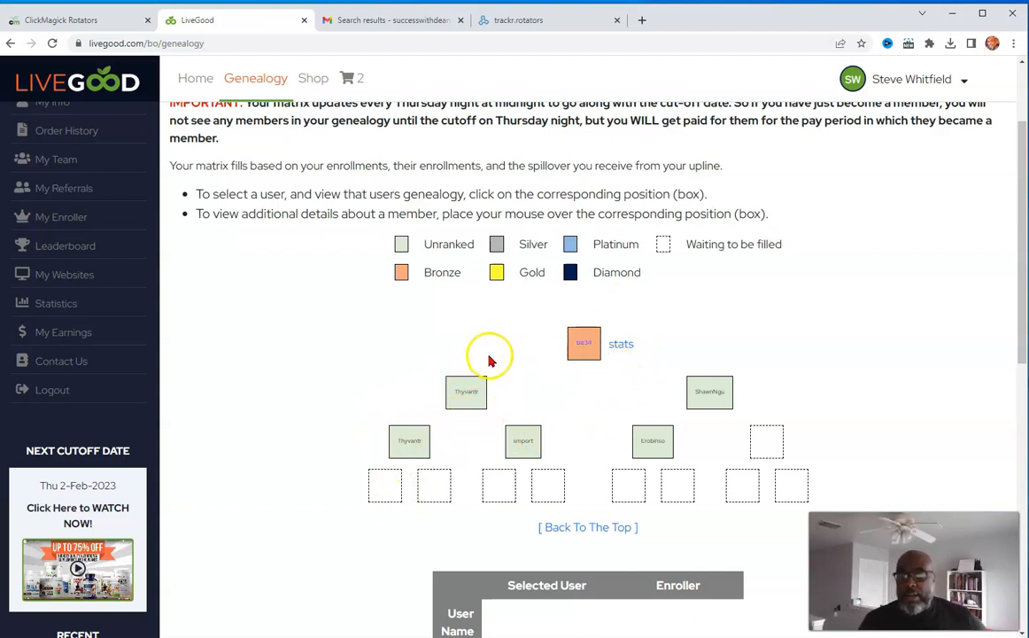
pyautogui.click(466, 391)
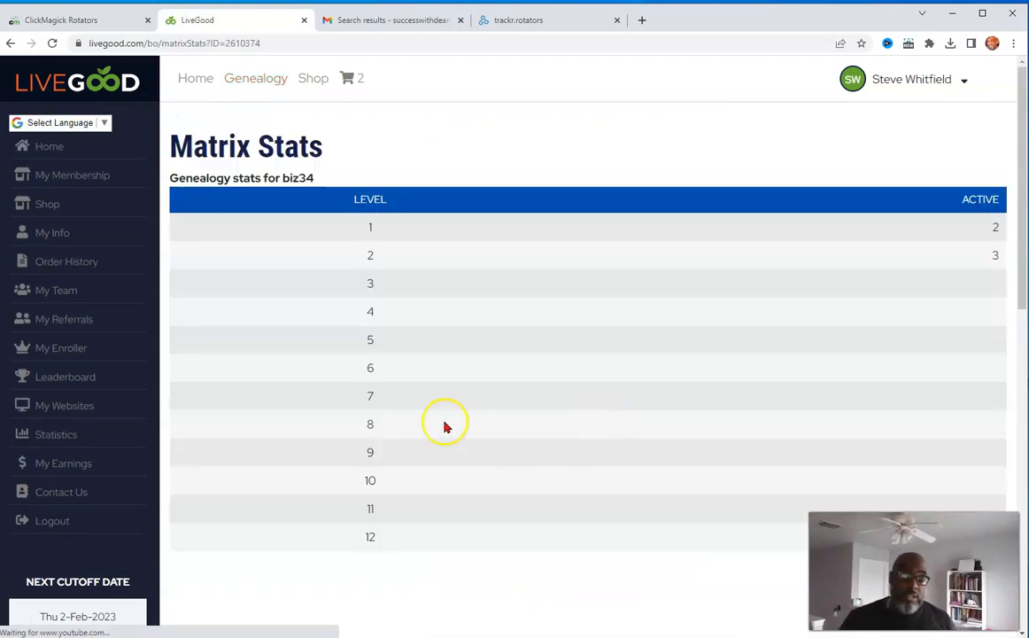
# Step: Return to your own genealogy tree, then move over to the LeadsLeap Link Rotators page
pyautogui.scroll(-3)
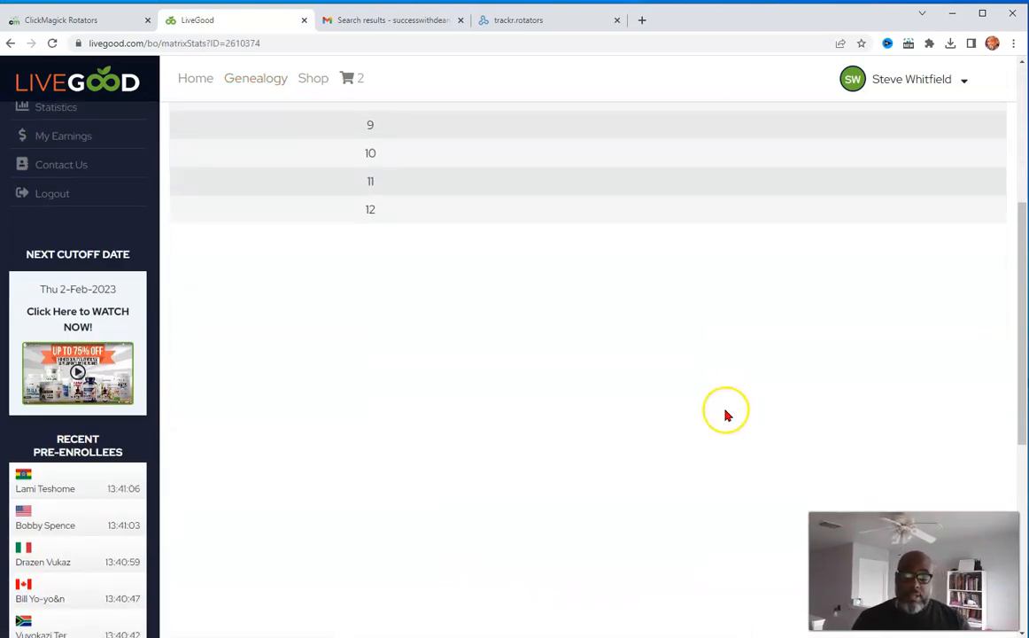
pyautogui.click(255, 78)
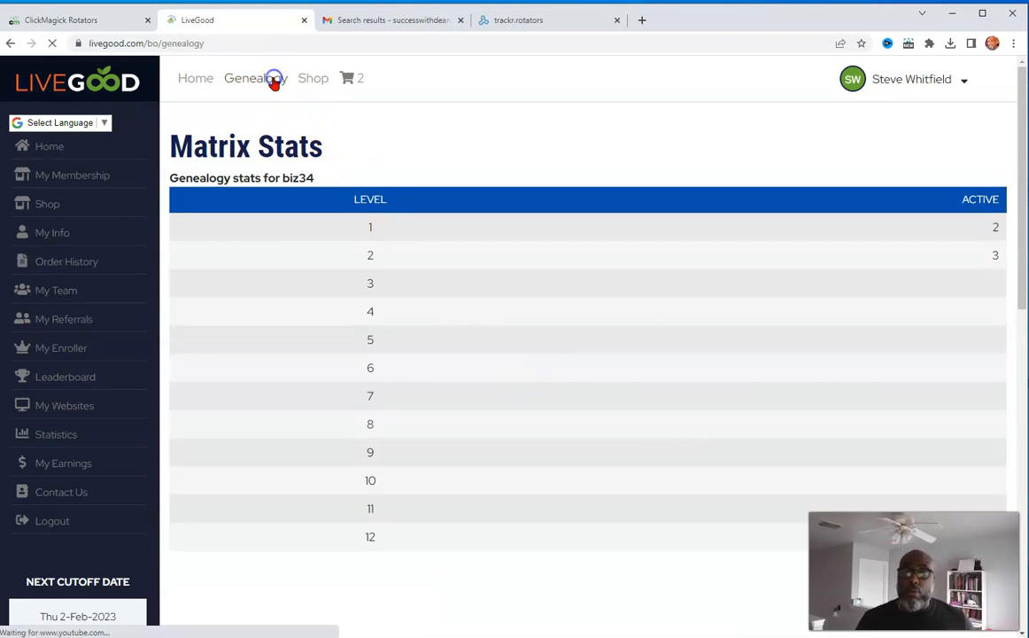
pyautogui.click(255, 78)
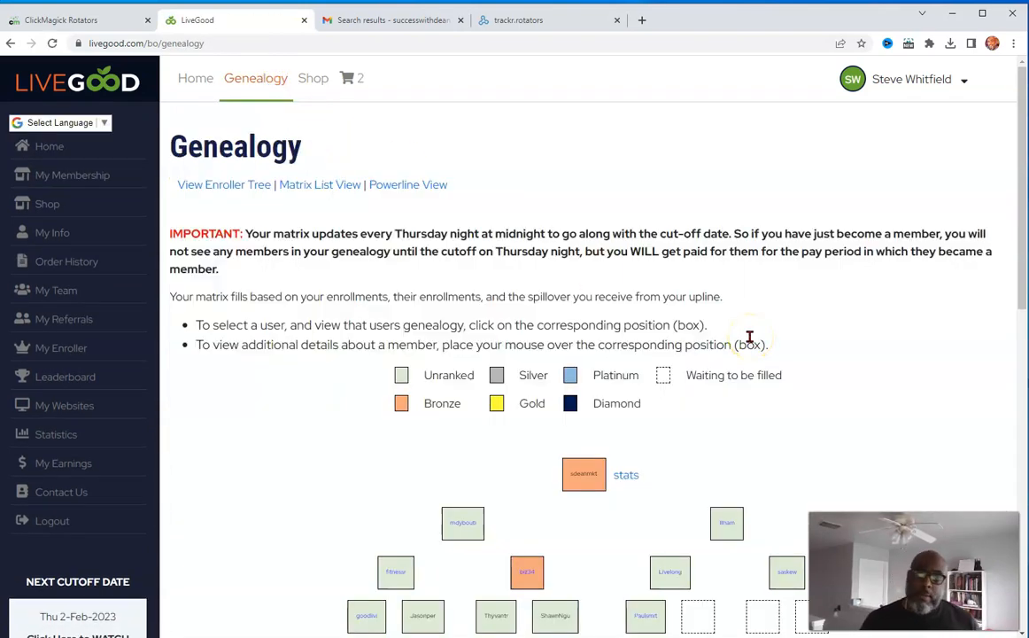
pyautogui.moveTo(164, 459)
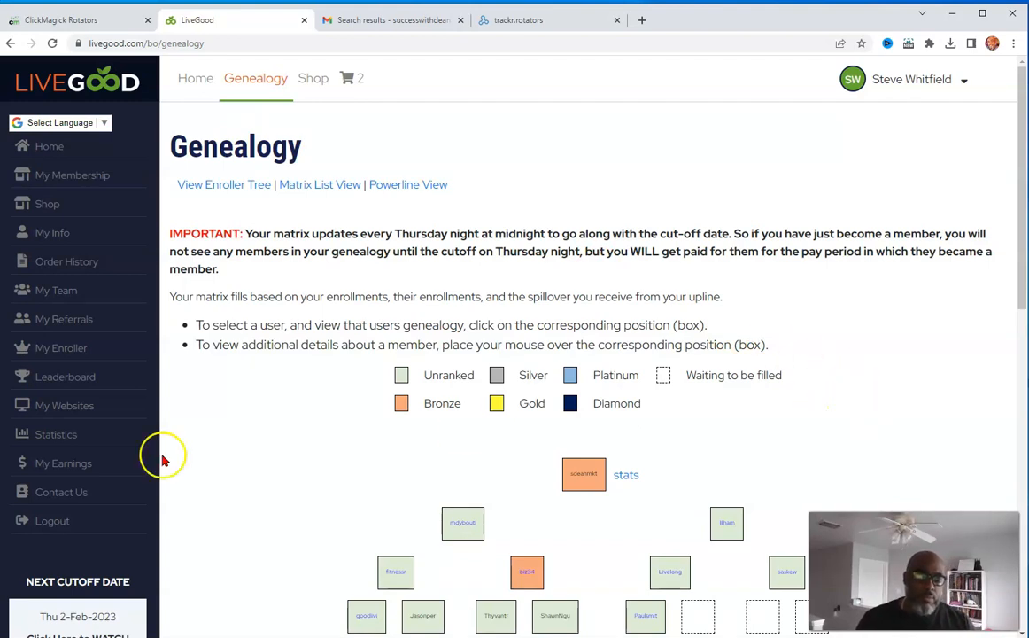
pyautogui.scroll(-3)
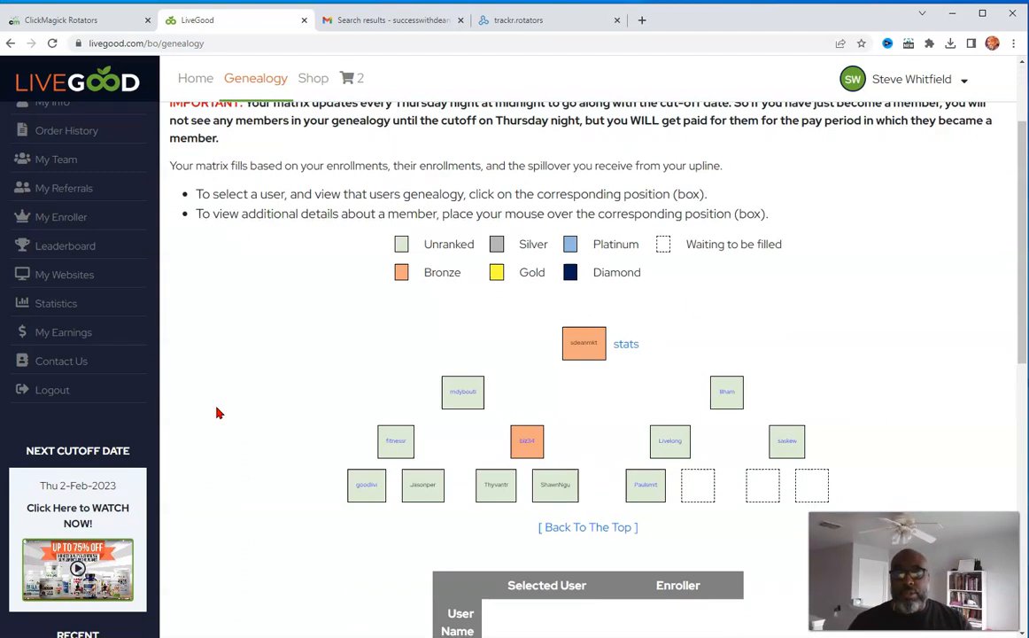
pyautogui.click(555, 484)
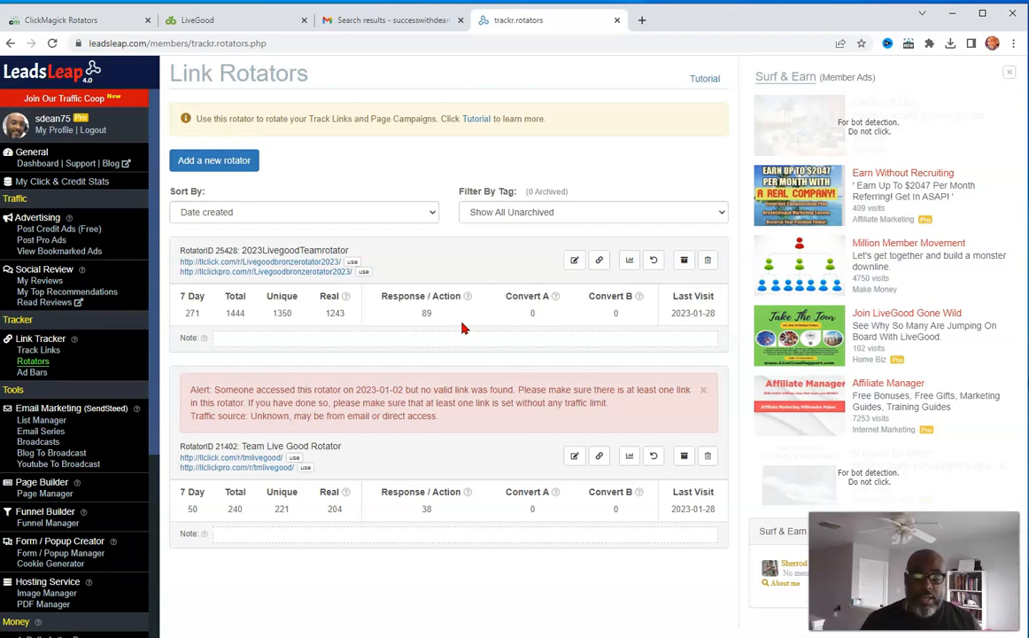
pyautogui.moveTo(346, 319)
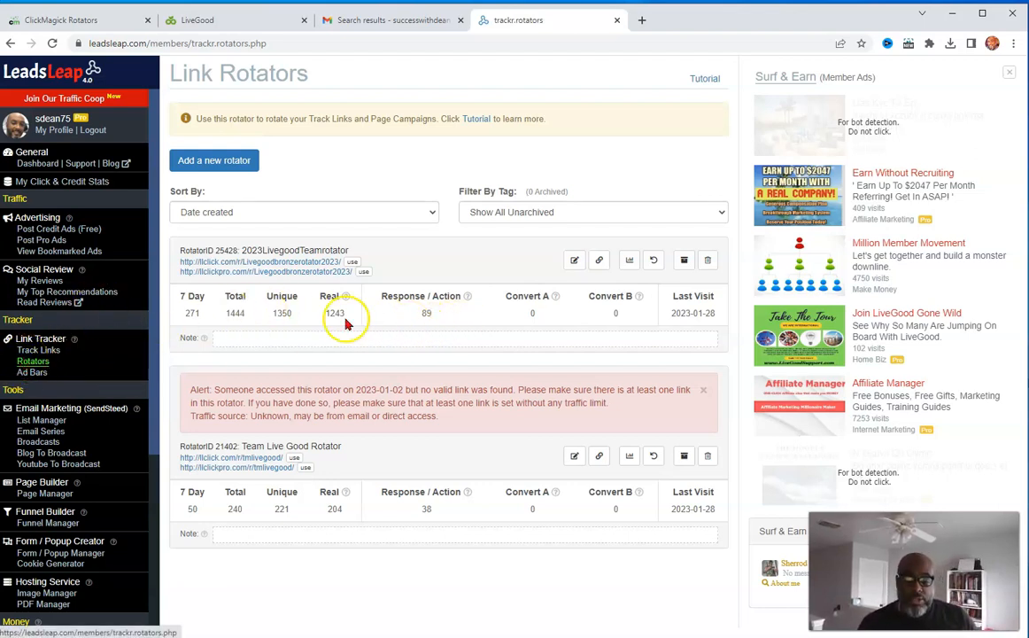
pyautogui.moveTo(316, 307)
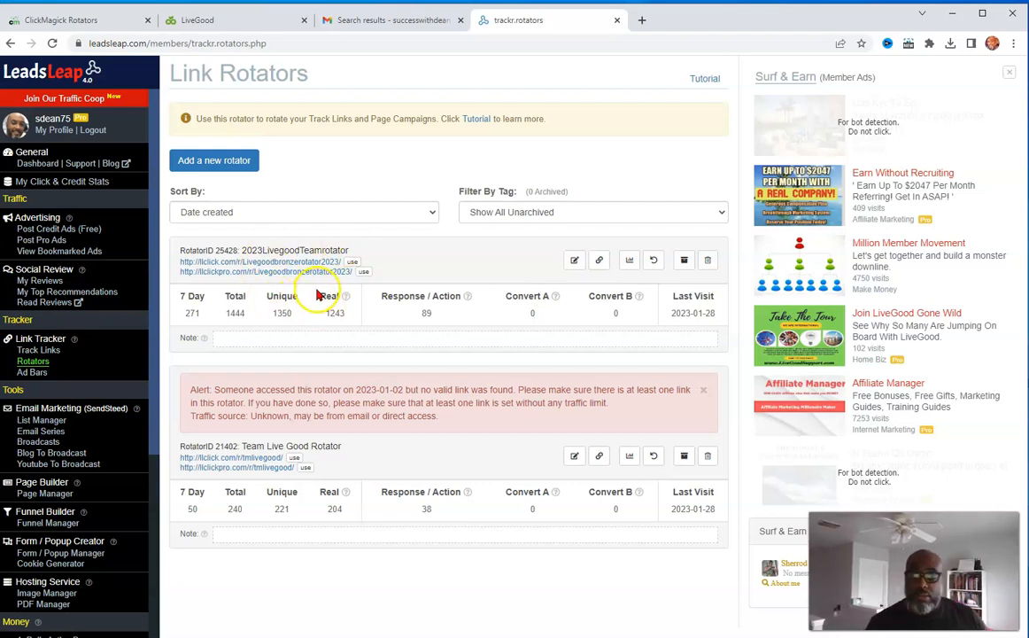
pyautogui.moveTo(574, 304)
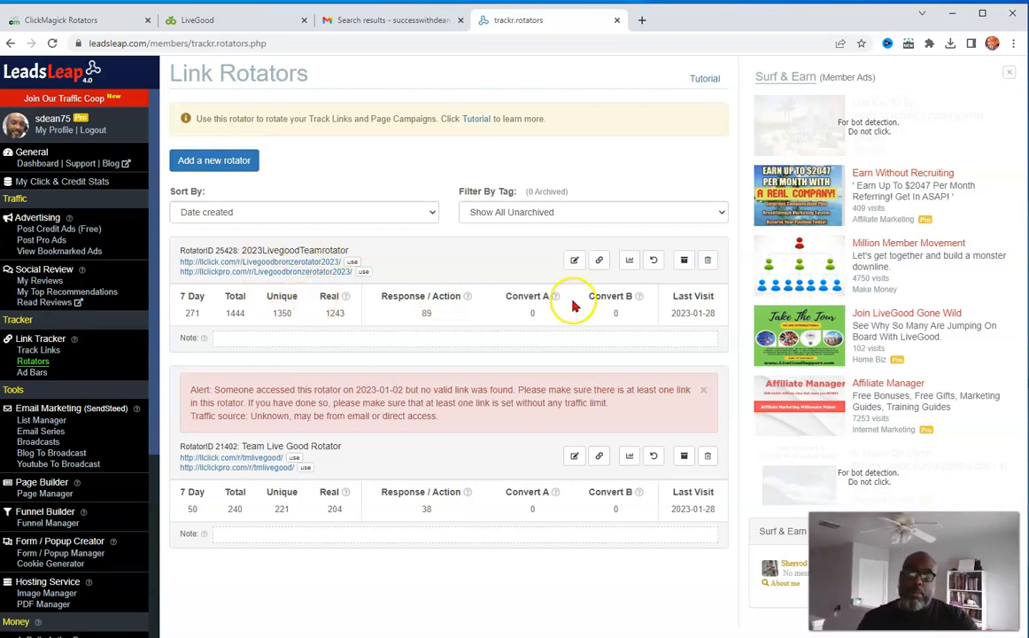
# Step: Show the 2023LivegoodTeamrotator's past-14-days click chart totalling 765 clicks
pyautogui.click(574, 260)
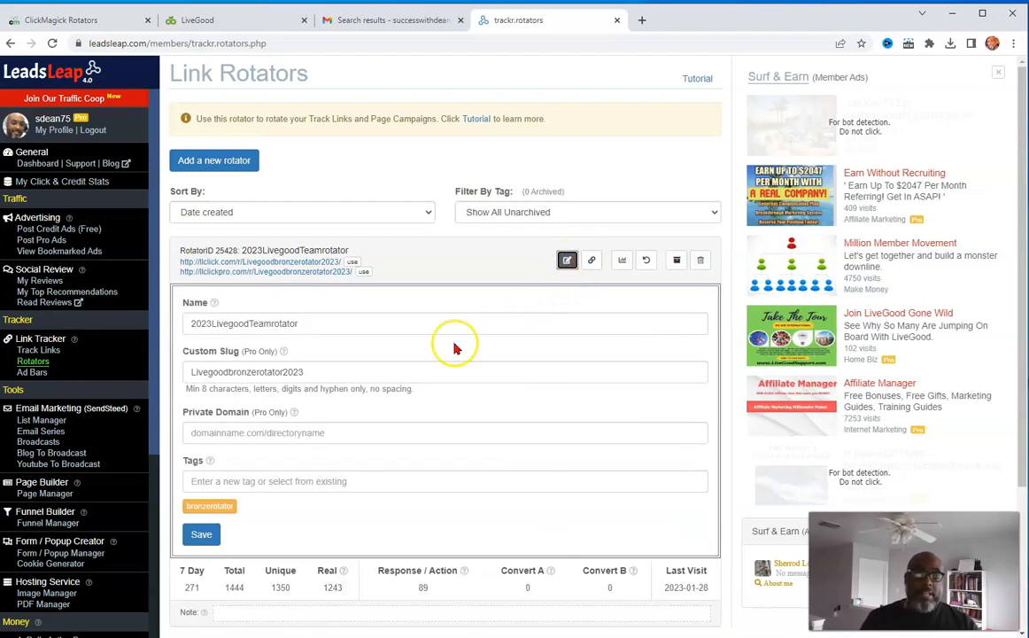
pyautogui.moveTo(631, 288)
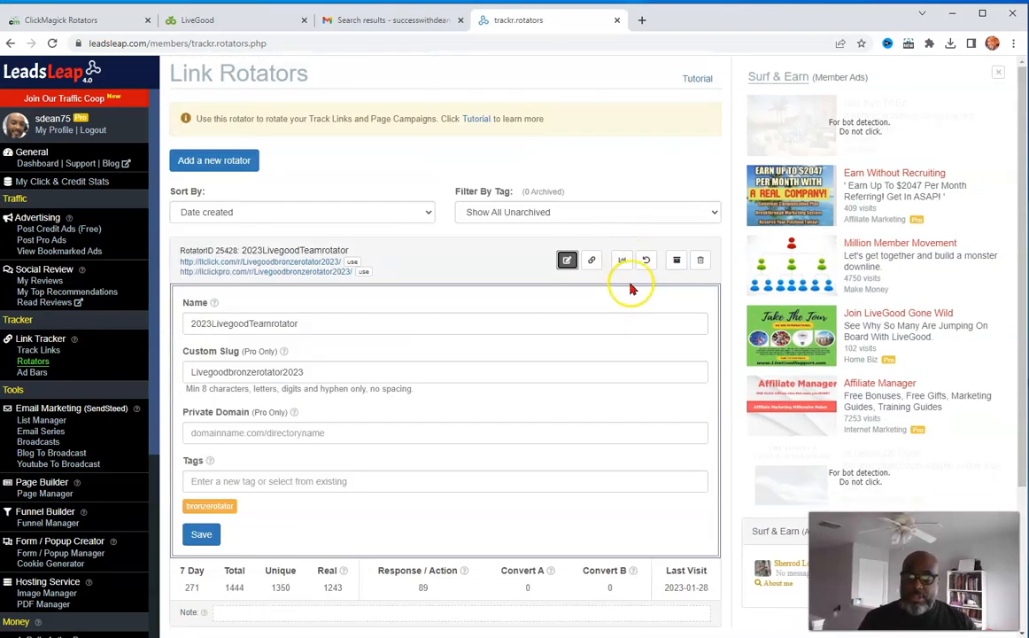
pyautogui.click(622, 260)
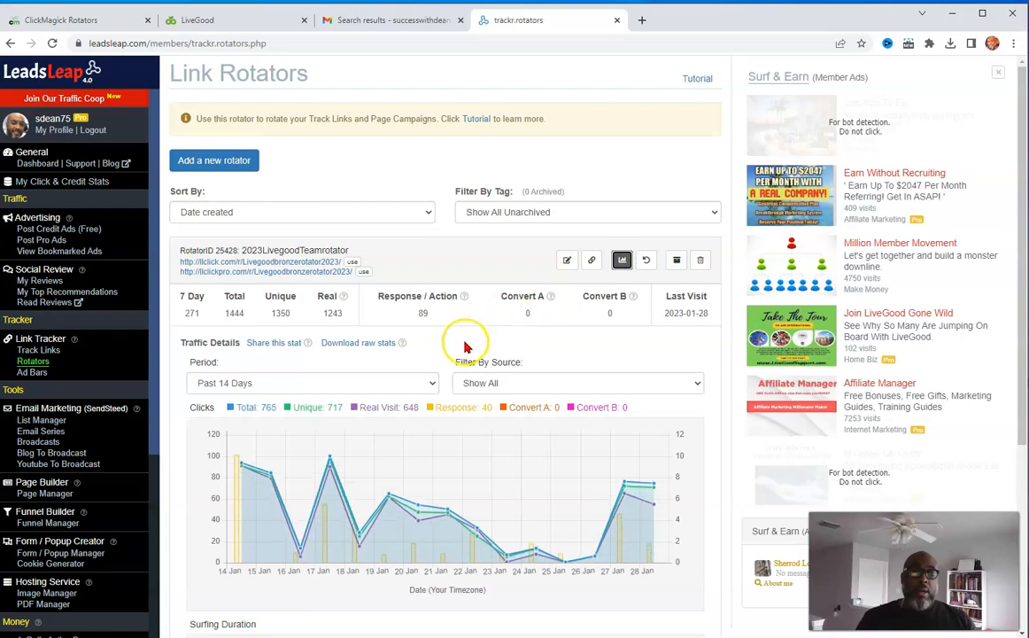
# Step: Scroll to Stats By Link / Page and select the top link's page address
pyautogui.scroll(-3)
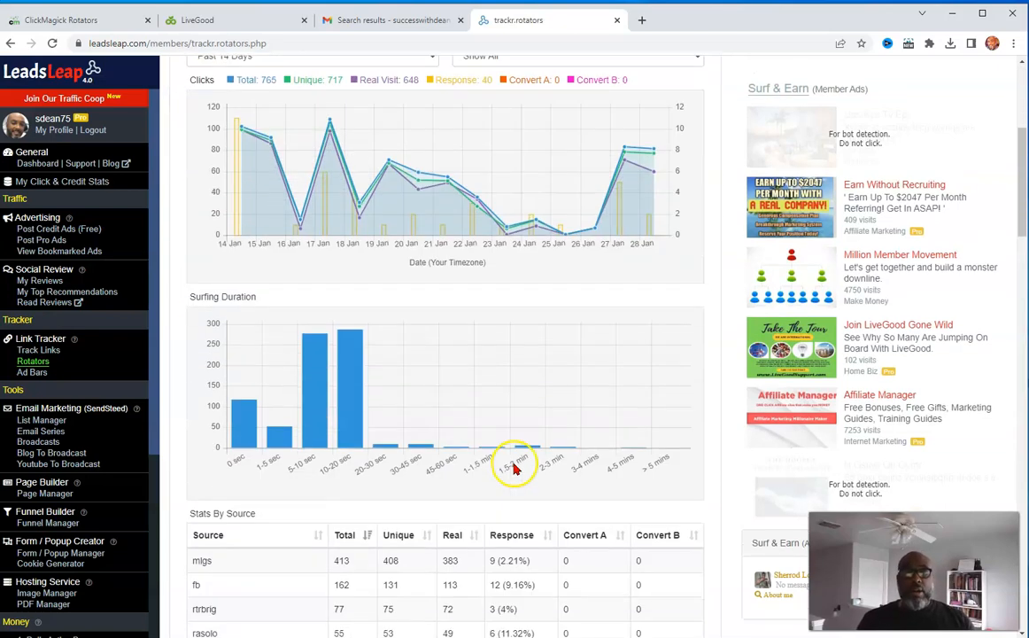
pyautogui.scroll(-3)
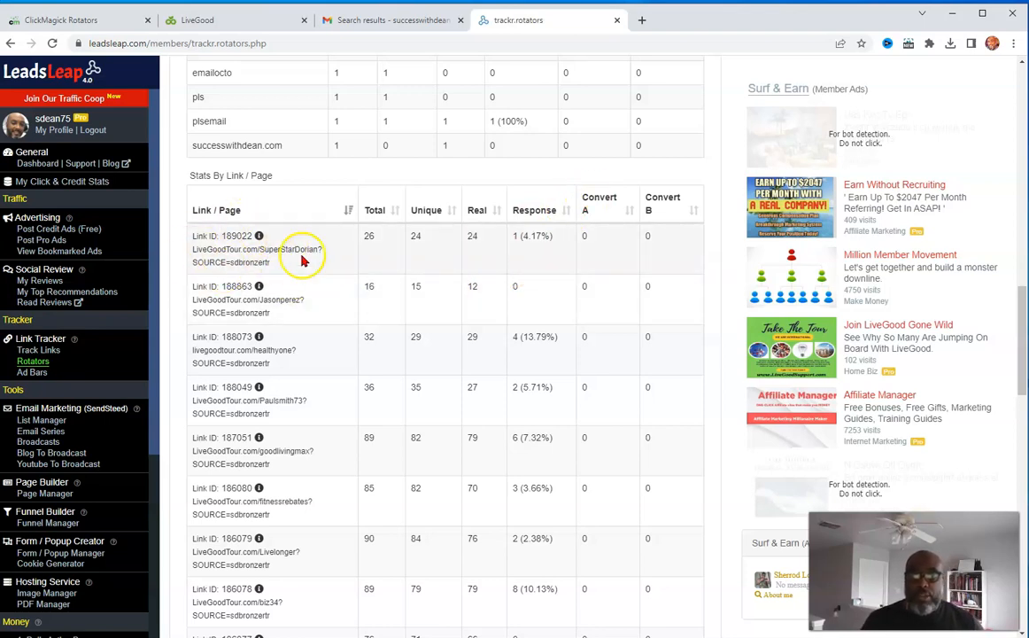
pyautogui.doubleClick(288, 249)
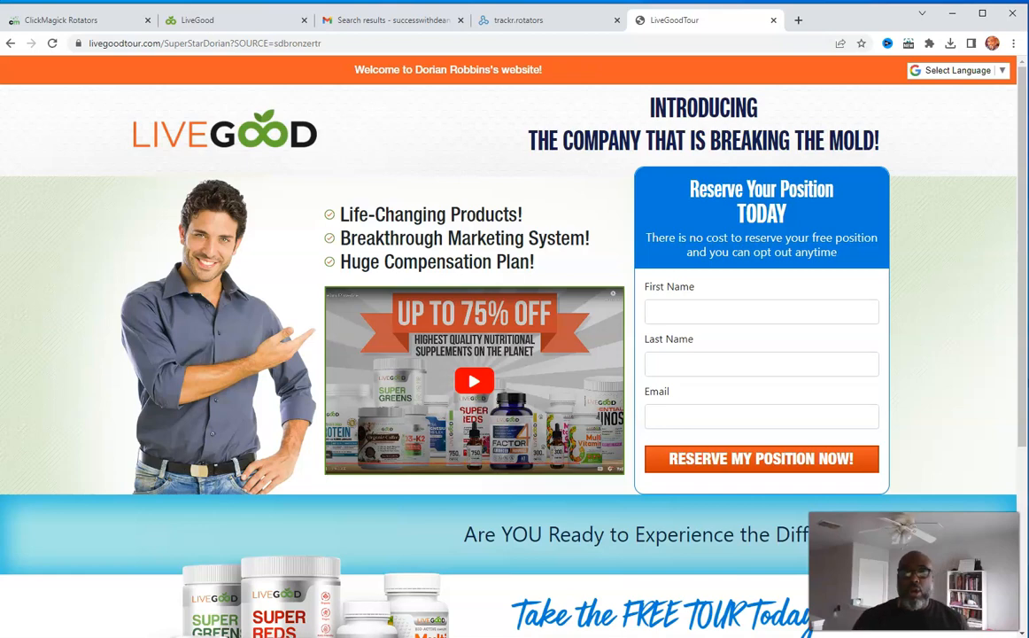
pyautogui.moveTo(556, 60)
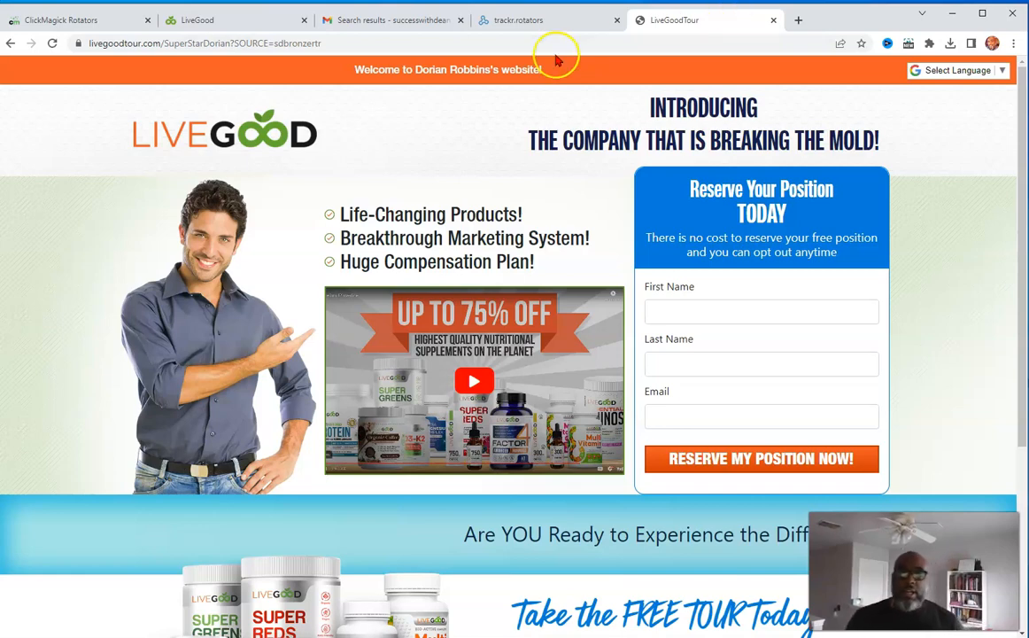
# Step: Return to the trackr.rotators tab with the rotator statistics
pyautogui.click(518, 20)
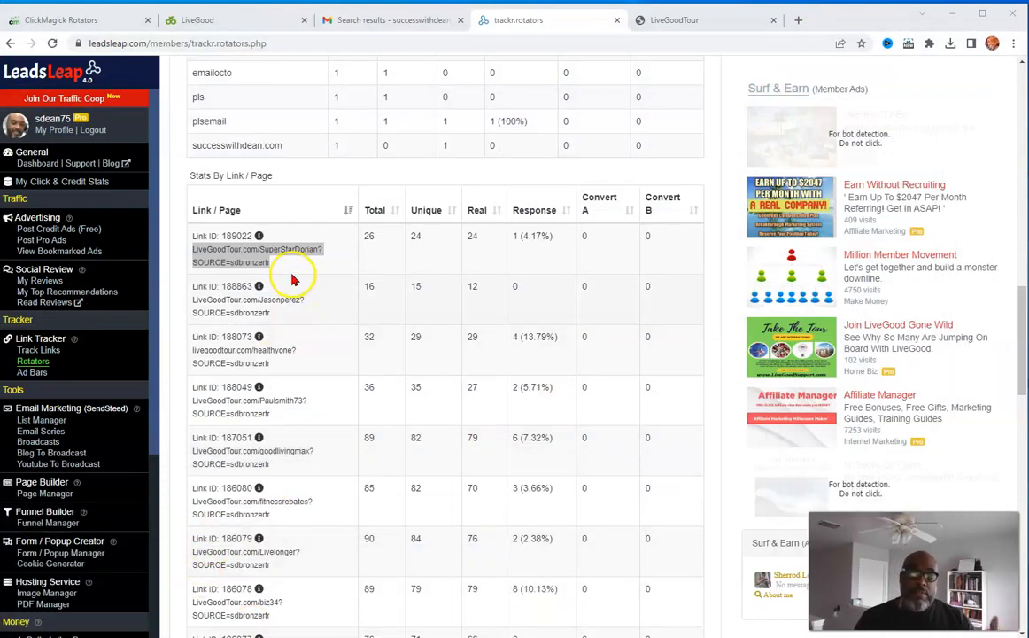
# Step: View the tour page, highlight the top link's source tag, then return to LiveGood
pyautogui.click(704, 19)
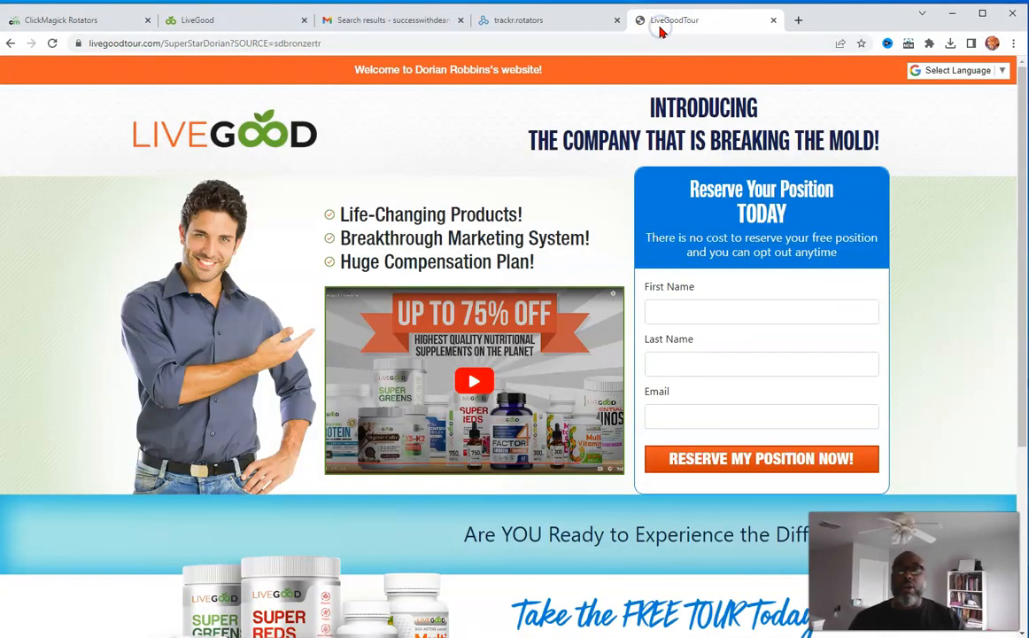
pyautogui.moveTo(660, 28)
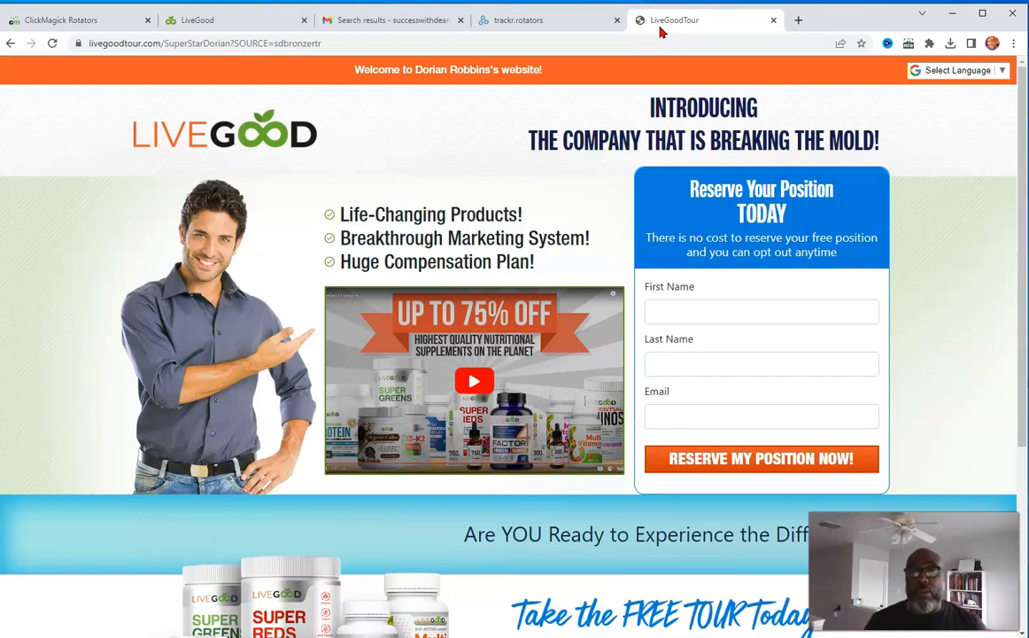
pyautogui.click(549, 19)
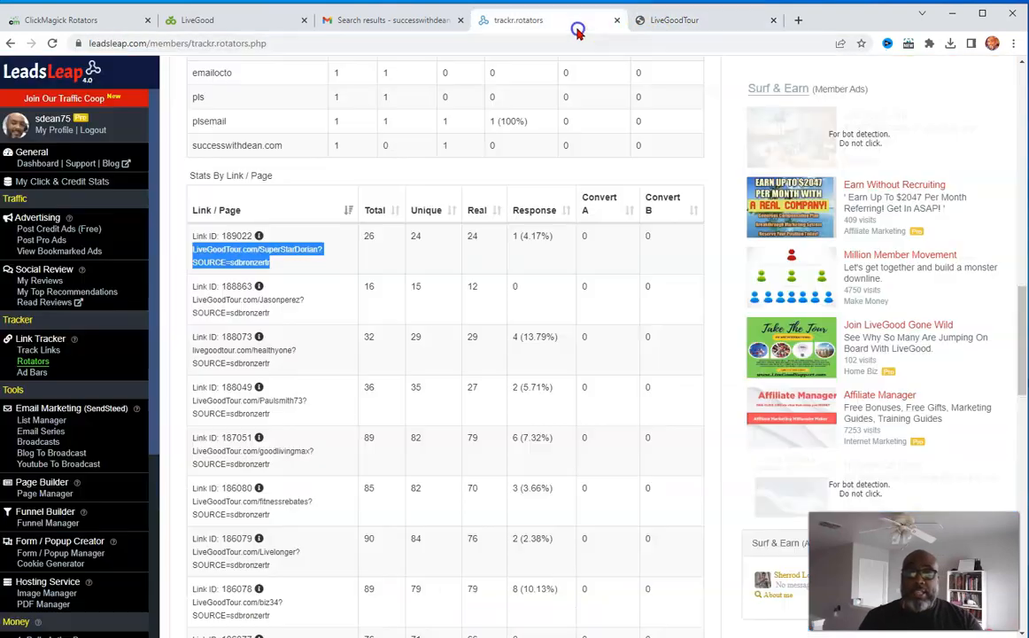
pyautogui.moveTo(329, 291)
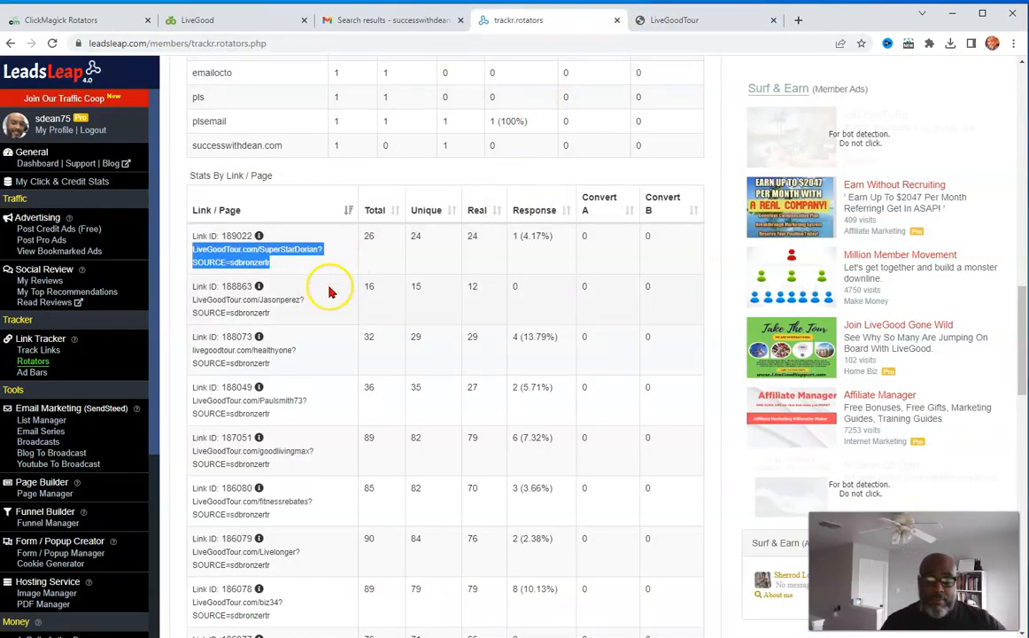
pyautogui.scroll(-3)
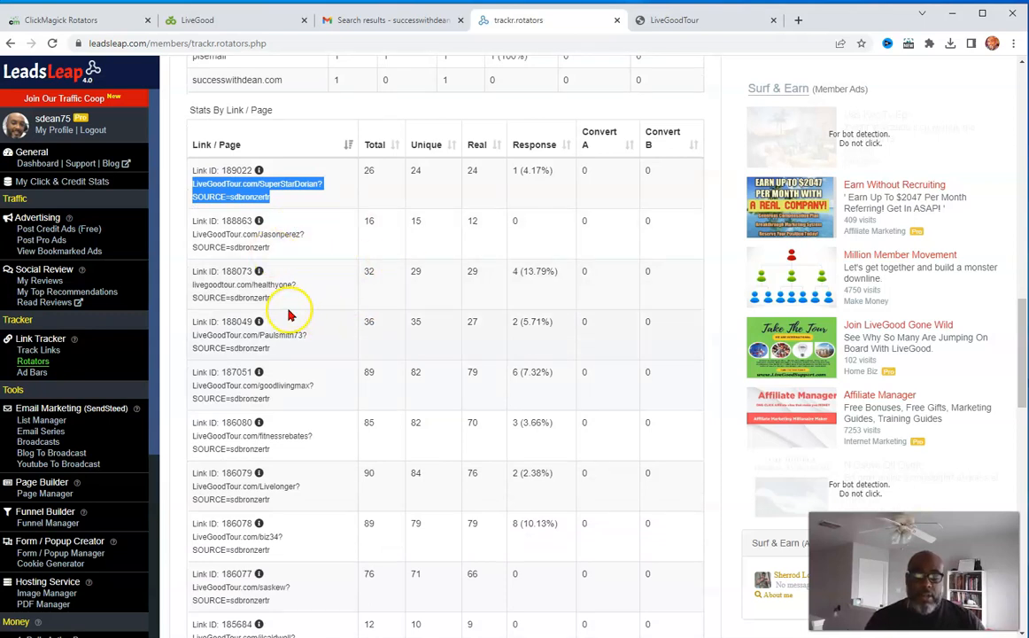
pyautogui.moveTo(244, 204)
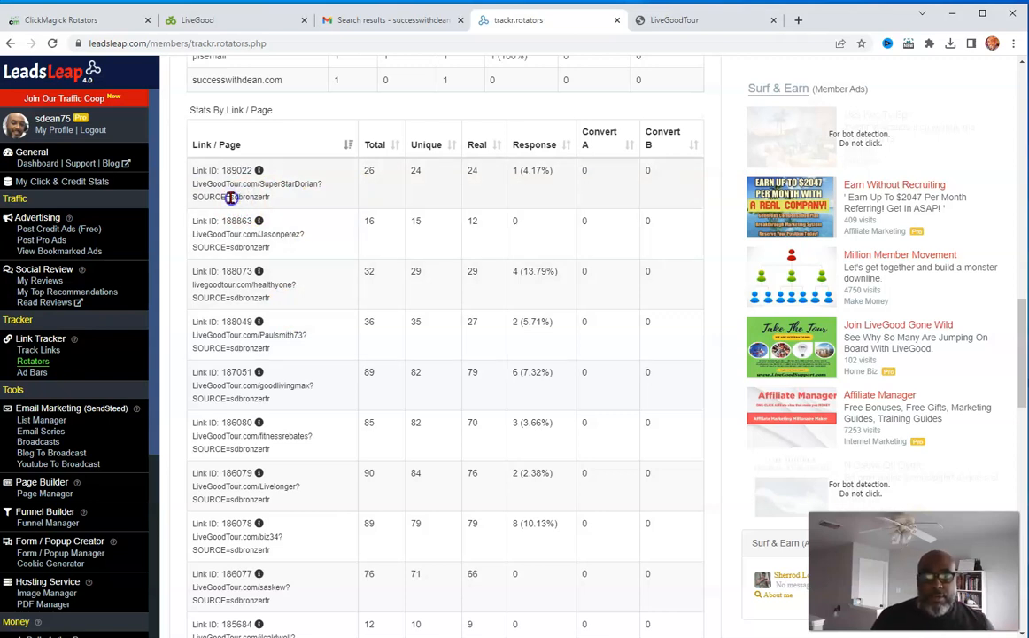
pyautogui.doubleClick(249, 197)
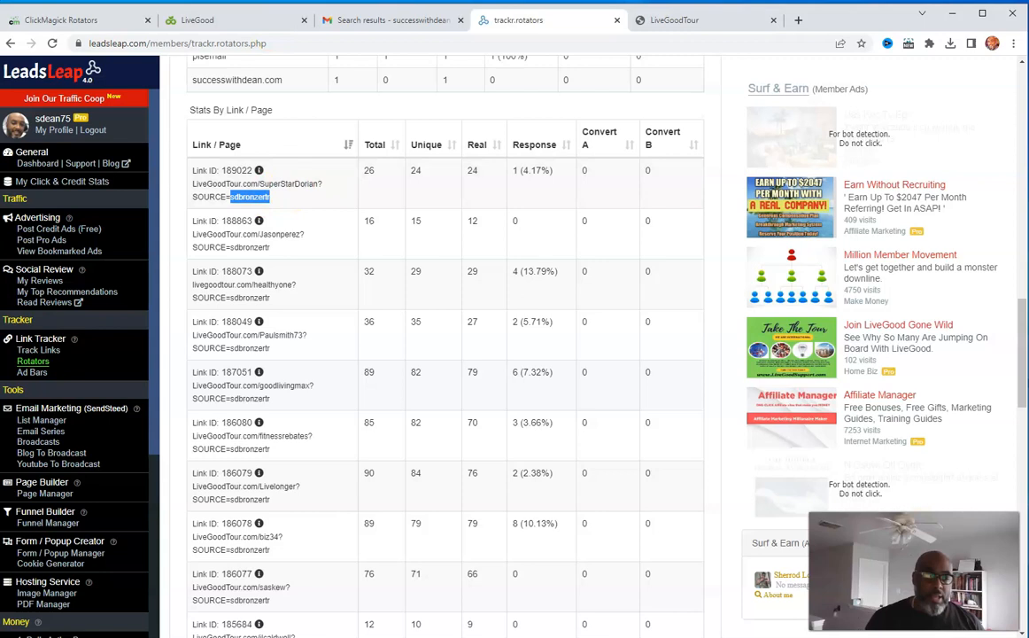
pyautogui.click(196, 20)
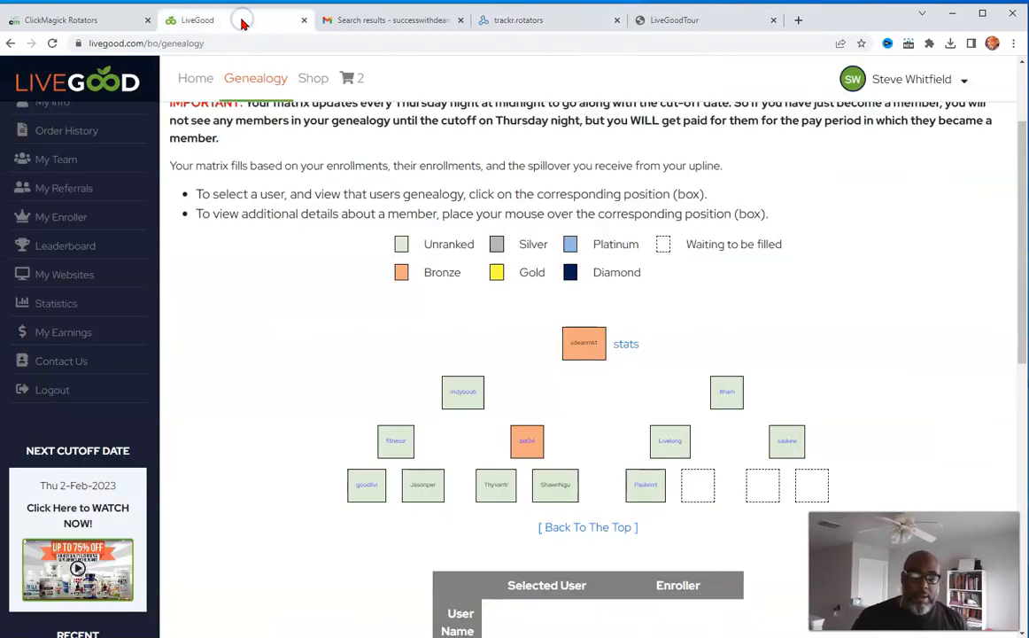
# Step: Open Source Statistics and highlight the 3 pre-enrollees for the mlgs source
pyautogui.click(55, 303)
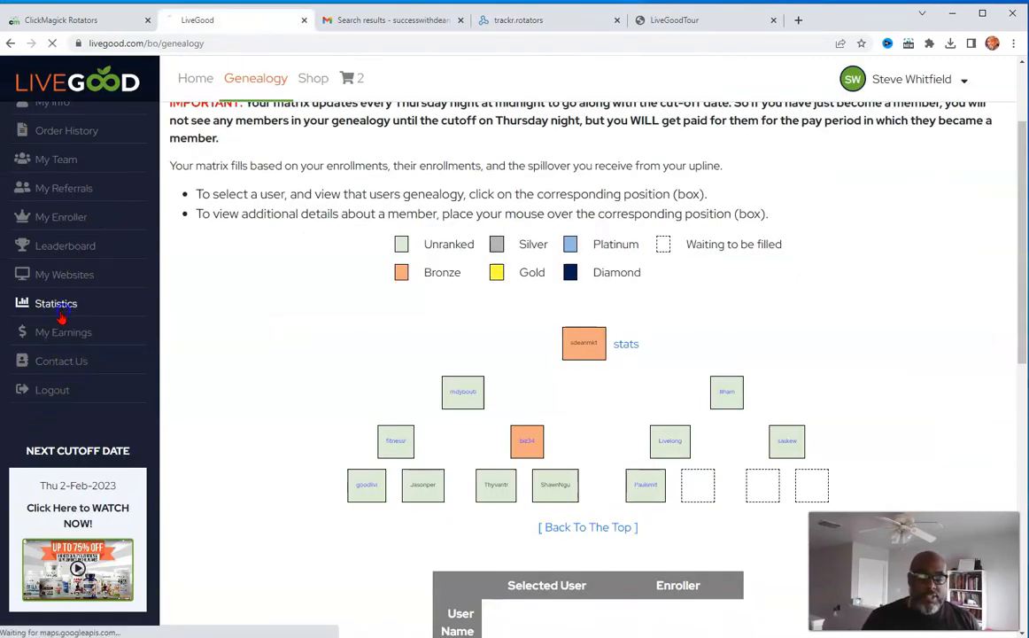
pyautogui.click(56, 303)
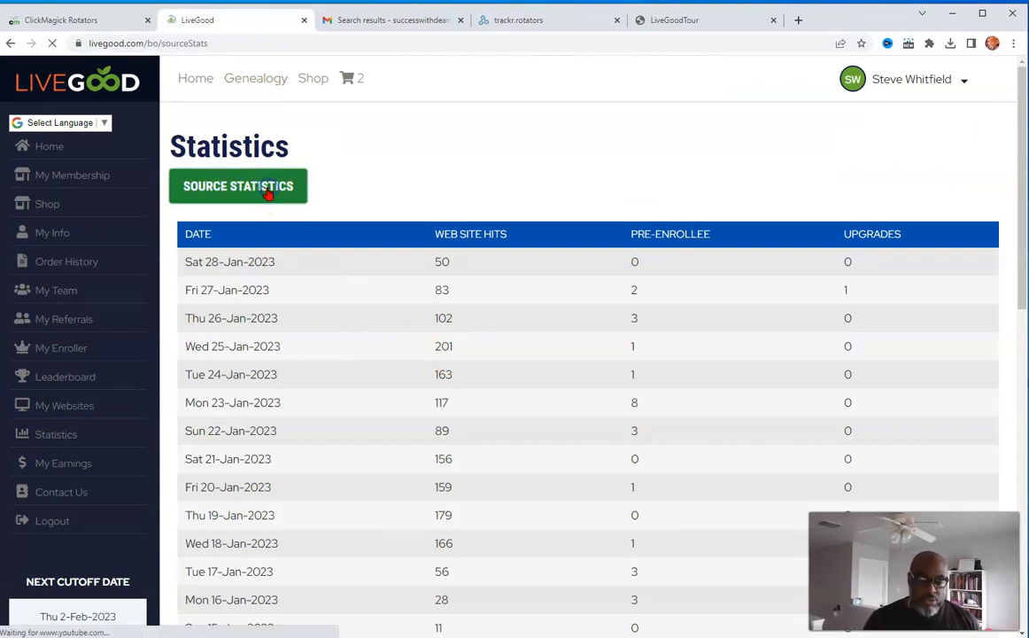
pyautogui.click(237, 186)
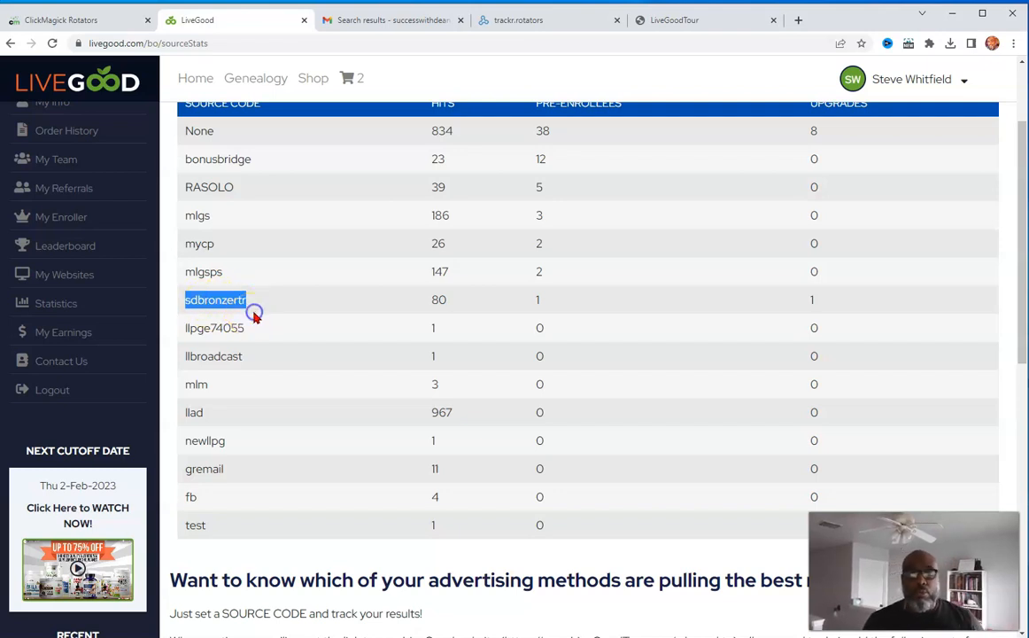
pyautogui.moveTo(418, 298)
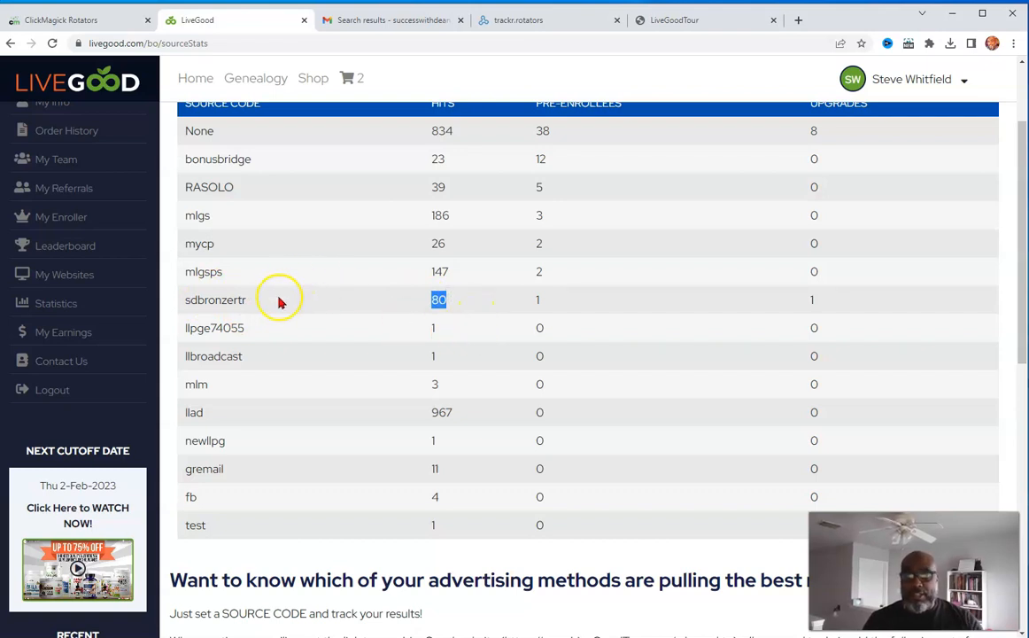
pyautogui.moveTo(243, 293)
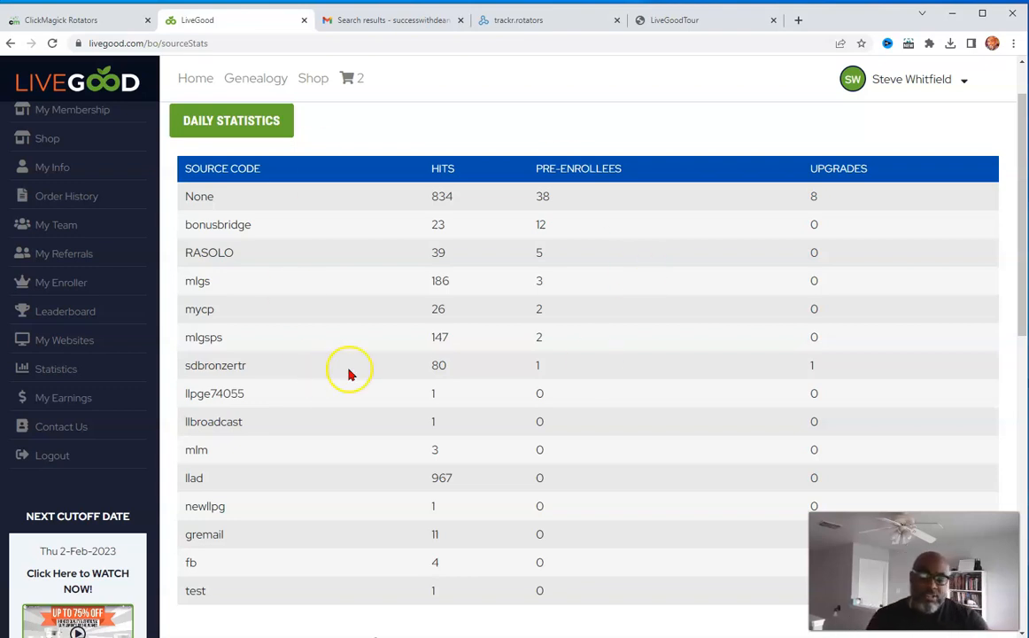
pyautogui.moveTo(272, 251)
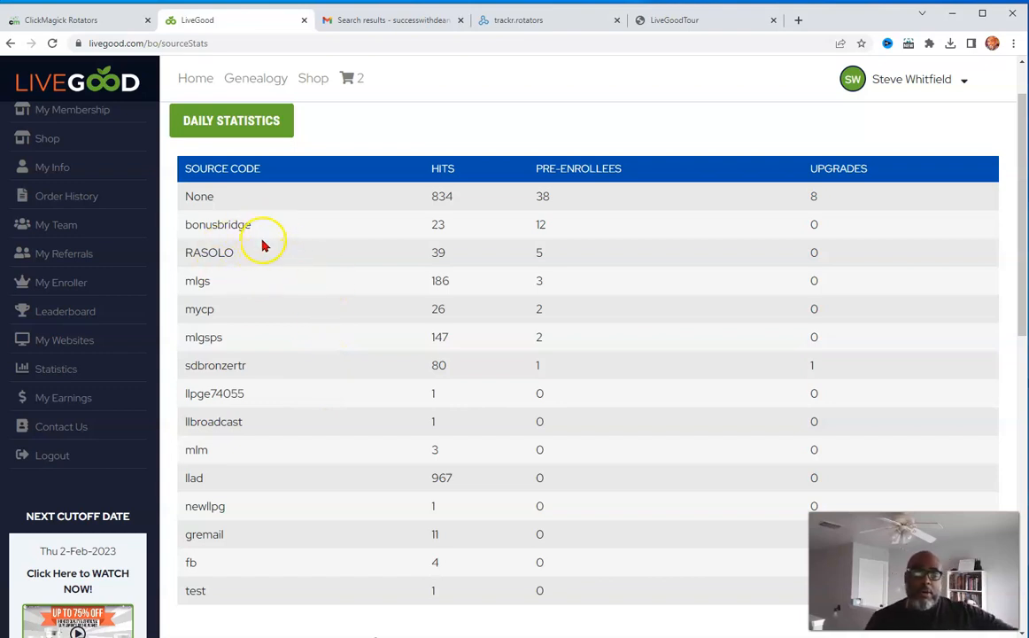
pyautogui.moveTo(236, 285)
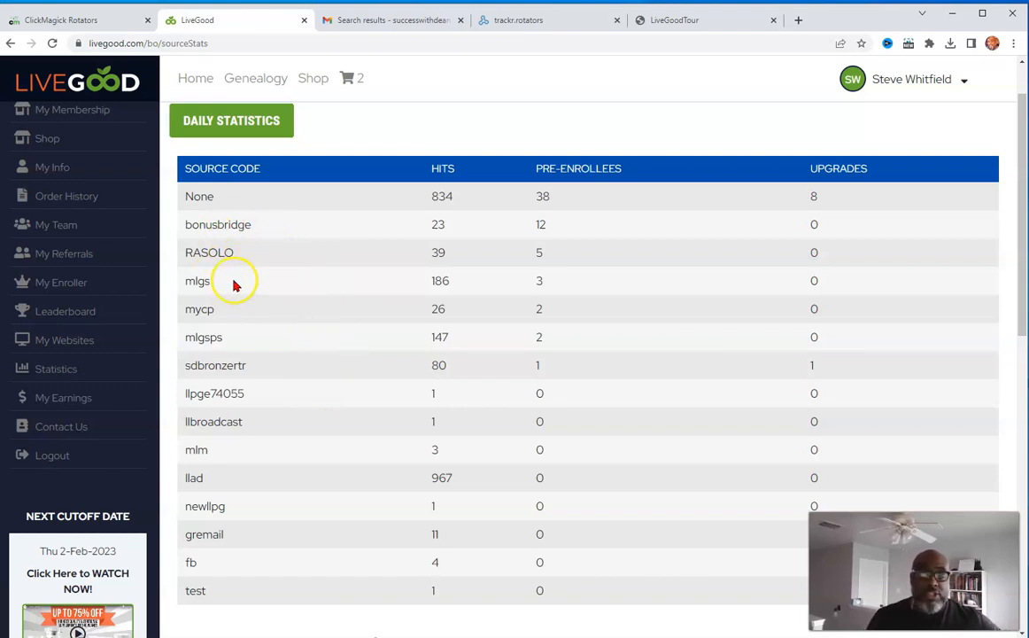
pyautogui.doubleClick(196, 281)
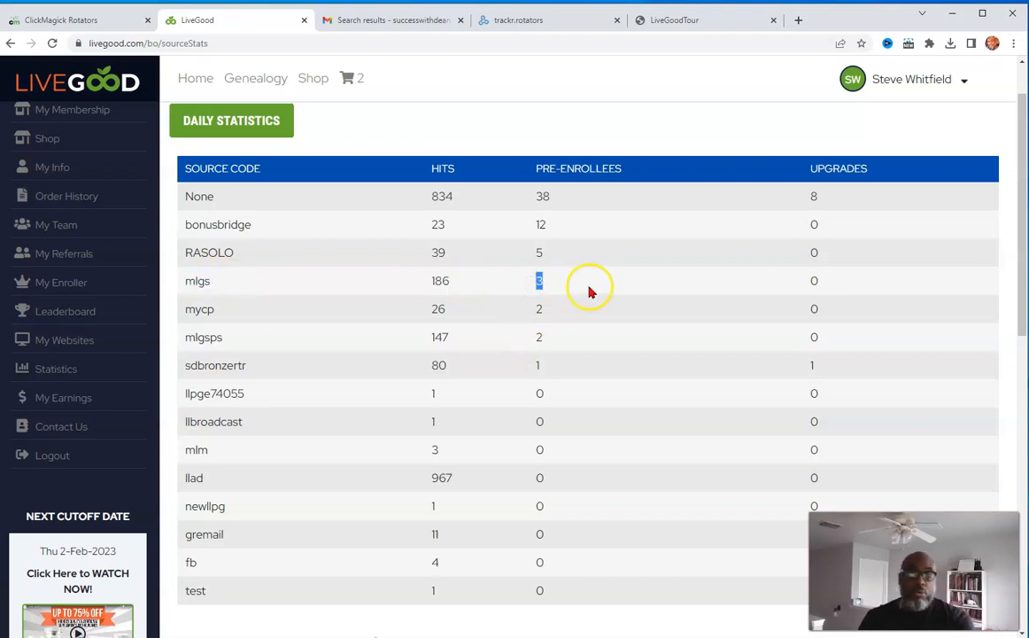
pyautogui.moveTo(505, 362)
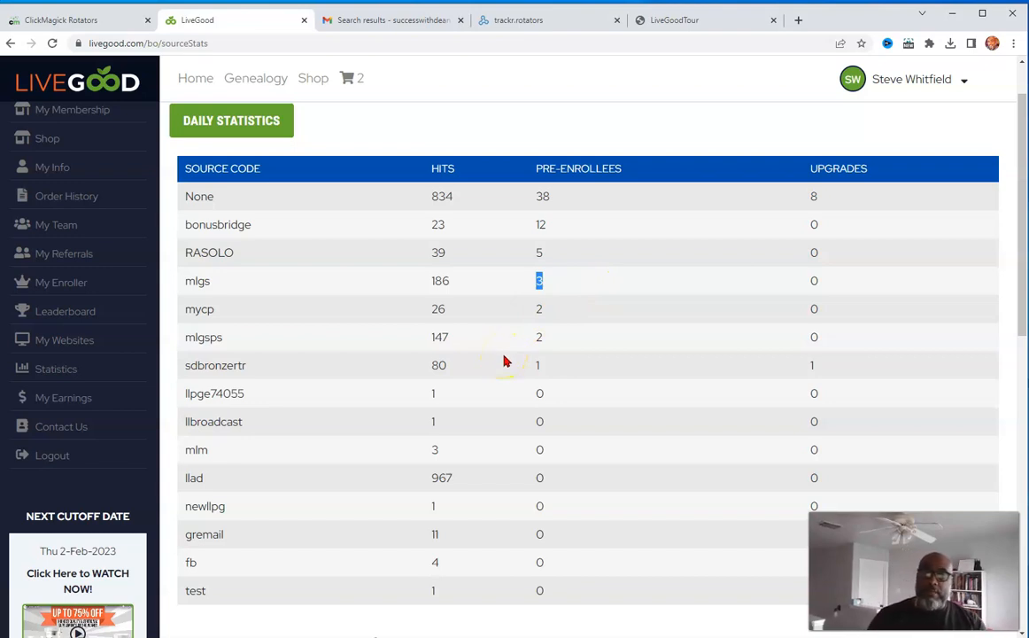
pyautogui.moveTo(504, 361)
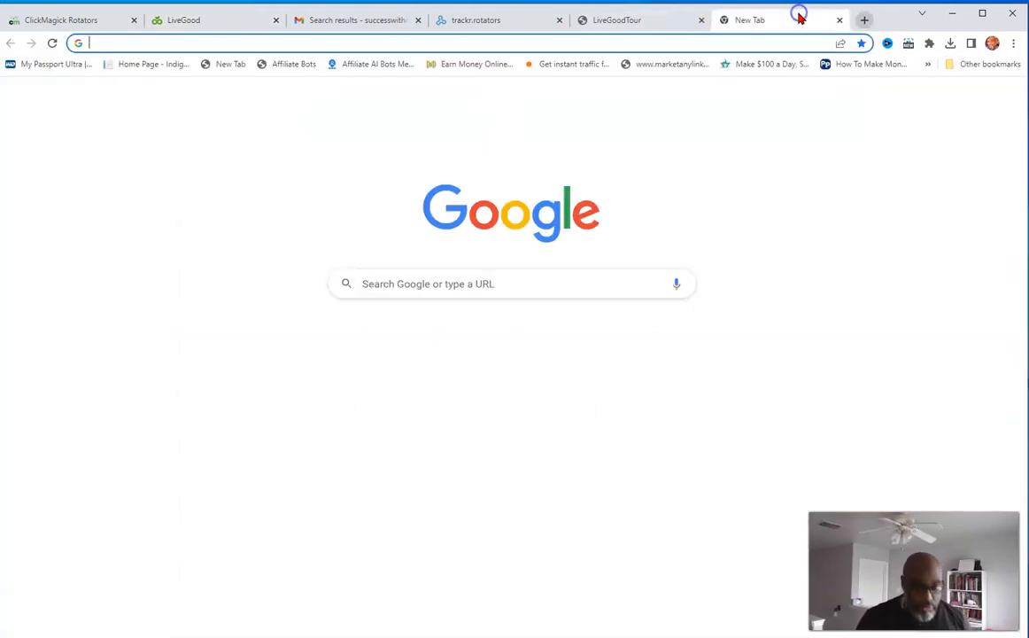
# Step: Visit facebook.com, follow the profile post's motivation link, then return to Facebook
pyautogui.write('facebook.com')
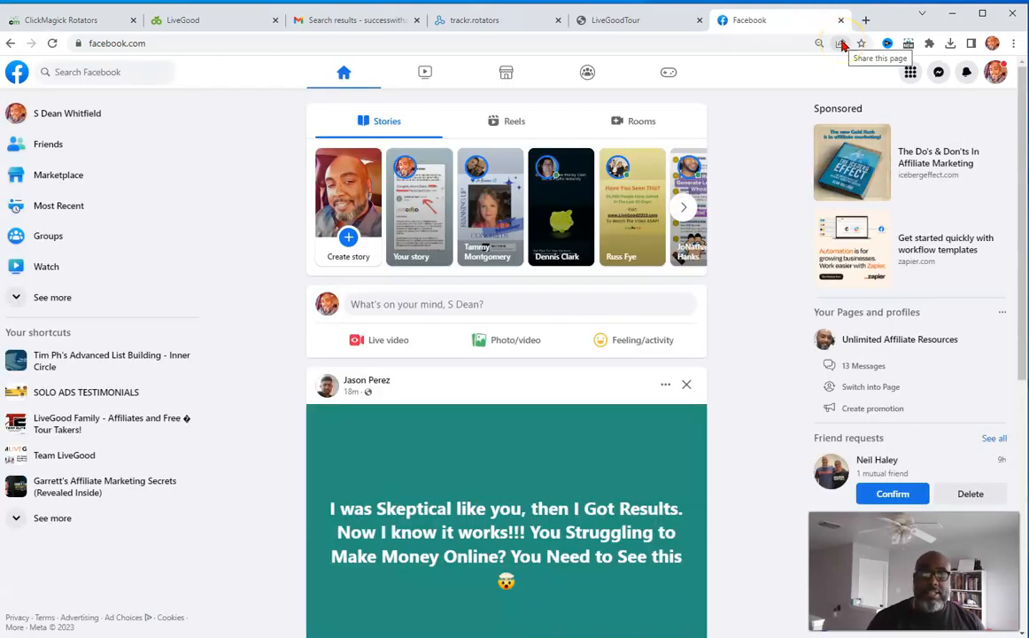
pyautogui.click(67, 112)
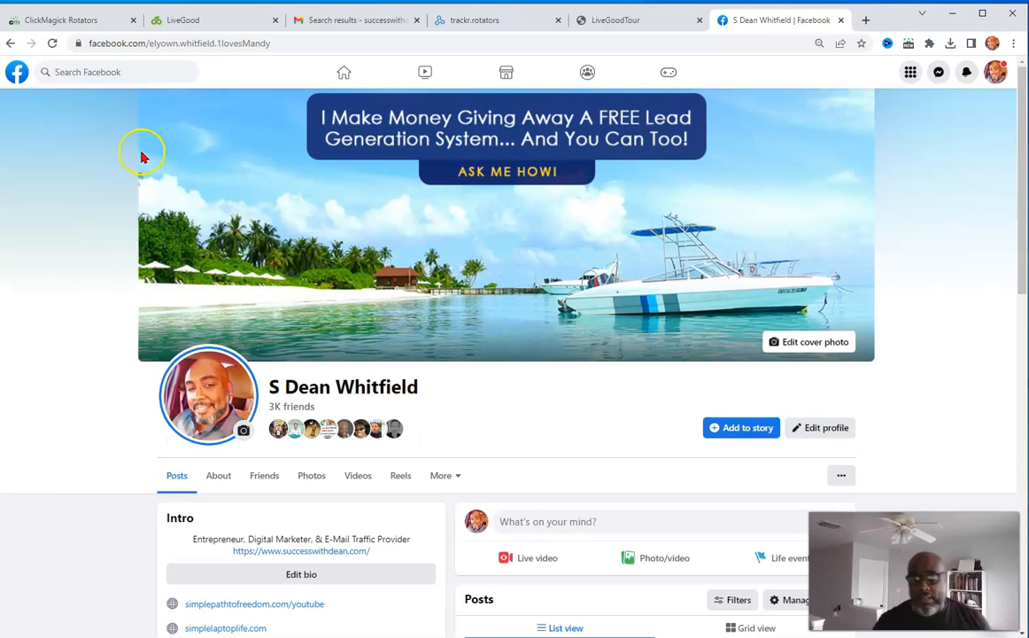
pyautogui.scroll(-3)
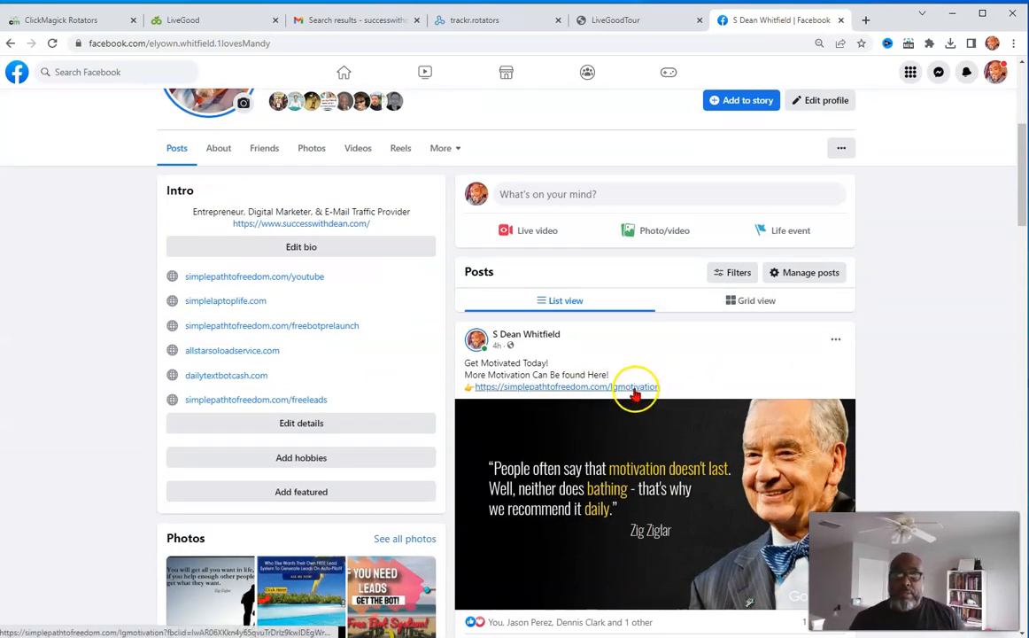
pyautogui.click(635, 387)
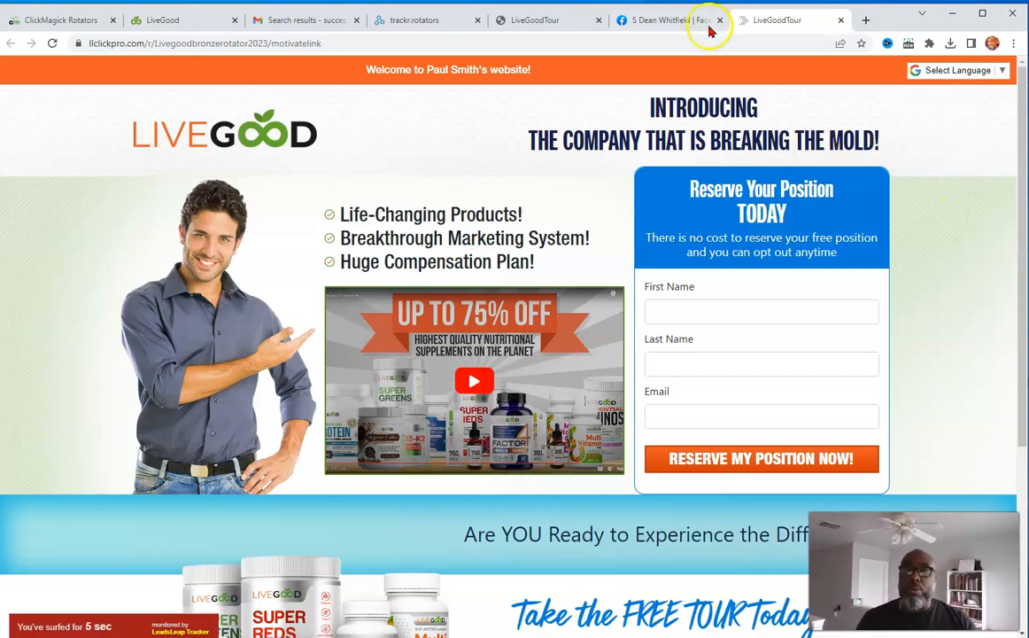
pyautogui.click(669, 19)
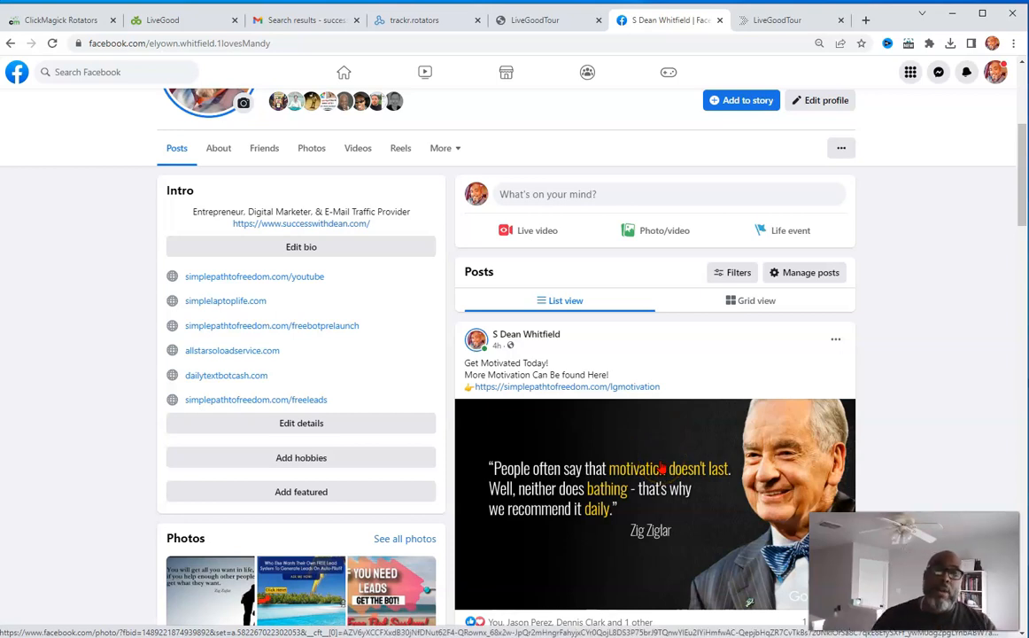
pyautogui.scroll(-3)
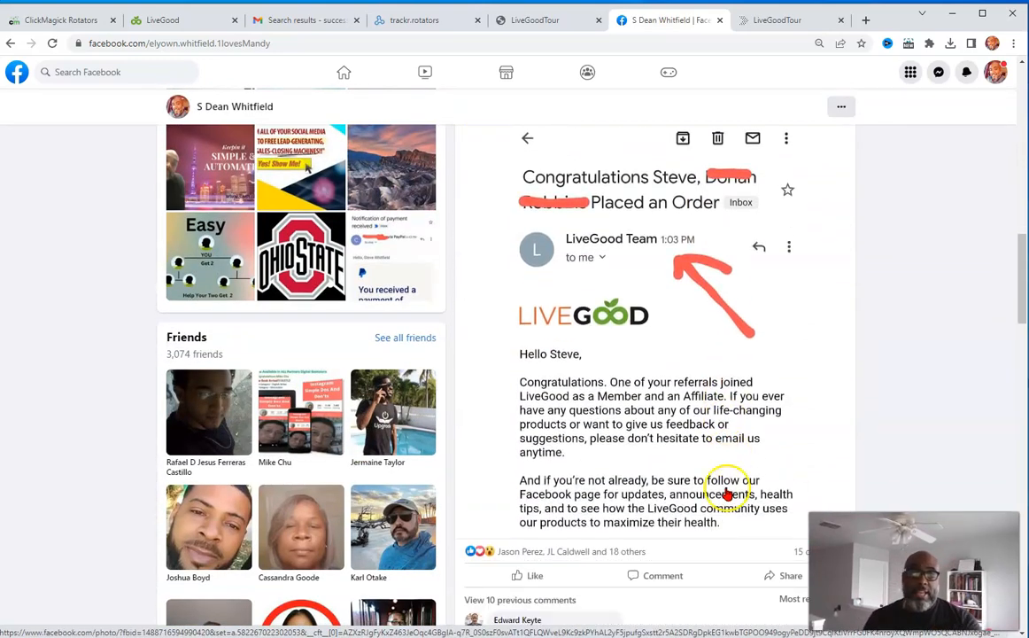
pyautogui.scroll(-3)
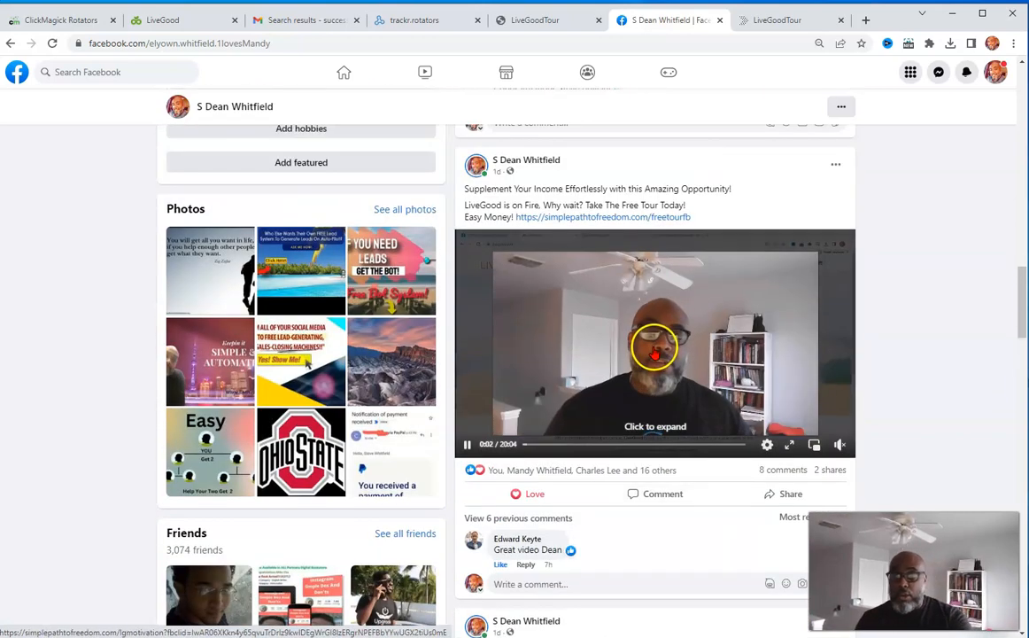
pyautogui.scroll(-3)
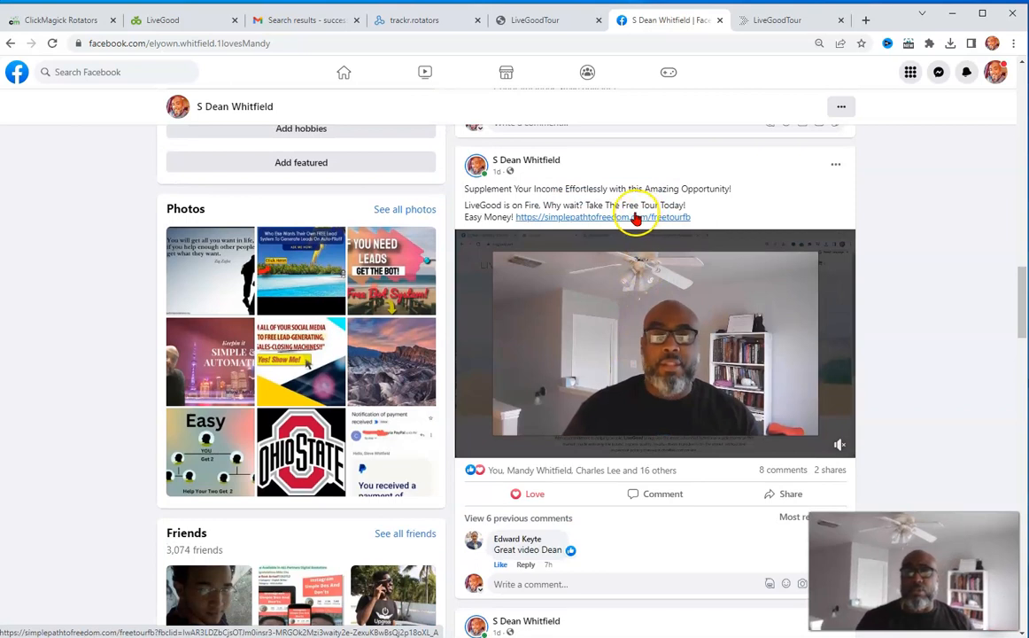
pyautogui.scroll(-3)
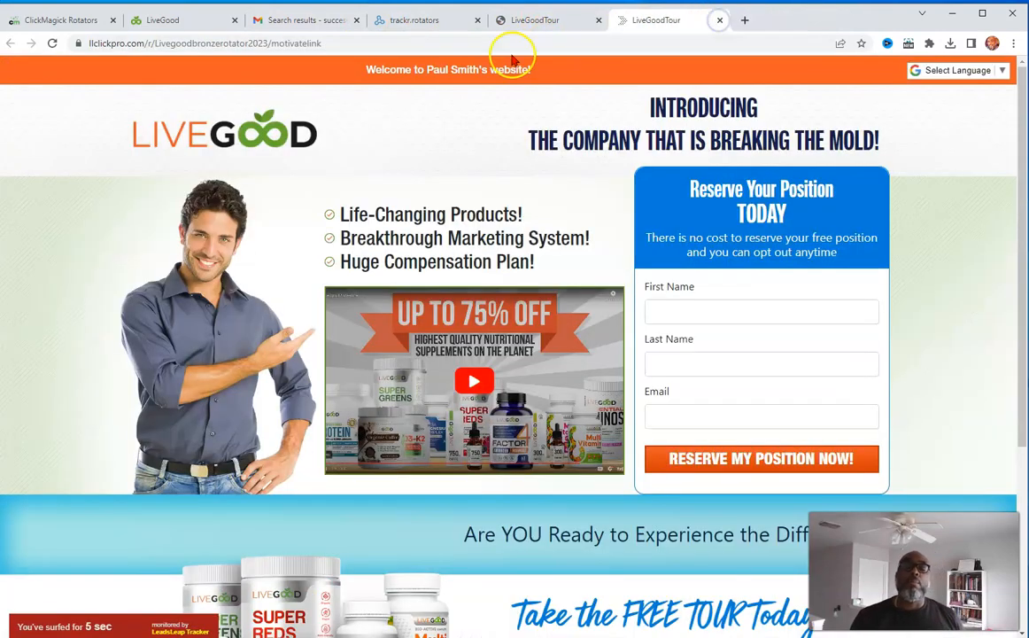
pyautogui.moveTo(213, 37)
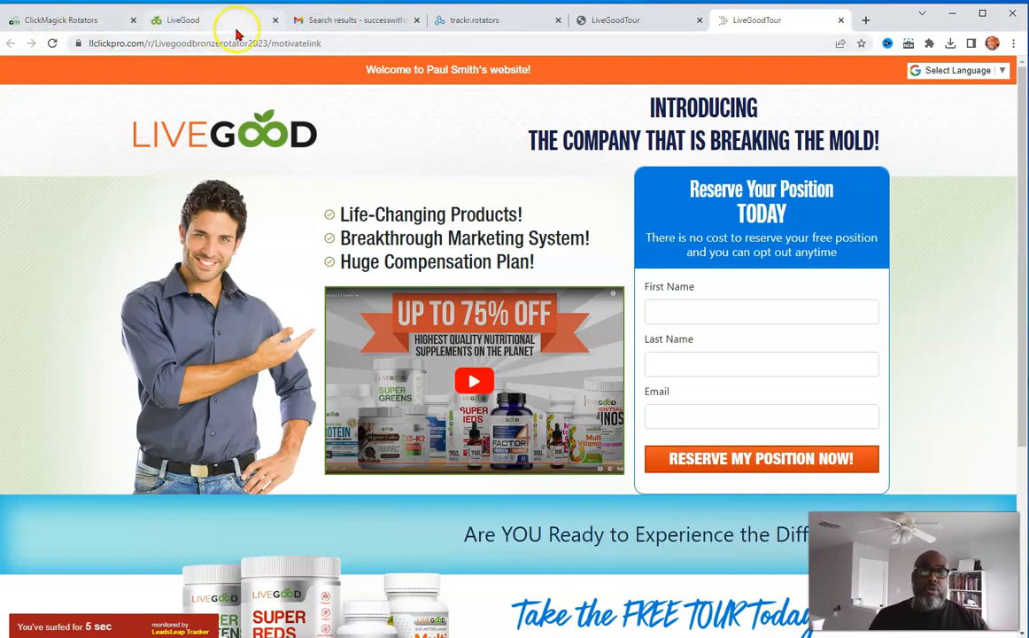
pyautogui.moveTo(476, 20)
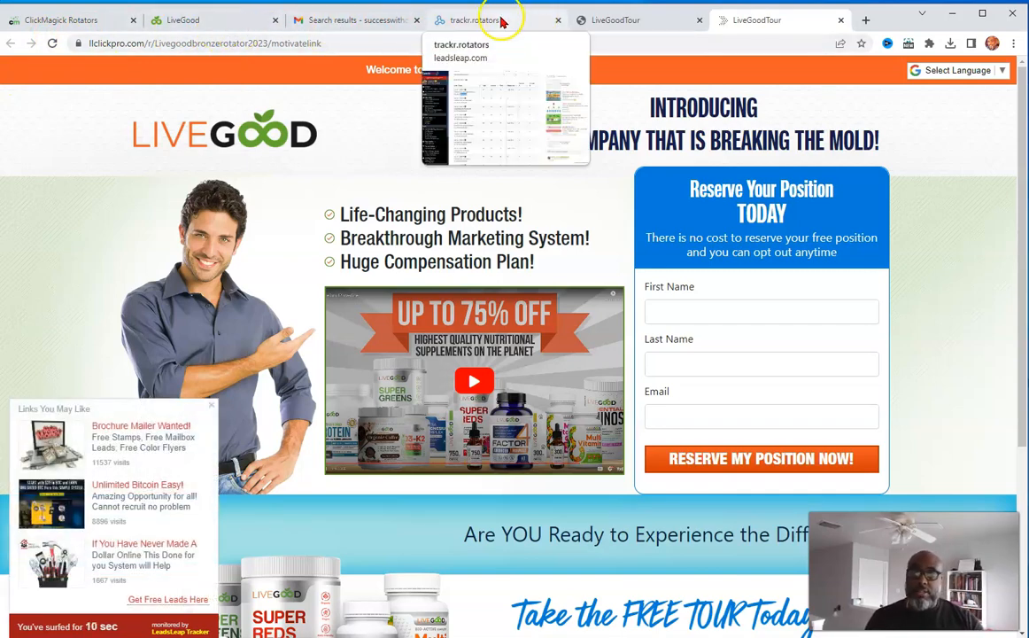
# Step: Switch to the trackr.rotators tab showing 271 seven-day clicks and 1,444 total
pyautogui.click(492, 20)
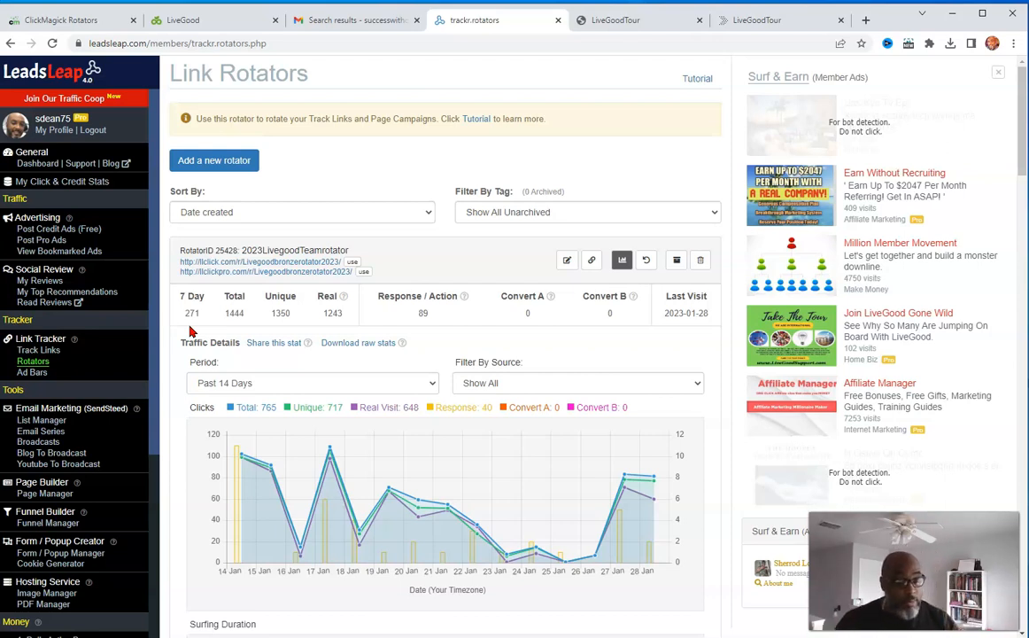
pyautogui.moveTo(230, 85)
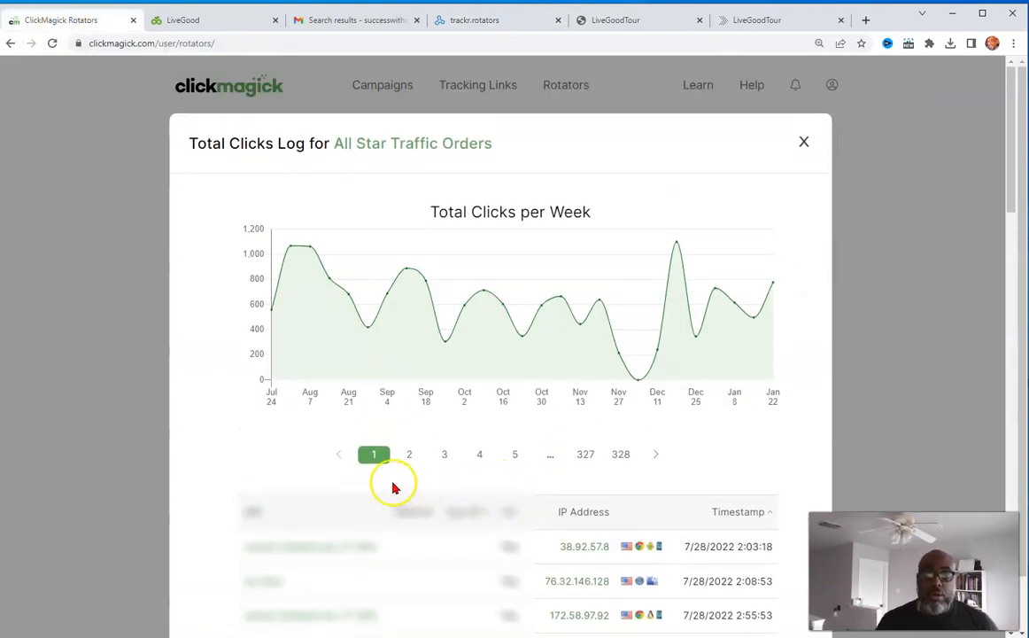
pyautogui.moveTo(356, 335)
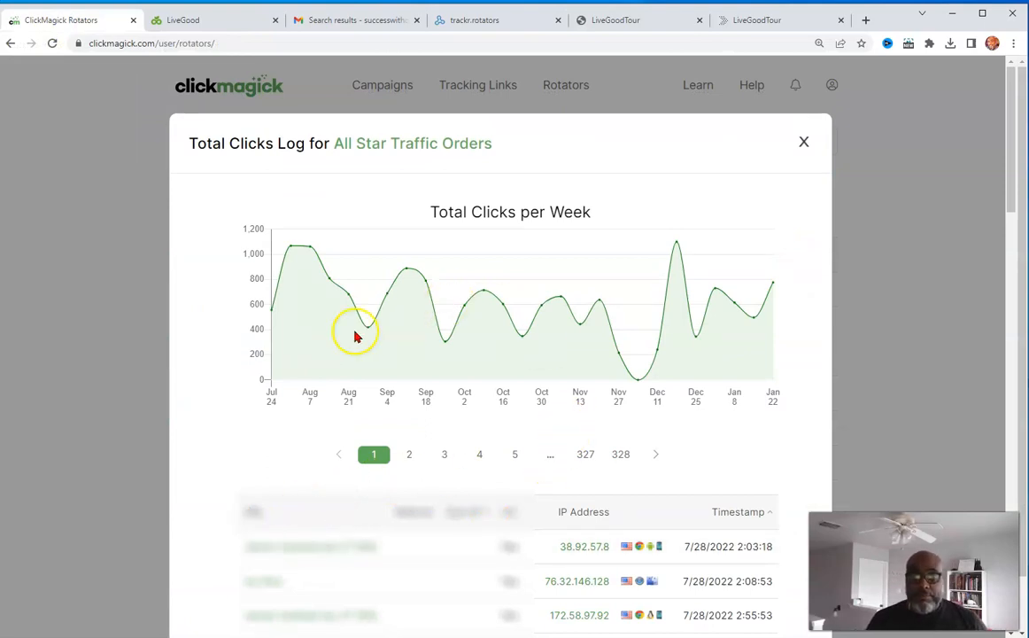
pyautogui.moveTo(303, 368)
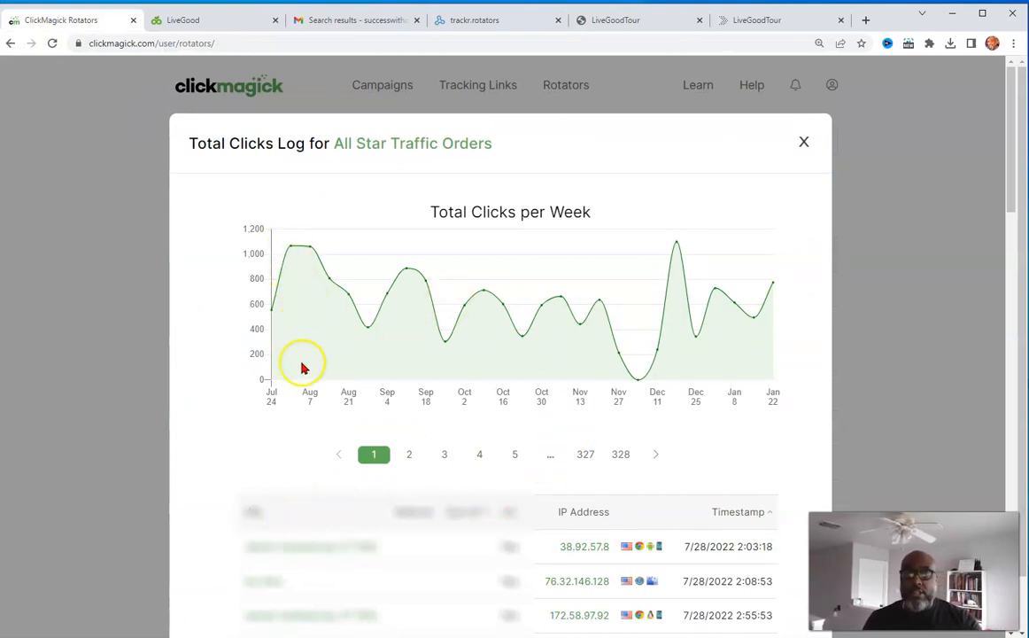
pyautogui.moveTo(654, 359)
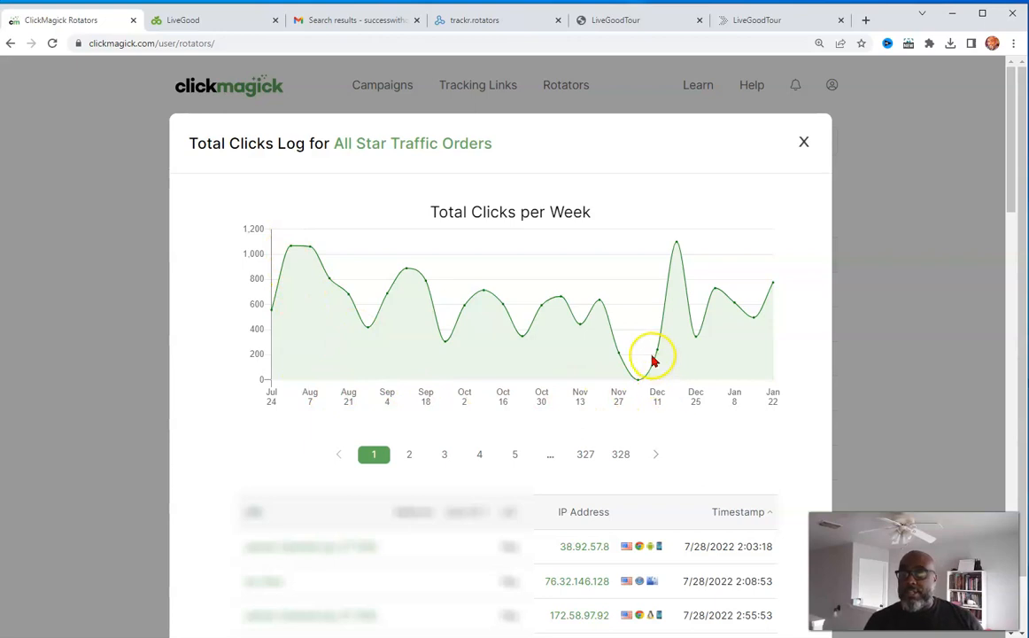
pyautogui.moveTo(669, 264)
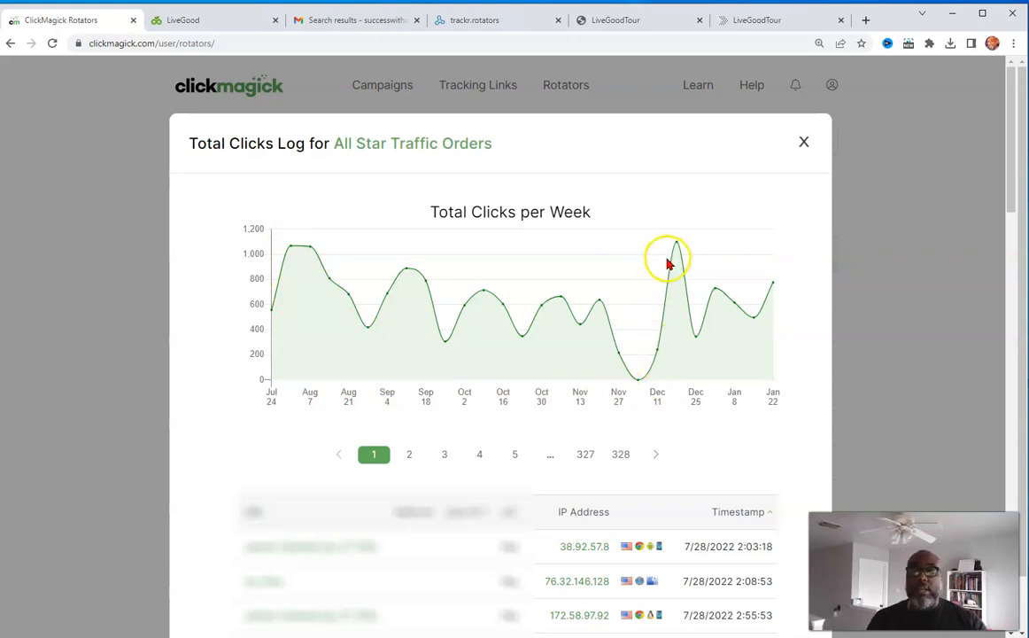
pyautogui.moveTo(678, 296)
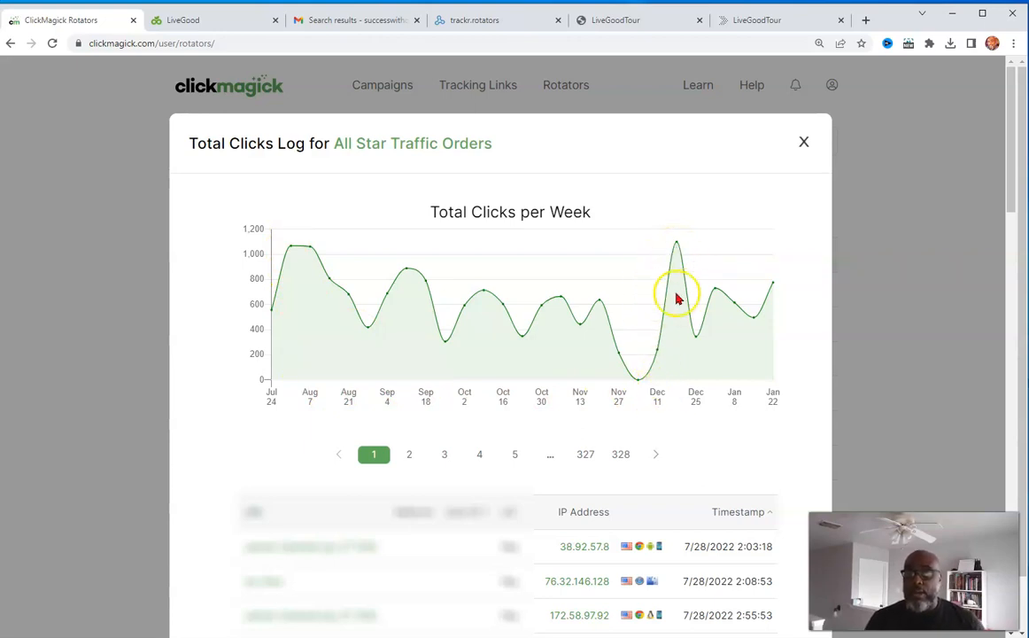
pyautogui.moveTo(742, 308)
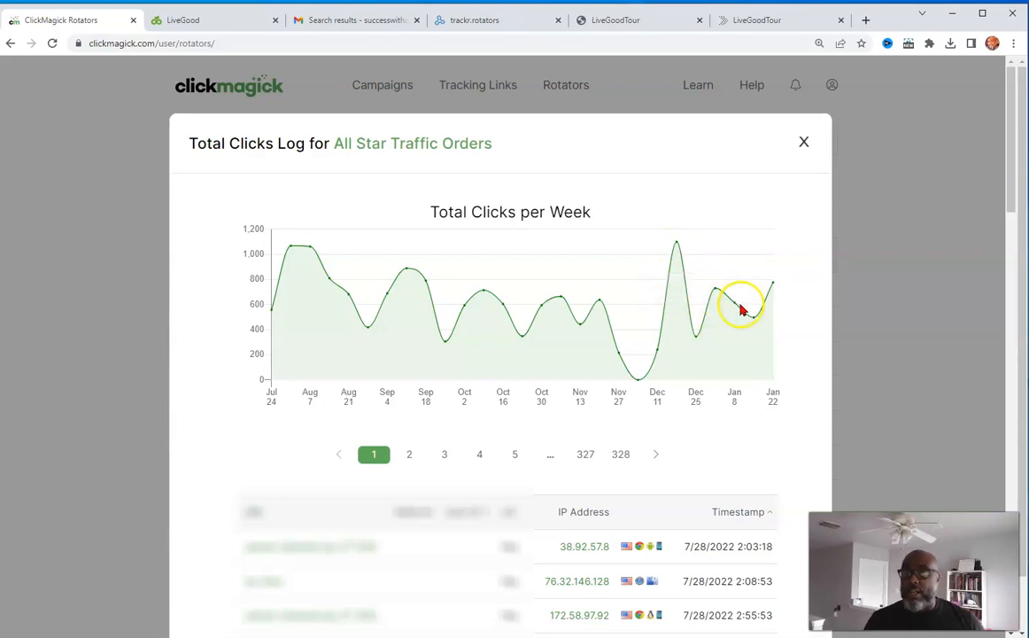
pyautogui.moveTo(772, 283)
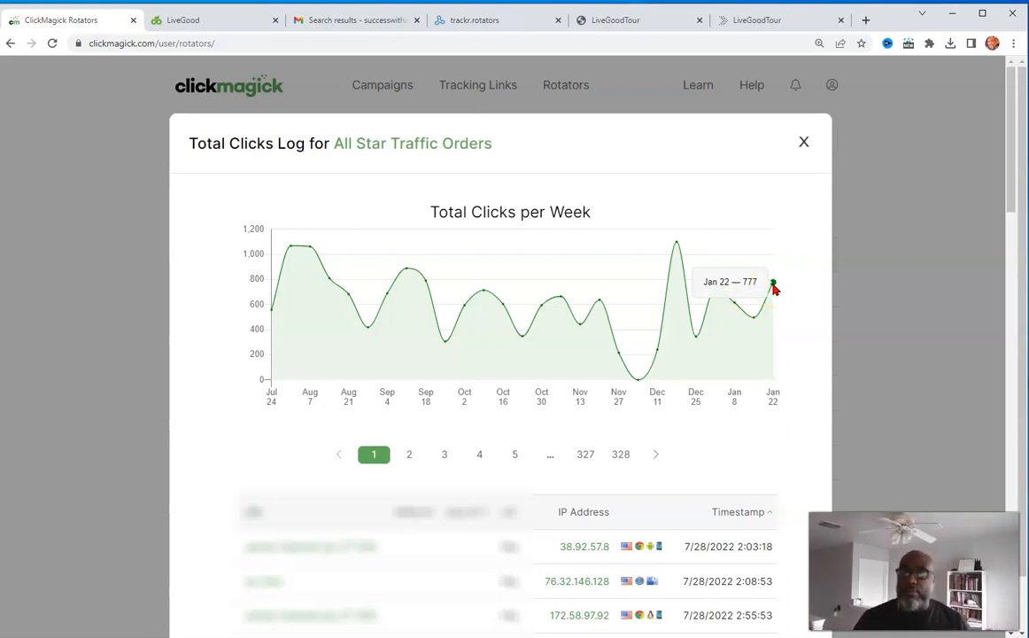
pyautogui.moveTo(773, 288)
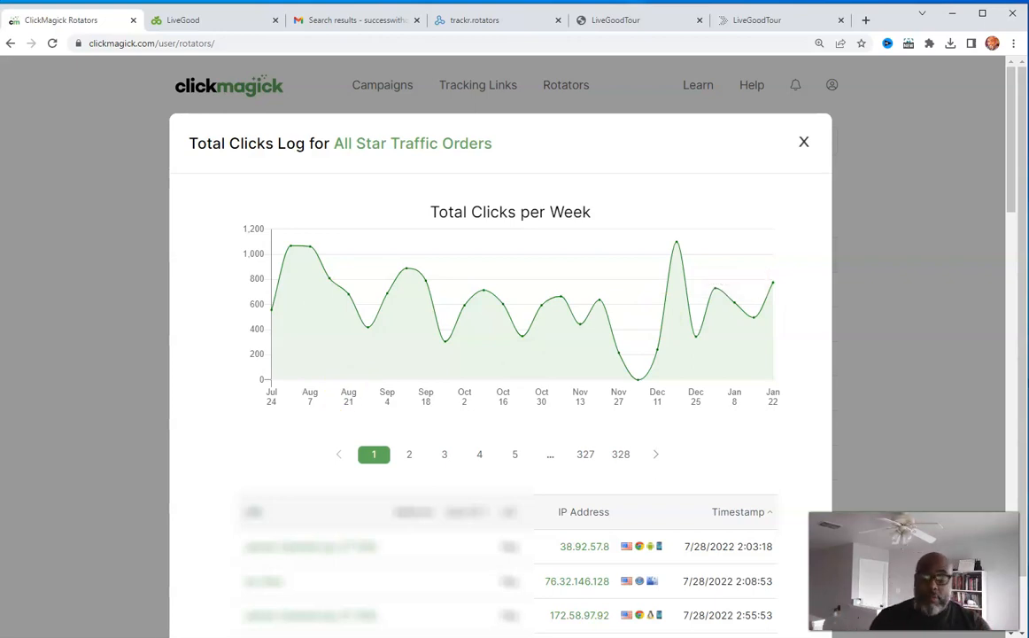
# Step: Switch to the Gmail results listing LiveGood support pre-enrollee emails
pyautogui.click(213, 19)
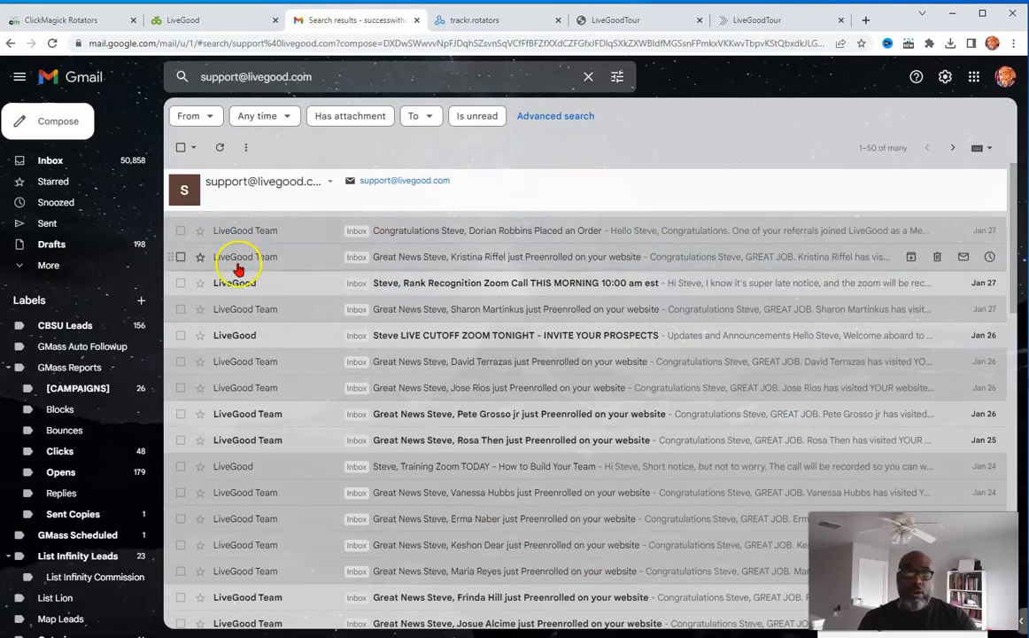
pyautogui.moveTo(522, 558)
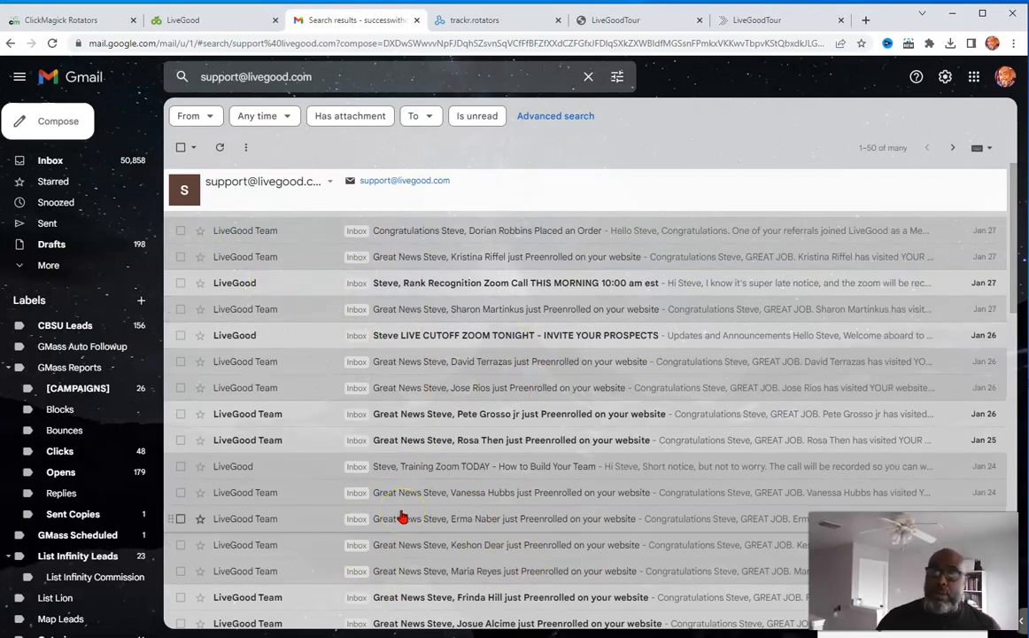
# Step: Switch to the LiveGood back office My Website Address page
pyautogui.click(213, 19)
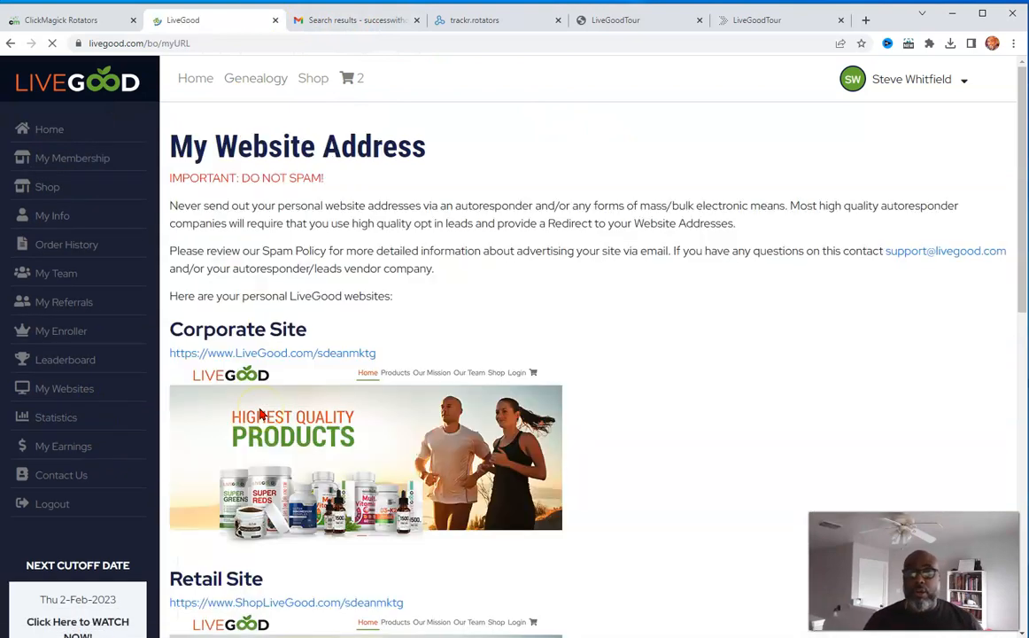
# Step: View the LiveGood tour capture page with its 'Reserve Your Position Today' form
pyautogui.click(757, 19)
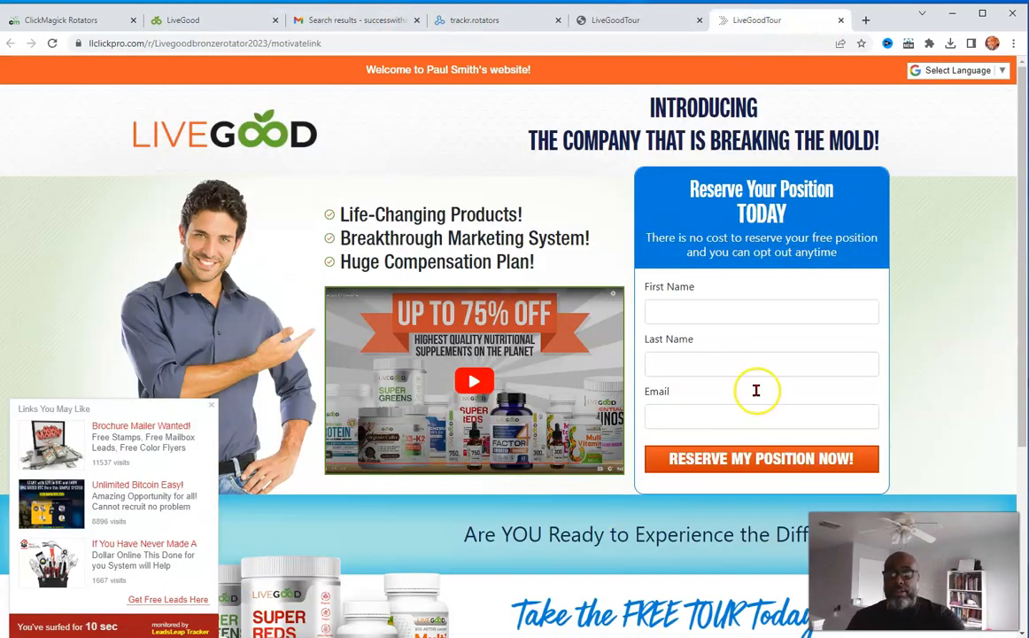
pyautogui.moveTo(628, 255)
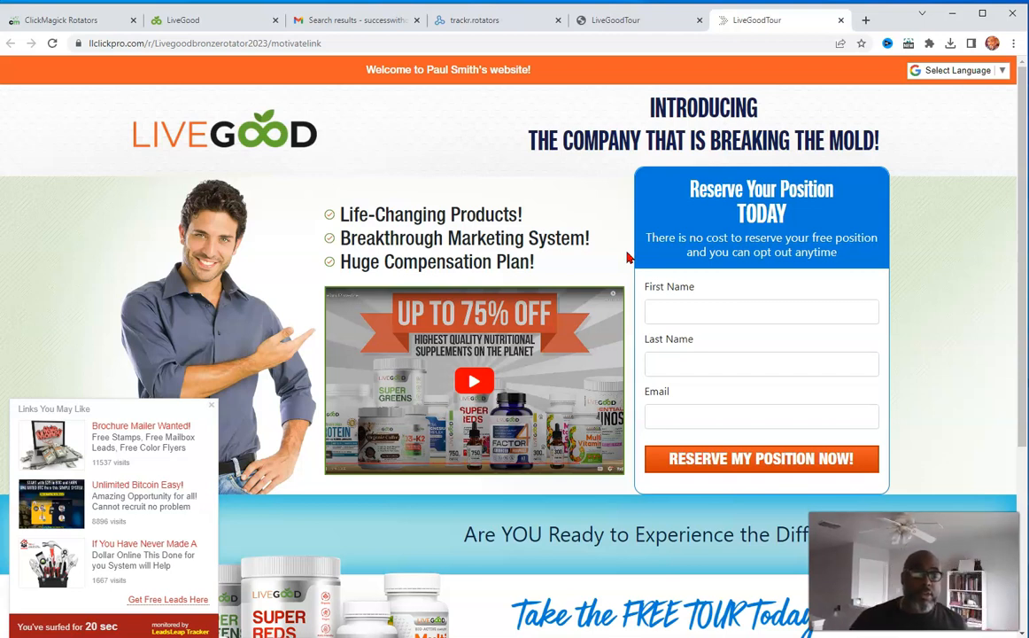
pyautogui.moveTo(806, 281)
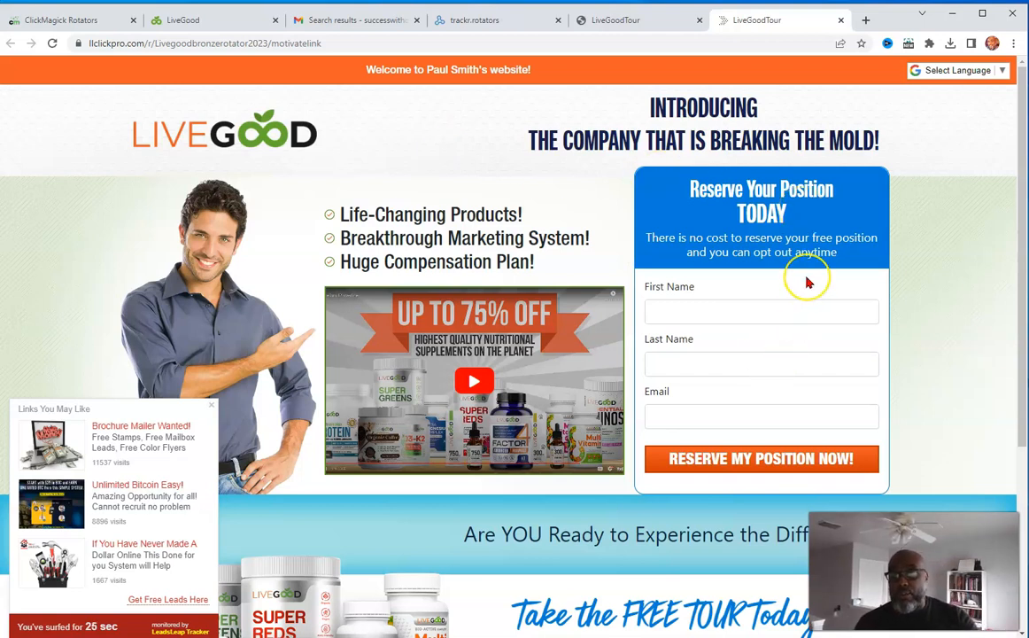
pyautogui.moveTo(541, 270)
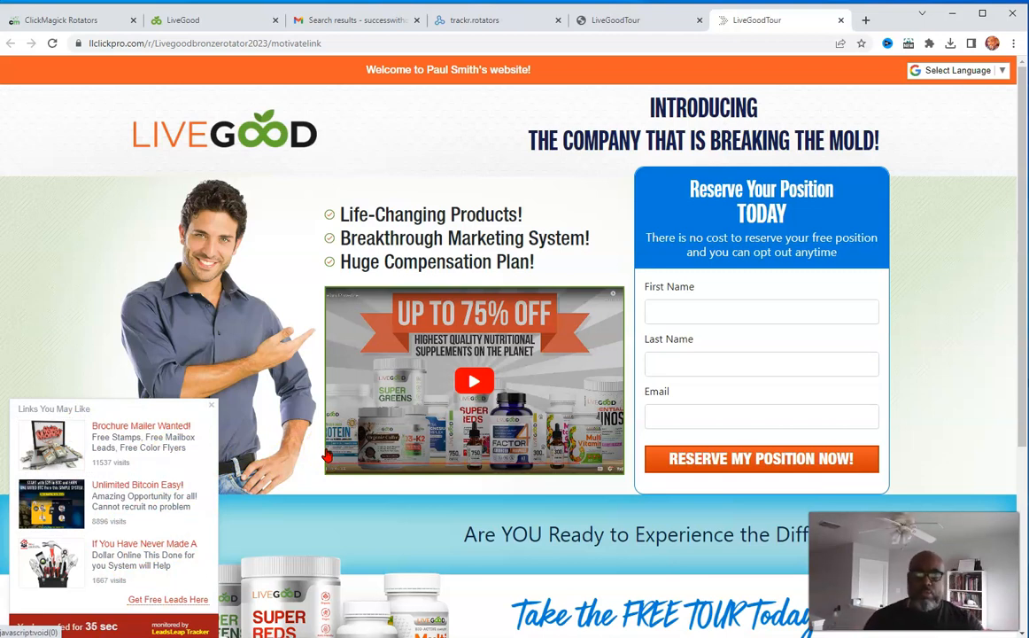
# Step: Return to the 2023LivegoodTeamrotator traffic details showing 765 clicks over 14 days
pyautogui.click(478, 19)
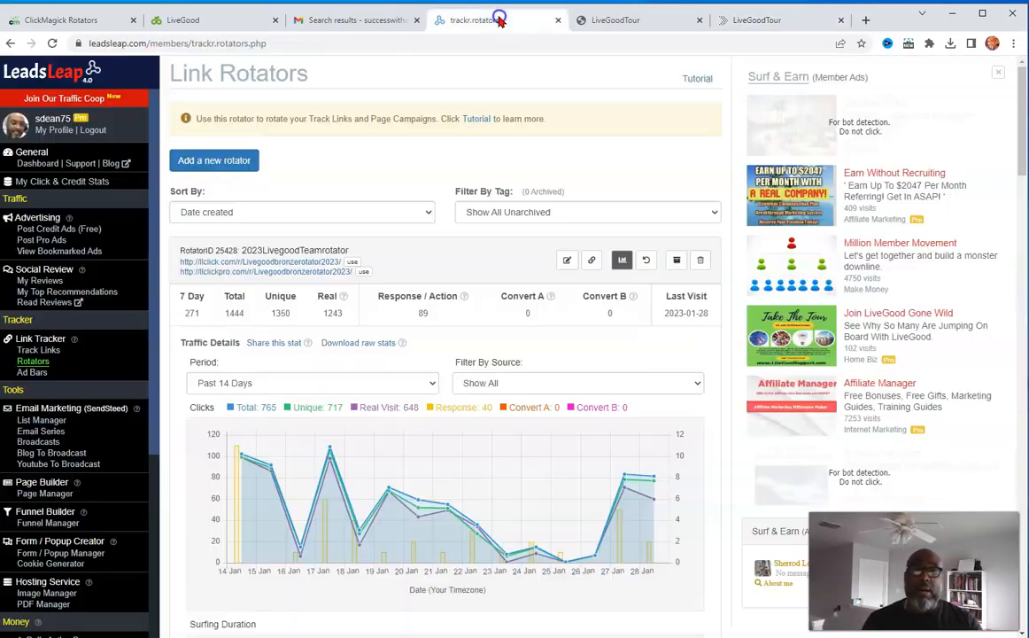
pyautogui.moveTo(739, 619)
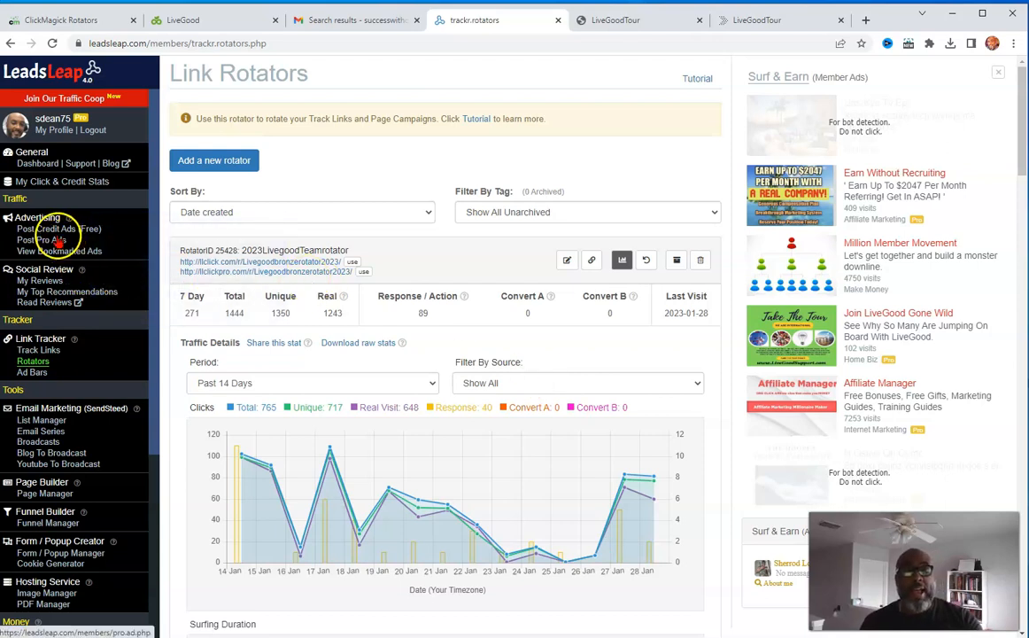
# Step: Open My Pro Ads and scroll the ad list showing 18,486 total visits
pyautogui.click(42, 240)
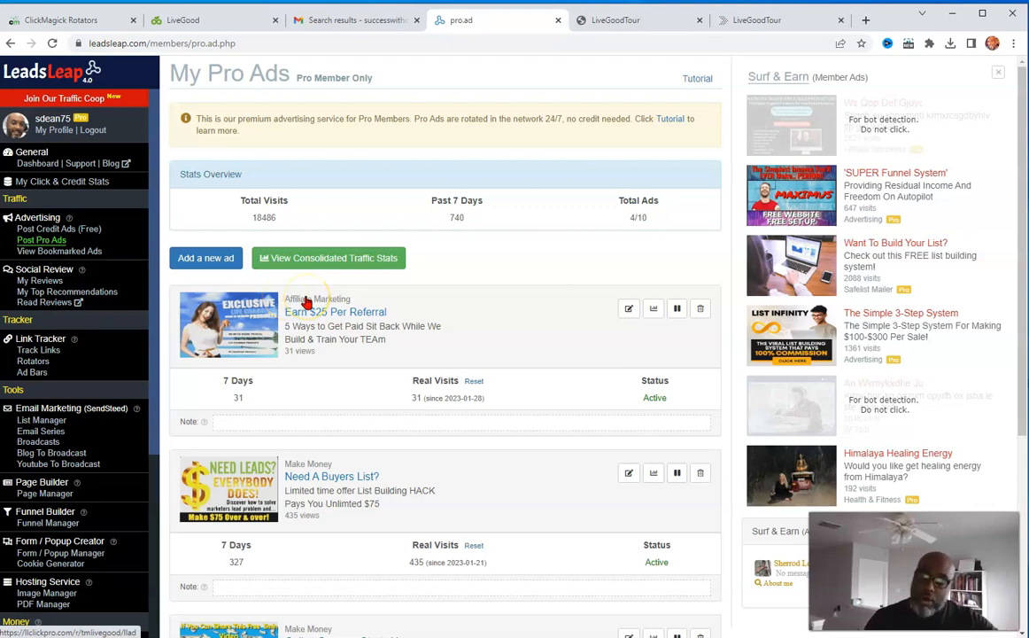
pyautogui.moveTo(346, 412)
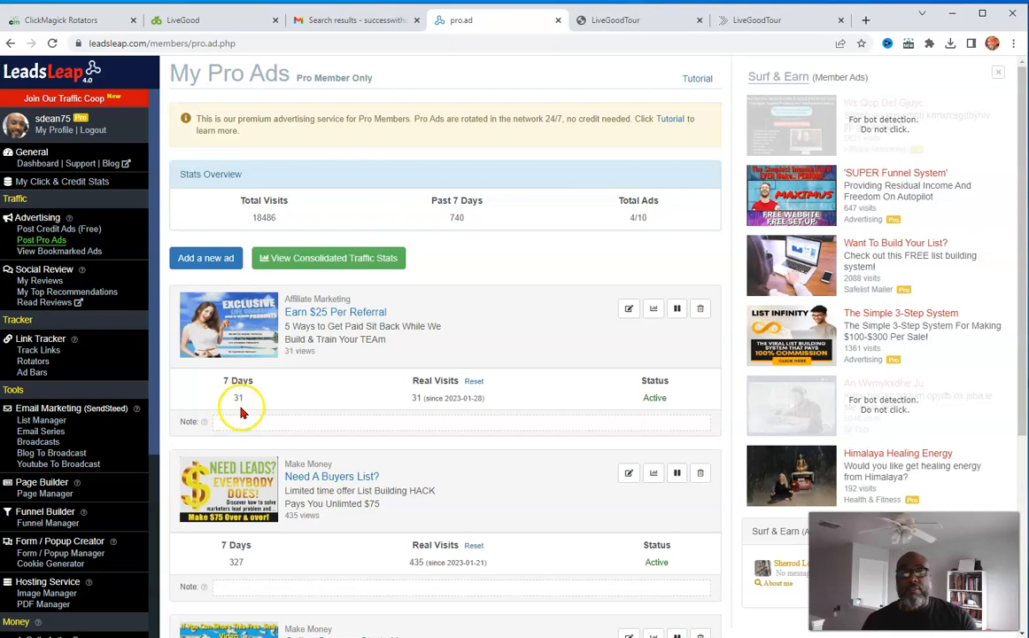
pyautogui.scroll(-3)
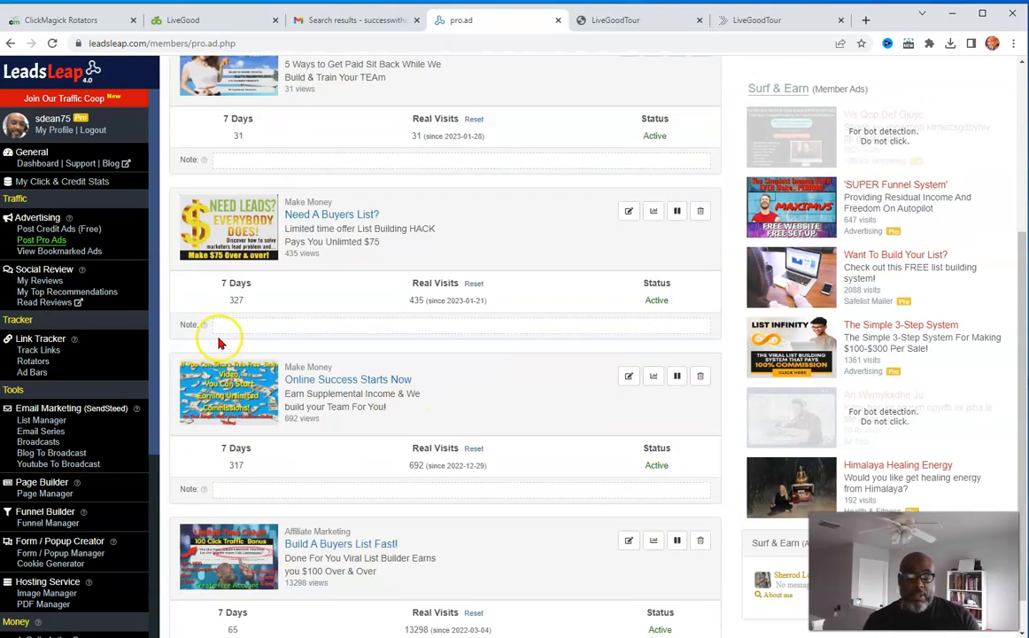
pyautogui.moveTo(294, 294)
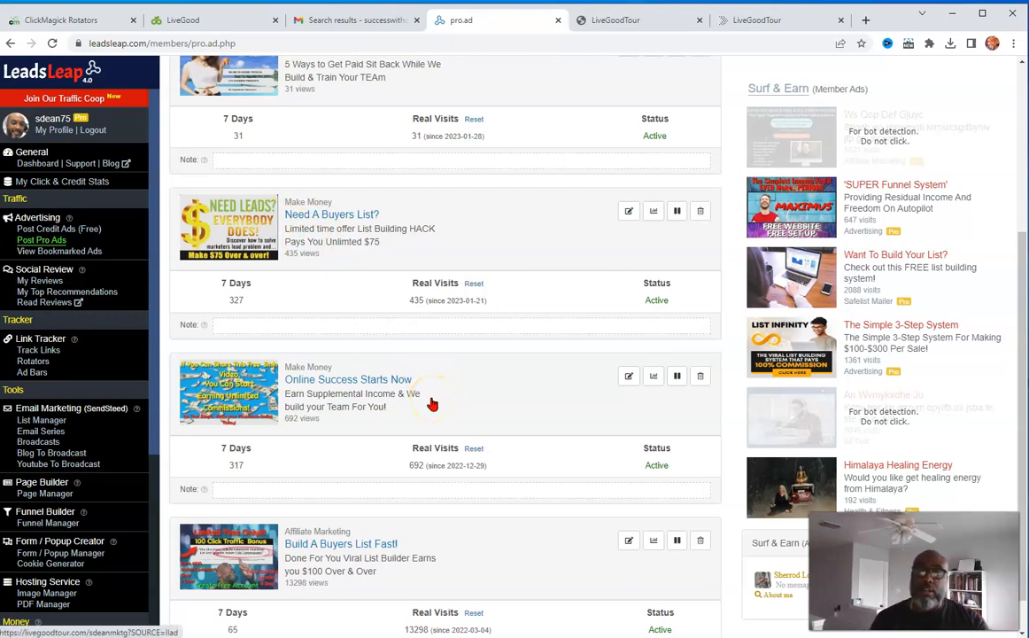
pyautogui.moveTo(549, 236)
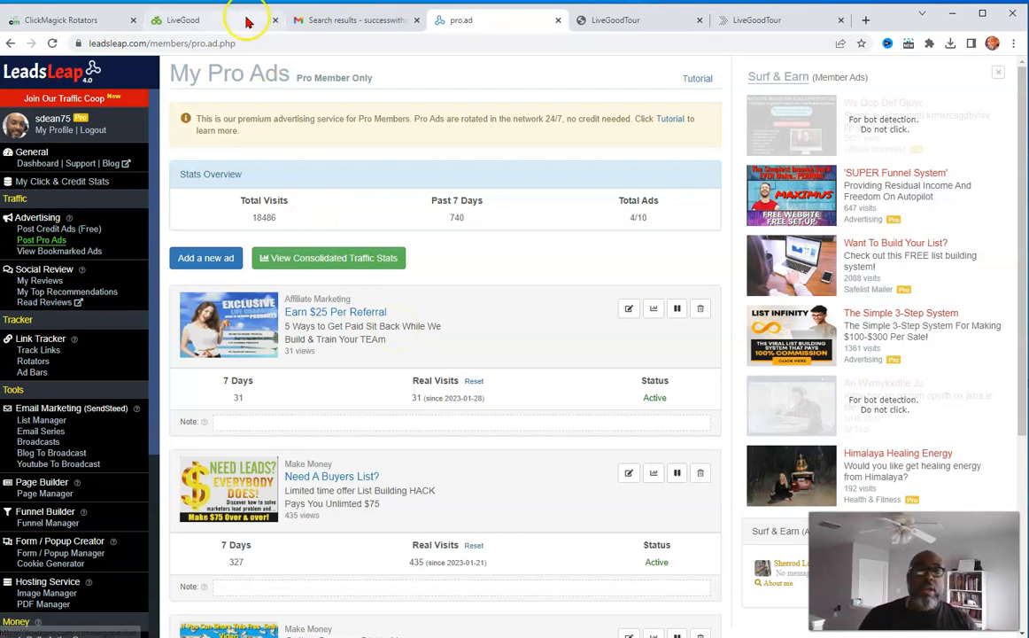
# Step: Open LiveGood Source Statistics and highlight llad's 967 hits with 0 pre-enrollees
pyautogui.click(183, 20)
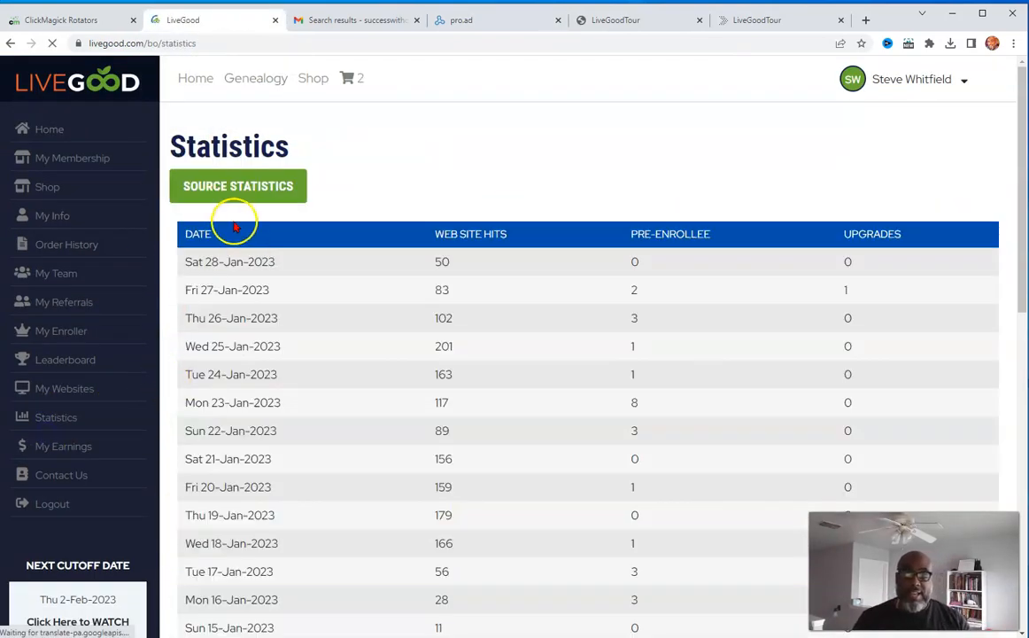
pyautogui.click(237, 186)
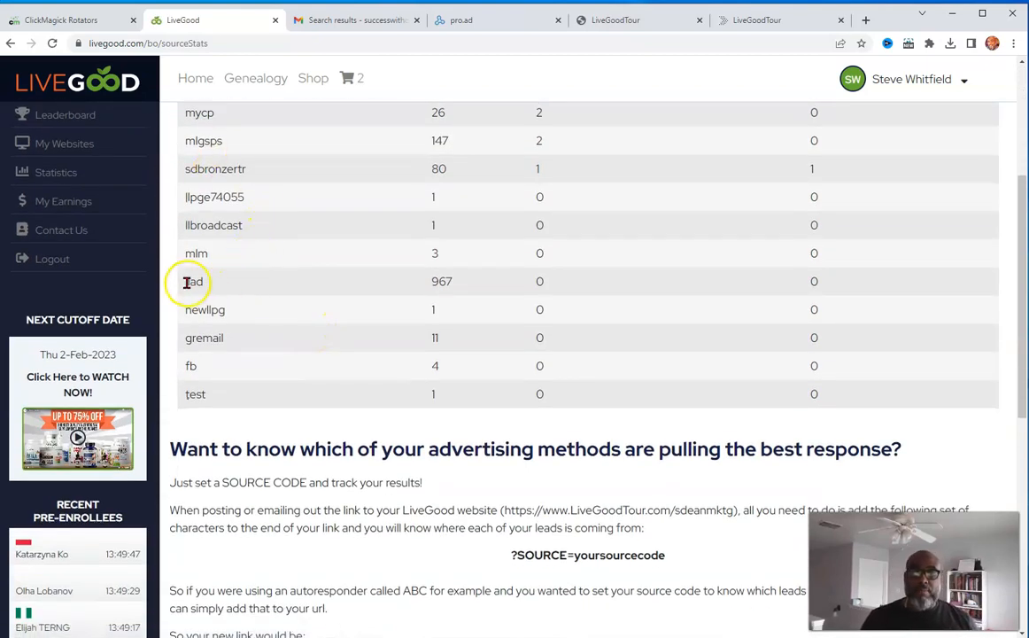
pyautogui.doubleClick(441, 281)
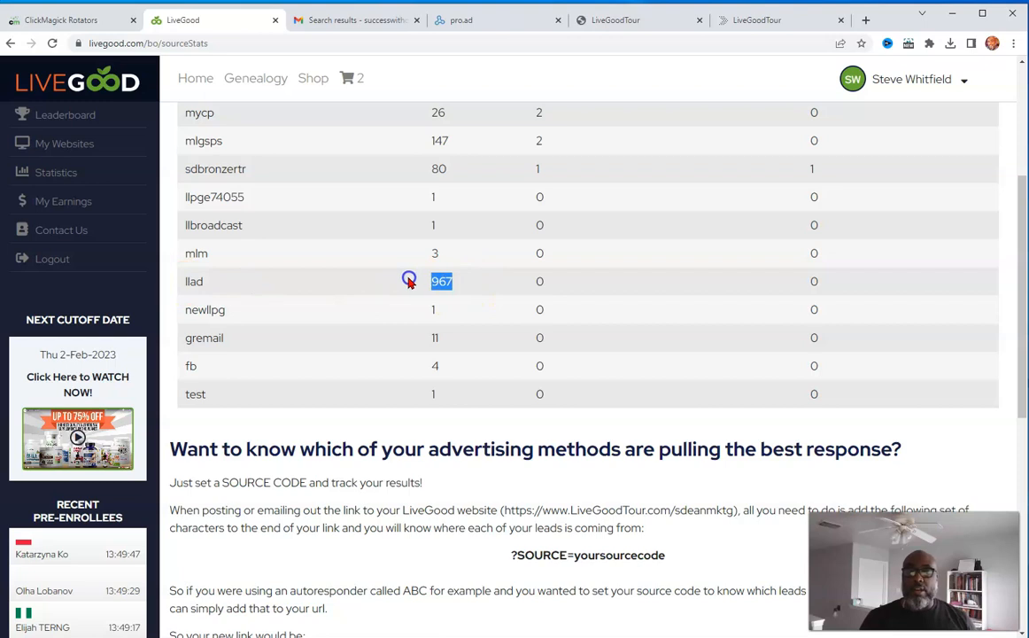
pyautogui.moveTo(284, 428)
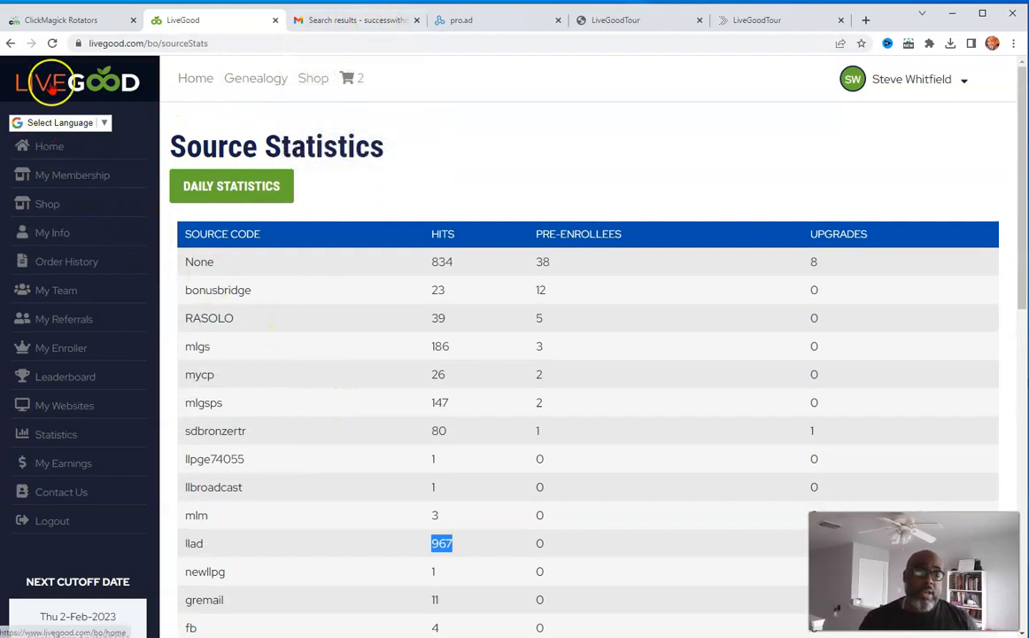
# Step: Check Gmail and the tour page, then show 2023LivegoodTeamrotator stats at 1,445 clicks
pyautogui.click(355, 20)
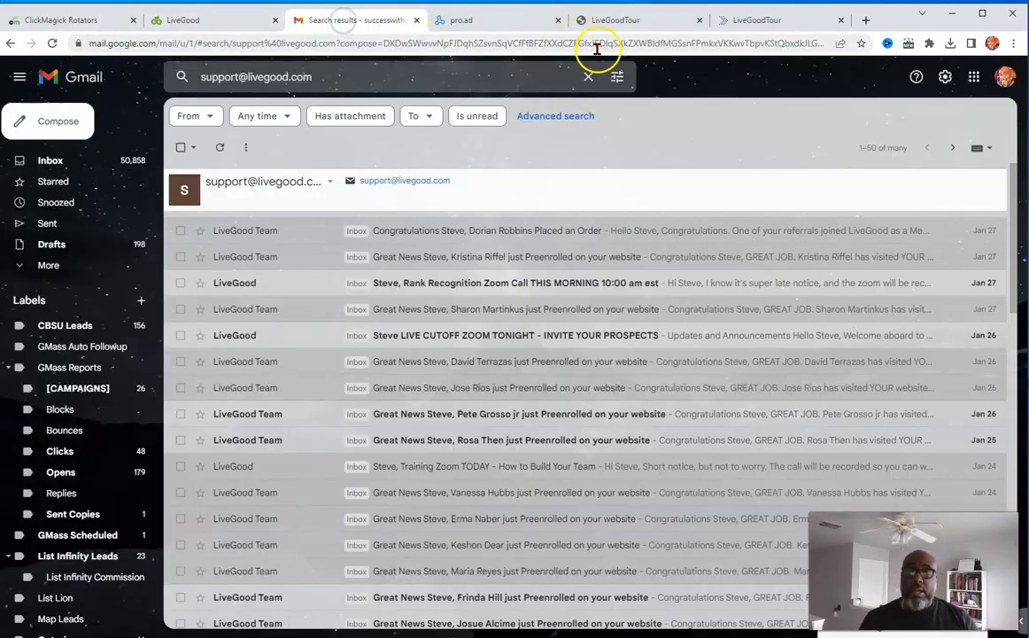
pyautogui.click(614, 19)
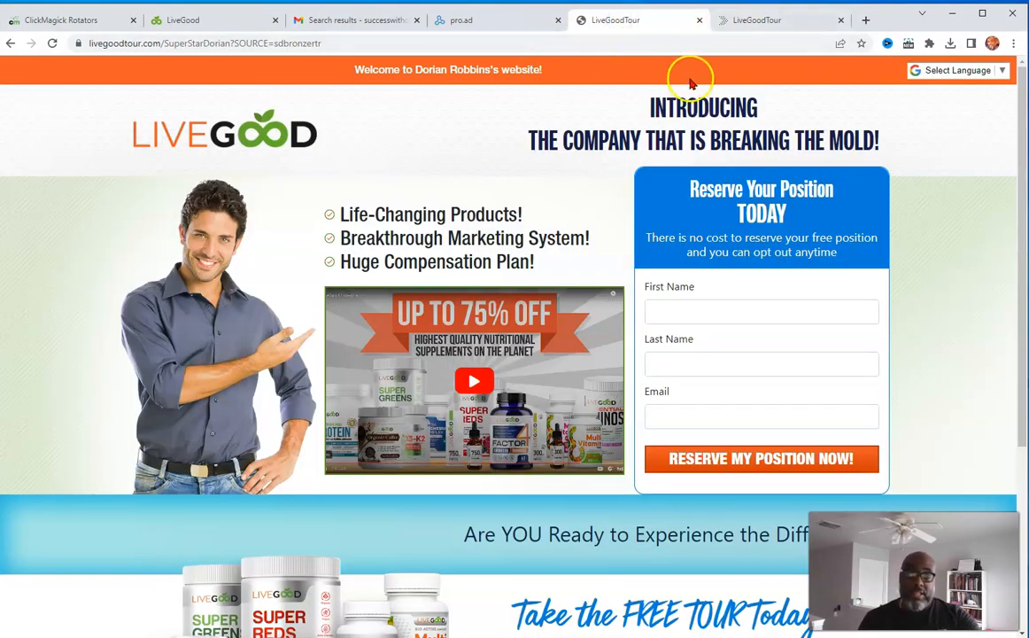
pyautogui.click(496, 19)
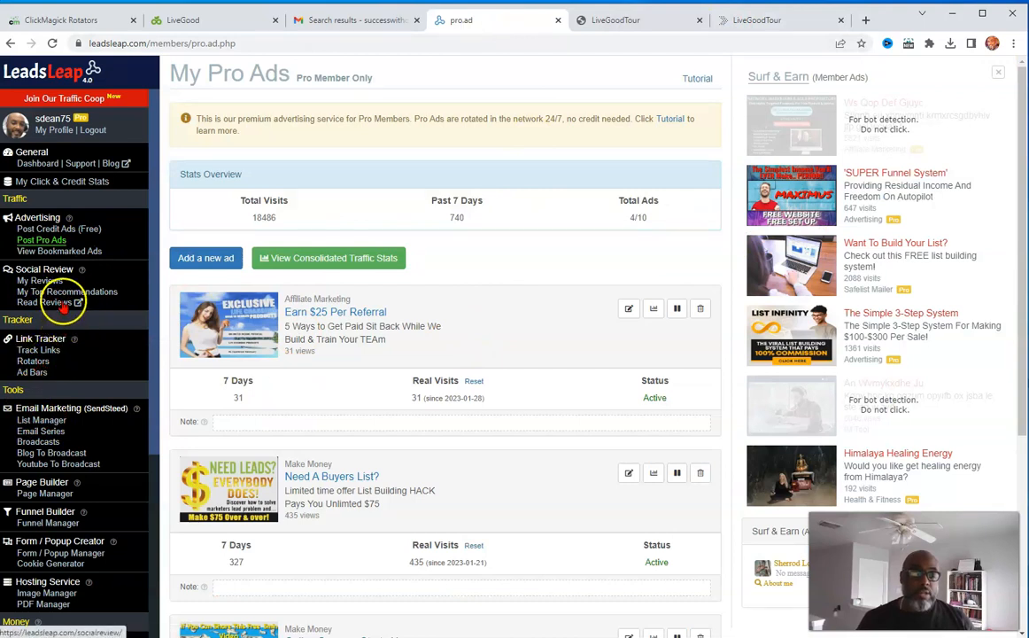
pyautogui.click(32, 361)
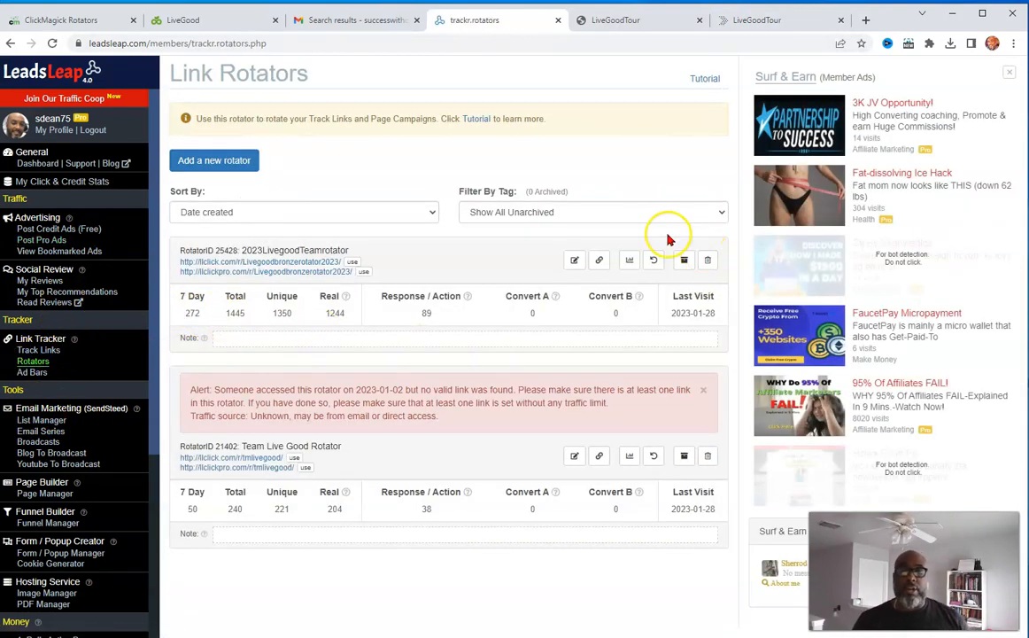
pyautogui.click(629, 260)
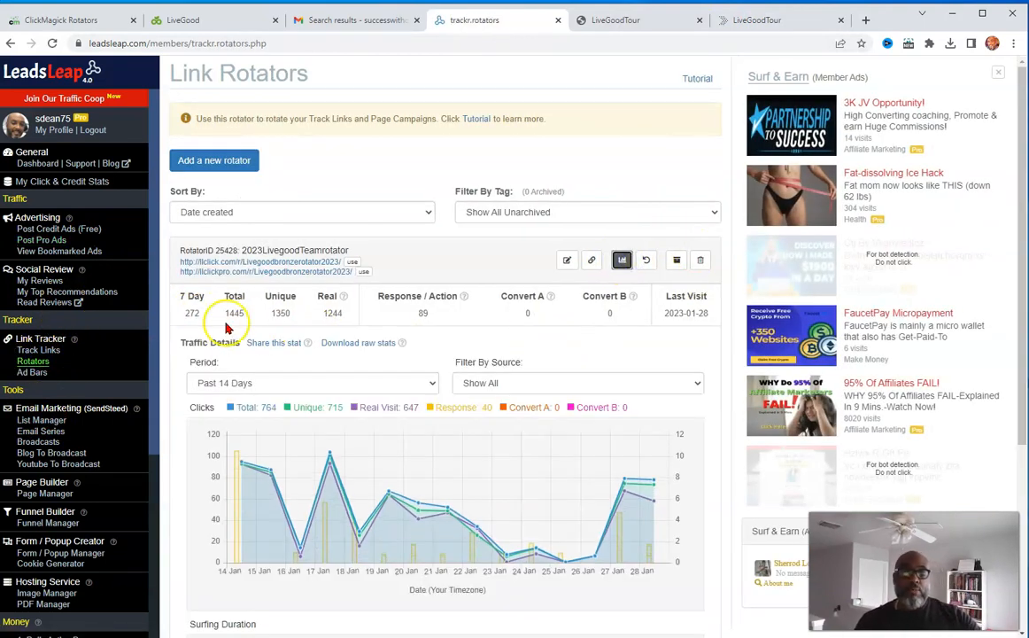